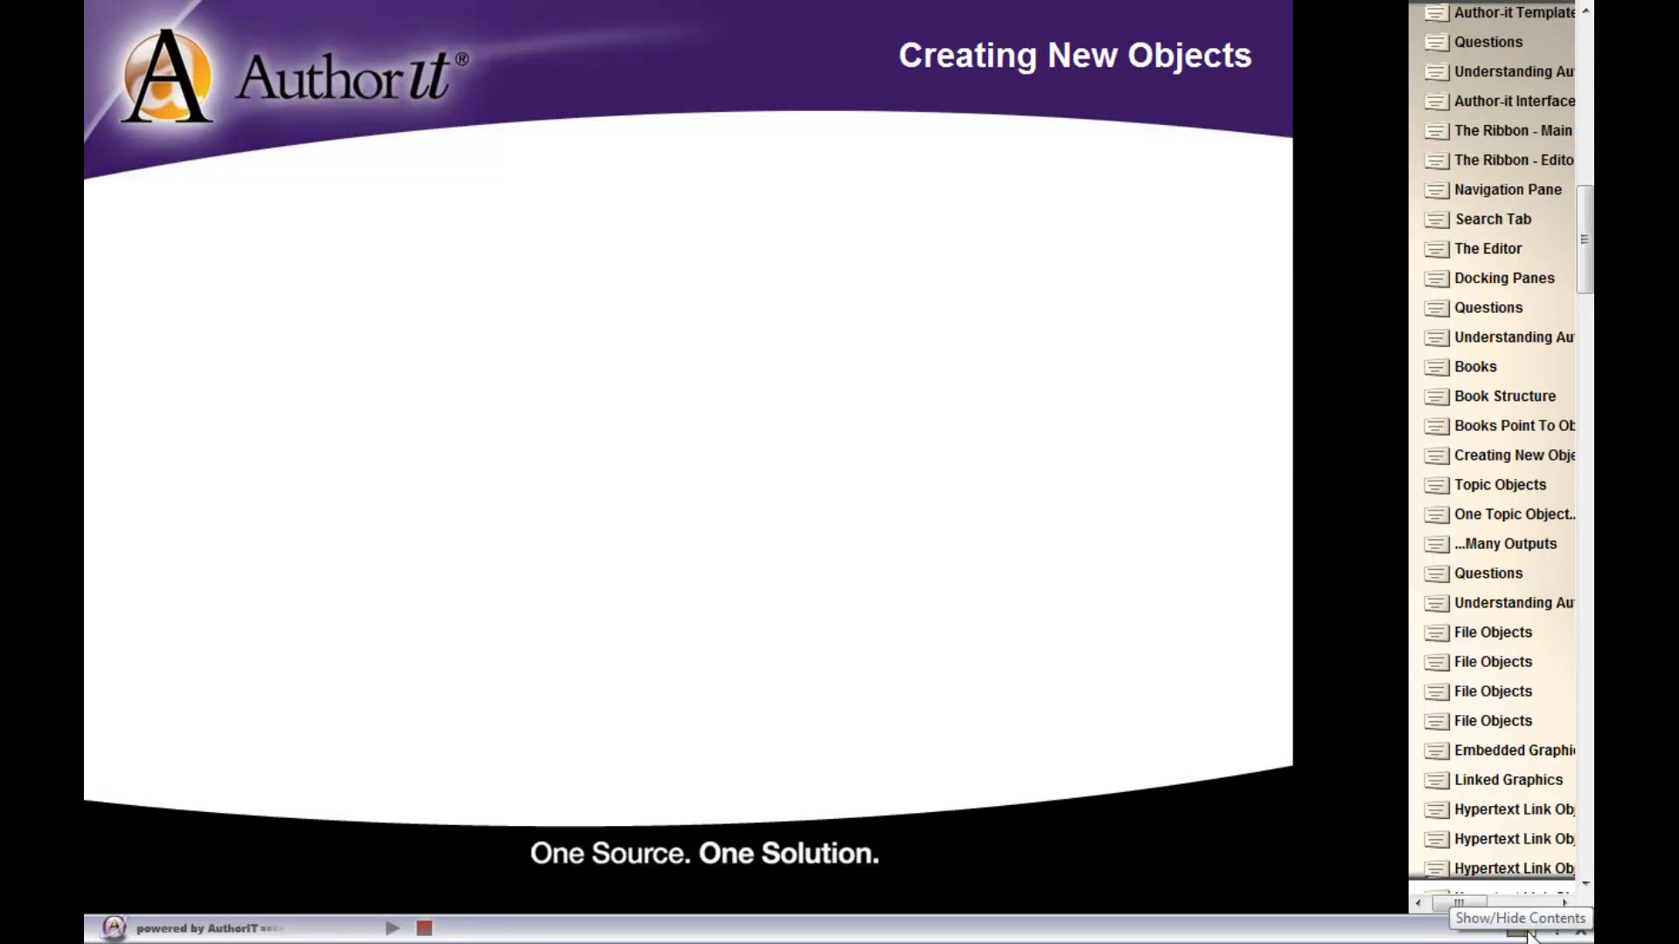
Create a Topic-template topic named 'X1000 Warranty Information' in the X1000 folder.
left_click(1501, 484)
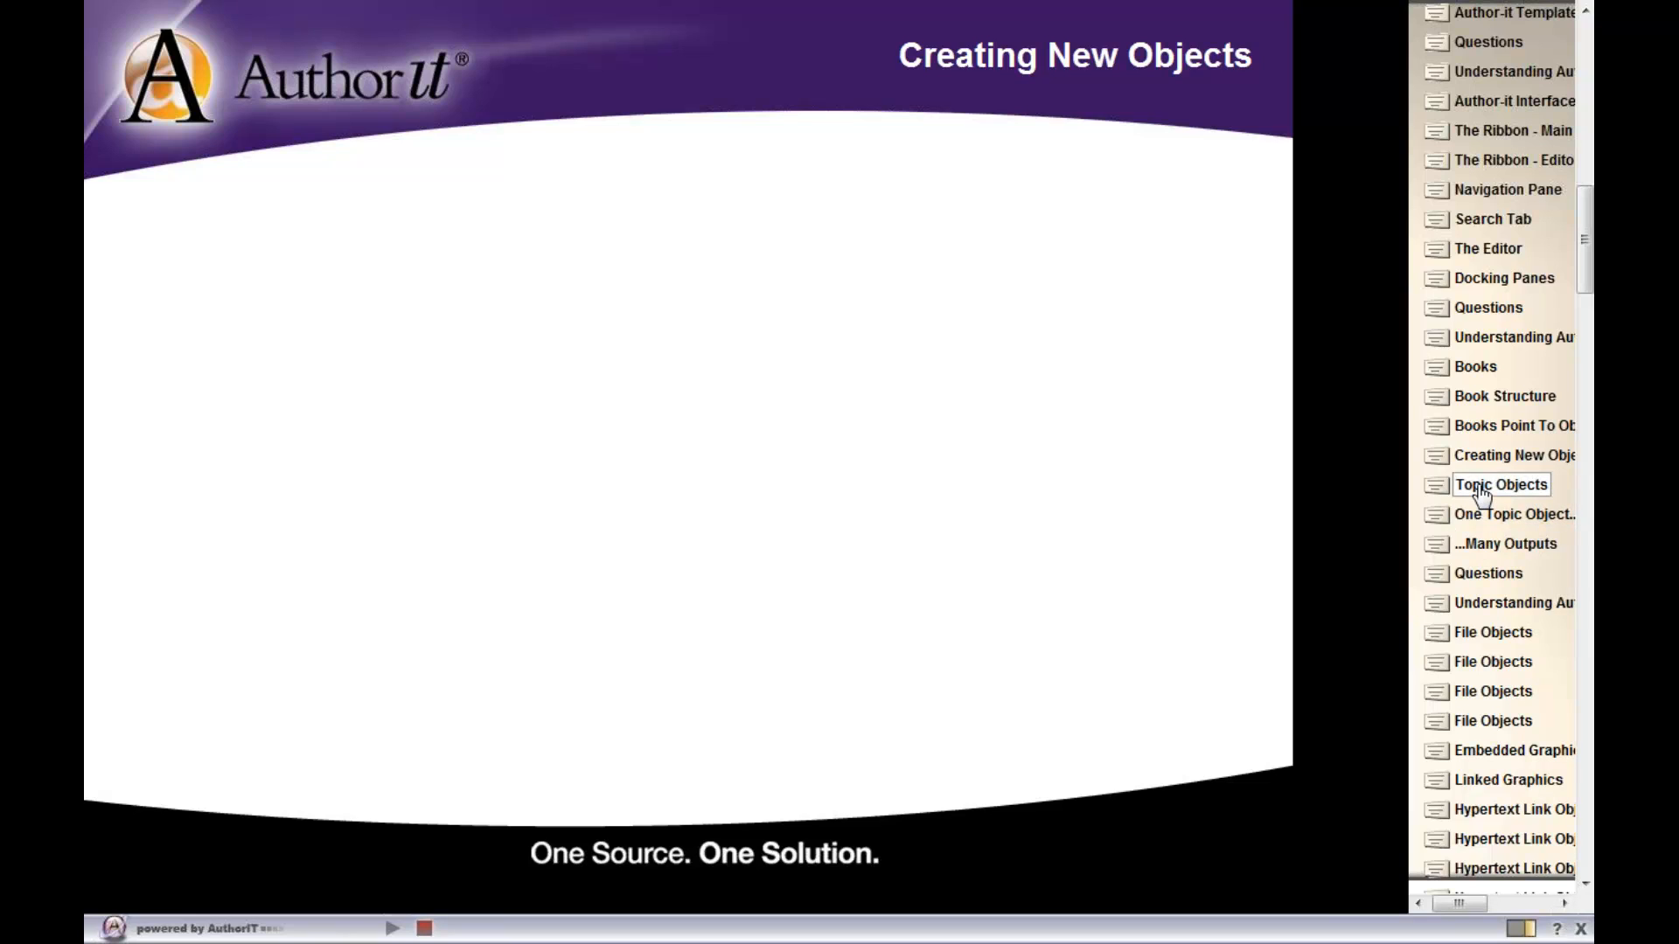
left_click(1501, 483)
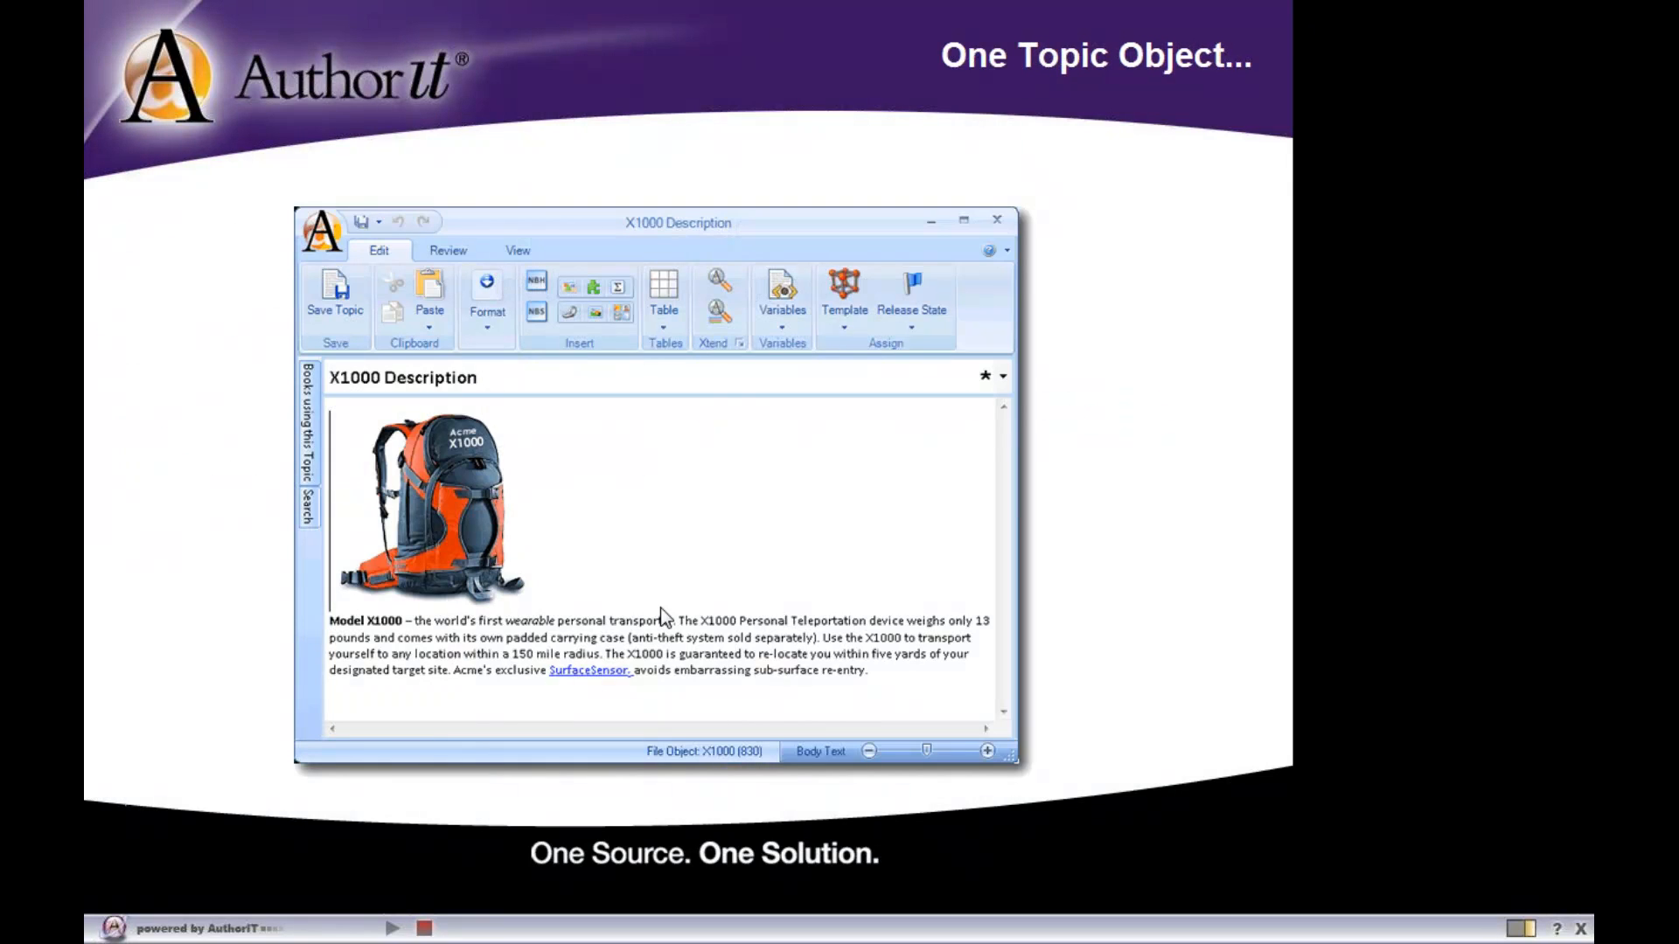
mouse_move(1218, 691)
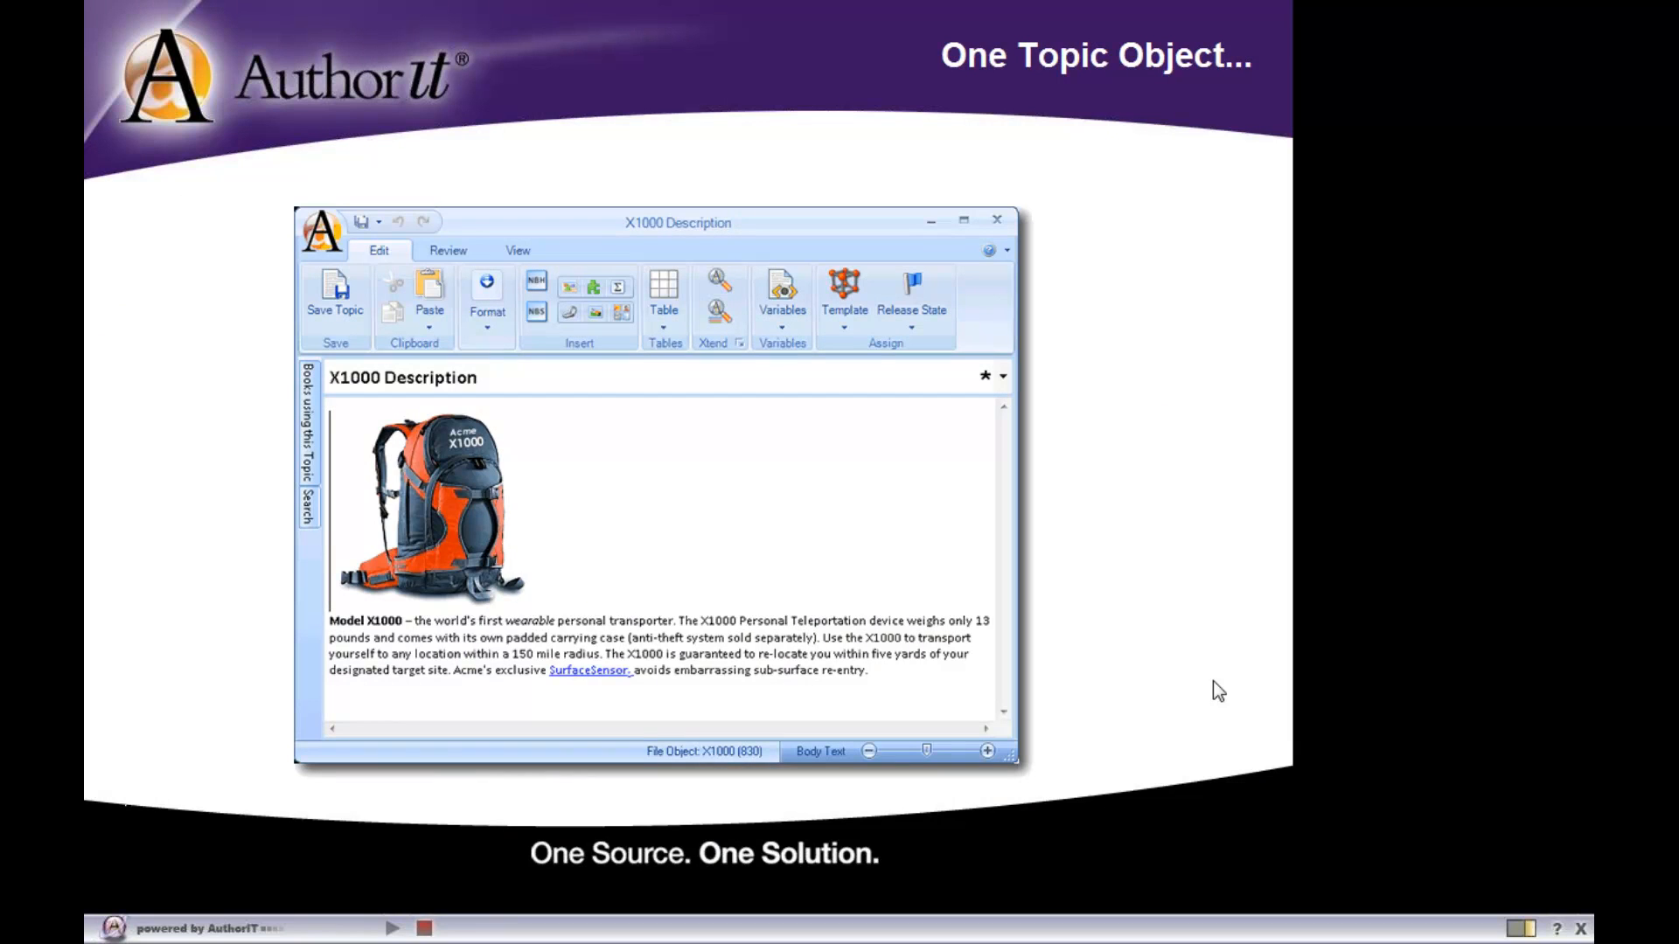
mouse_move(651, 453)
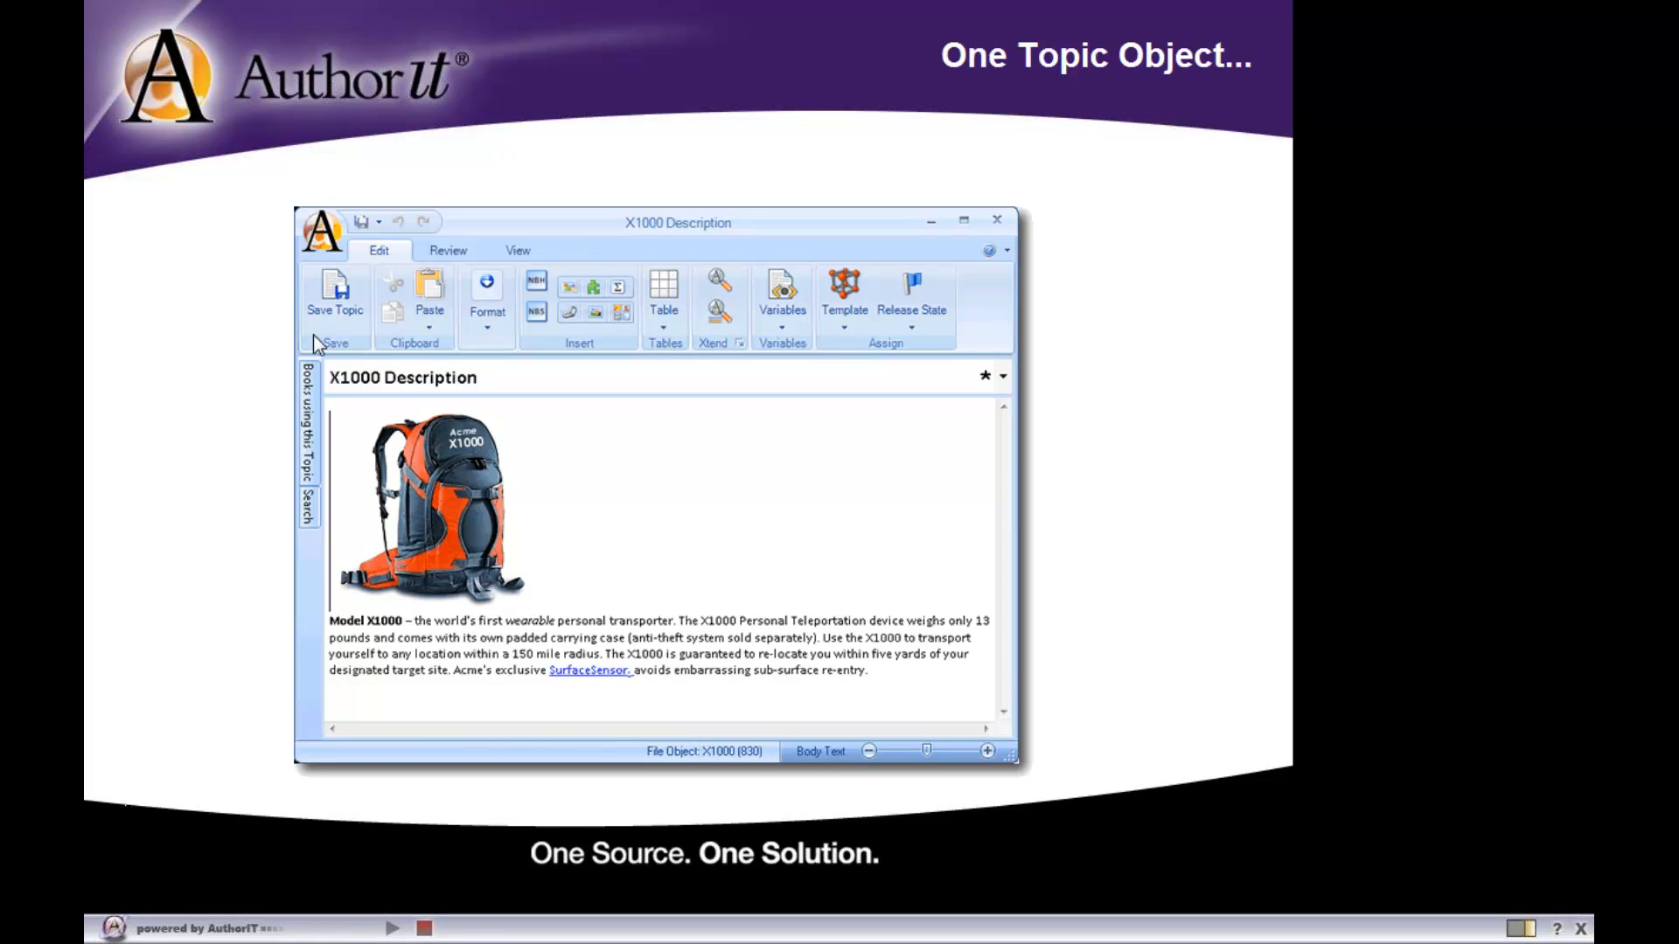
mouse_move(595, 404)
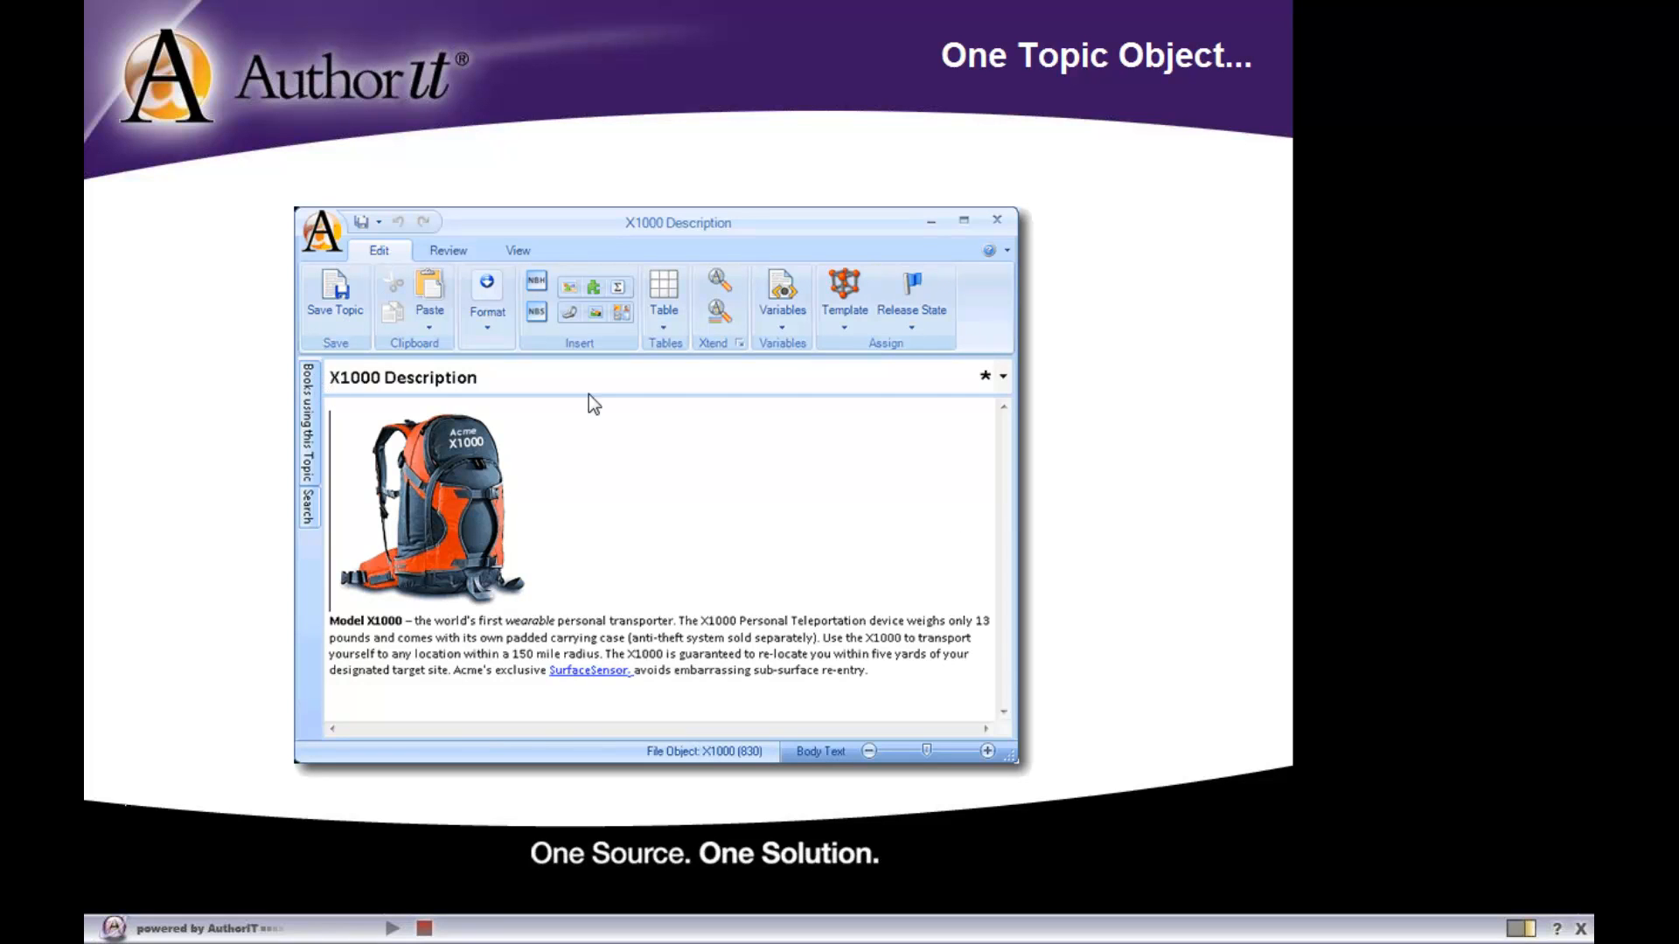
mouse_move(416, 364)
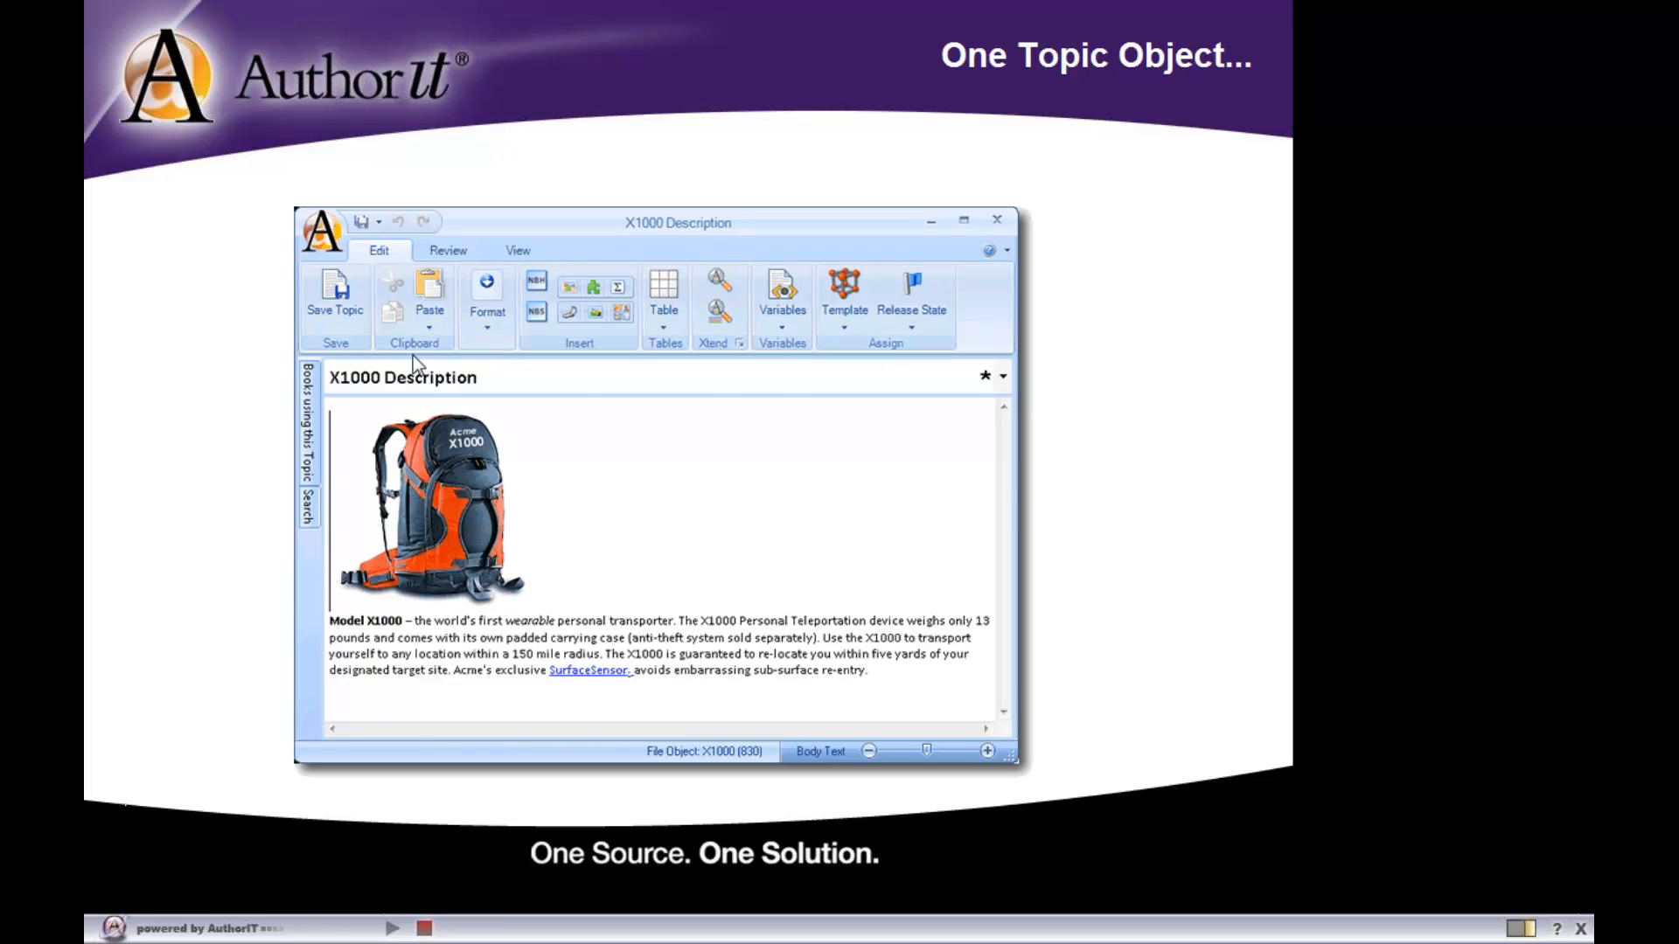
mouse_move(334, 399)
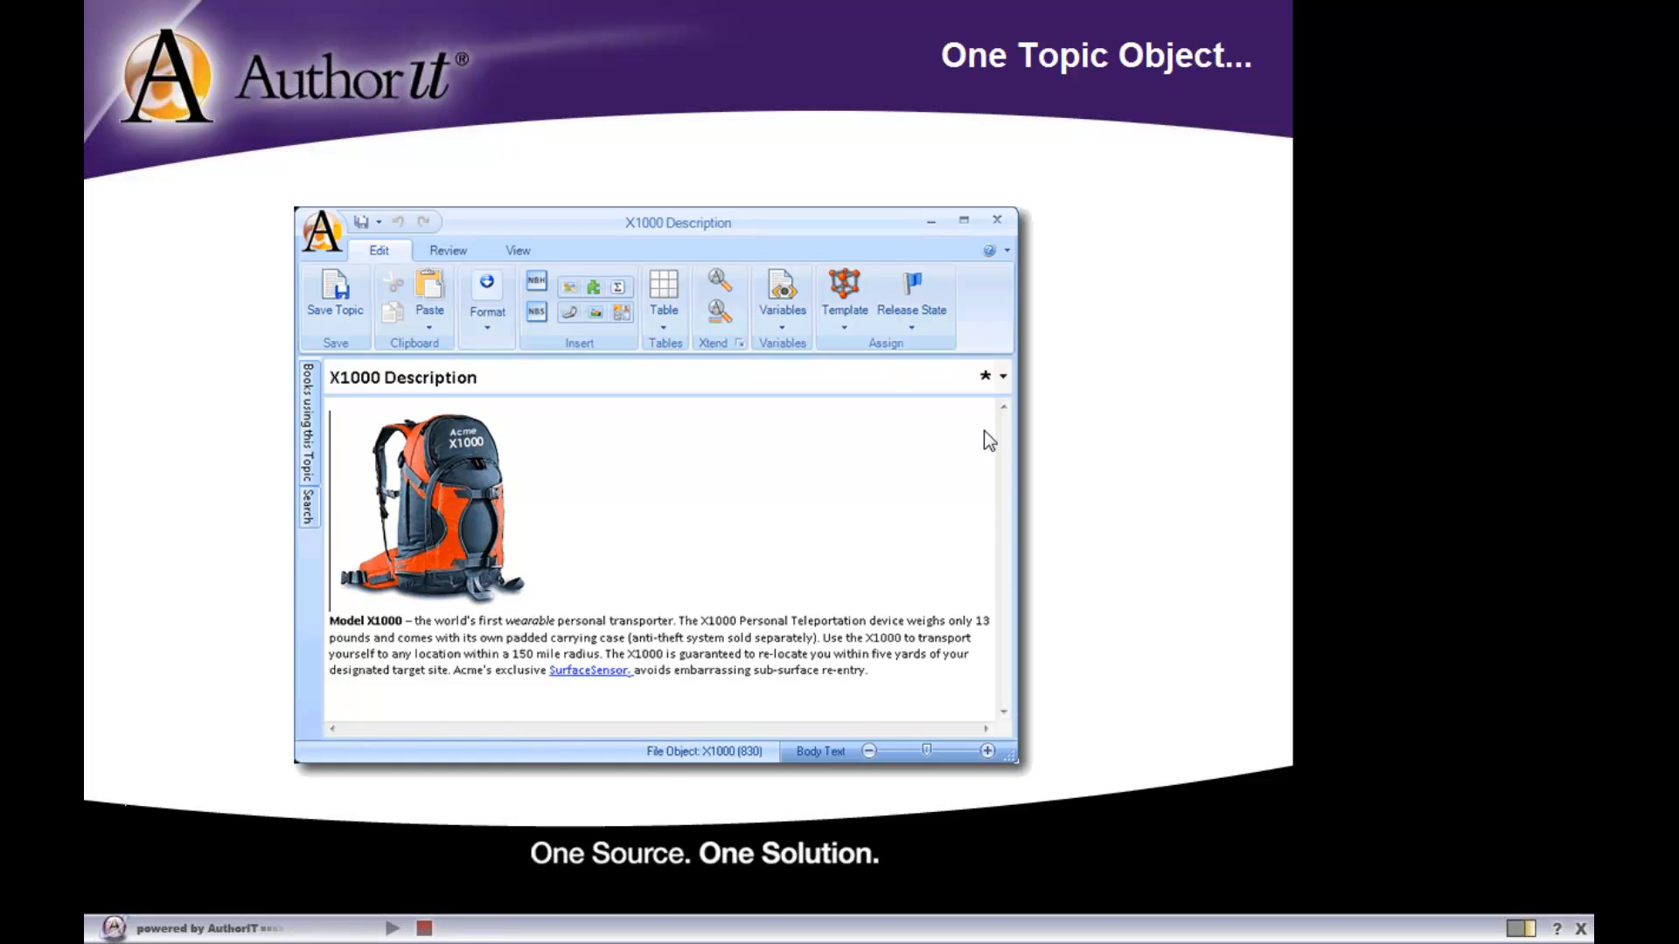
mouse_move(350, 410)
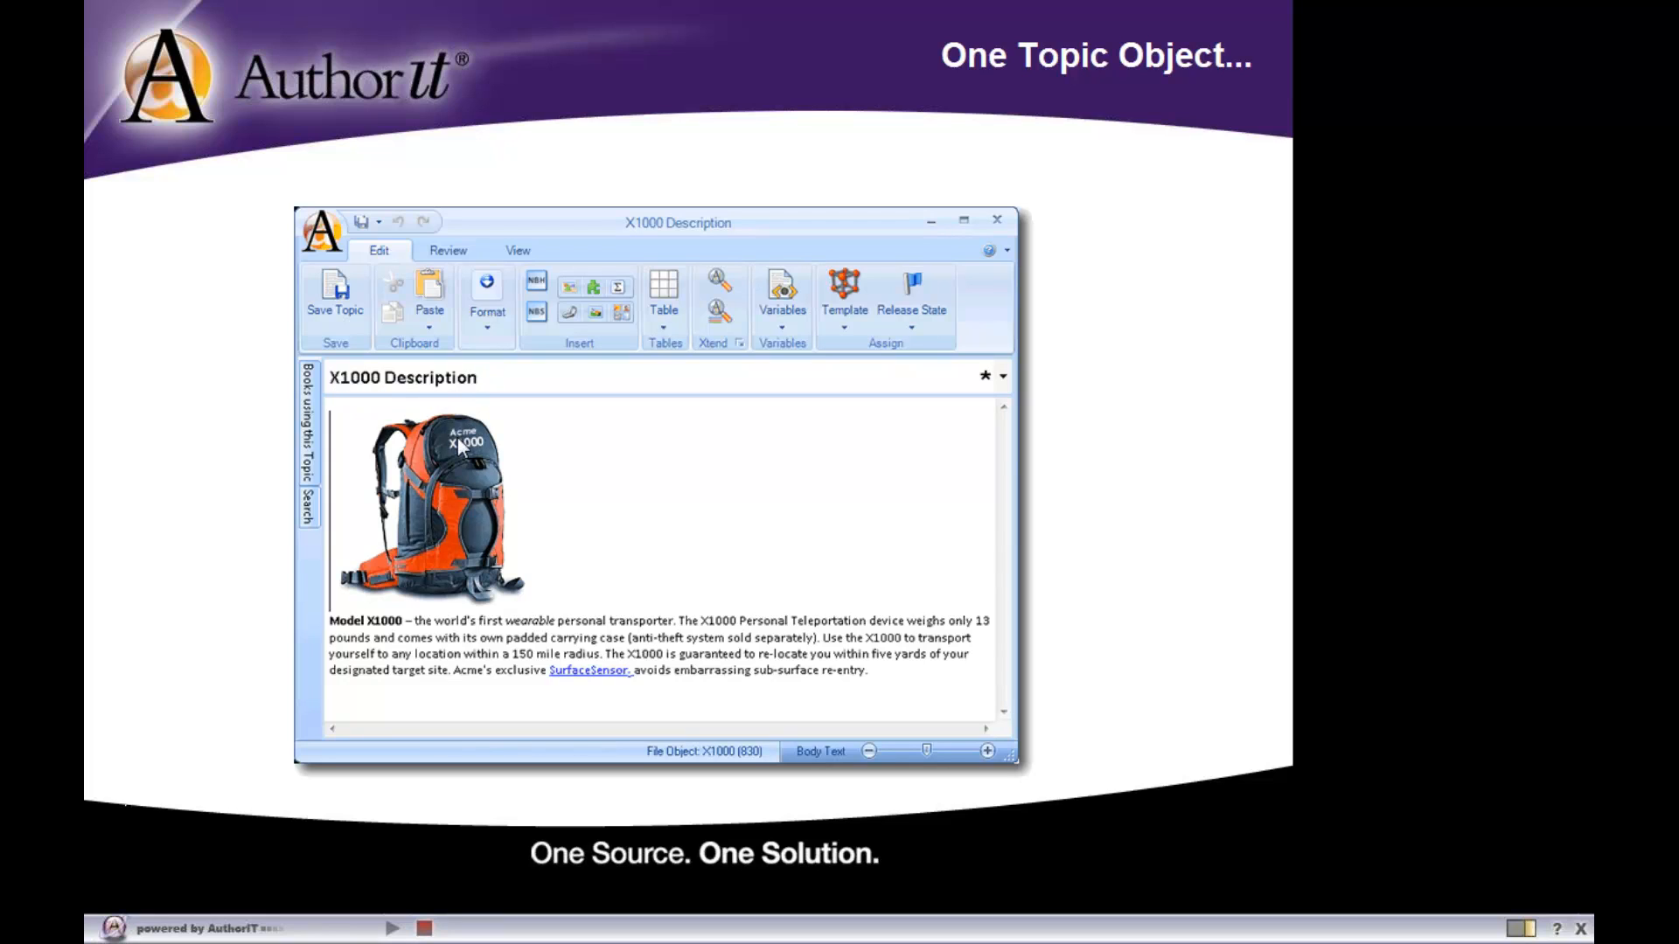
mouse_move(456, 449)
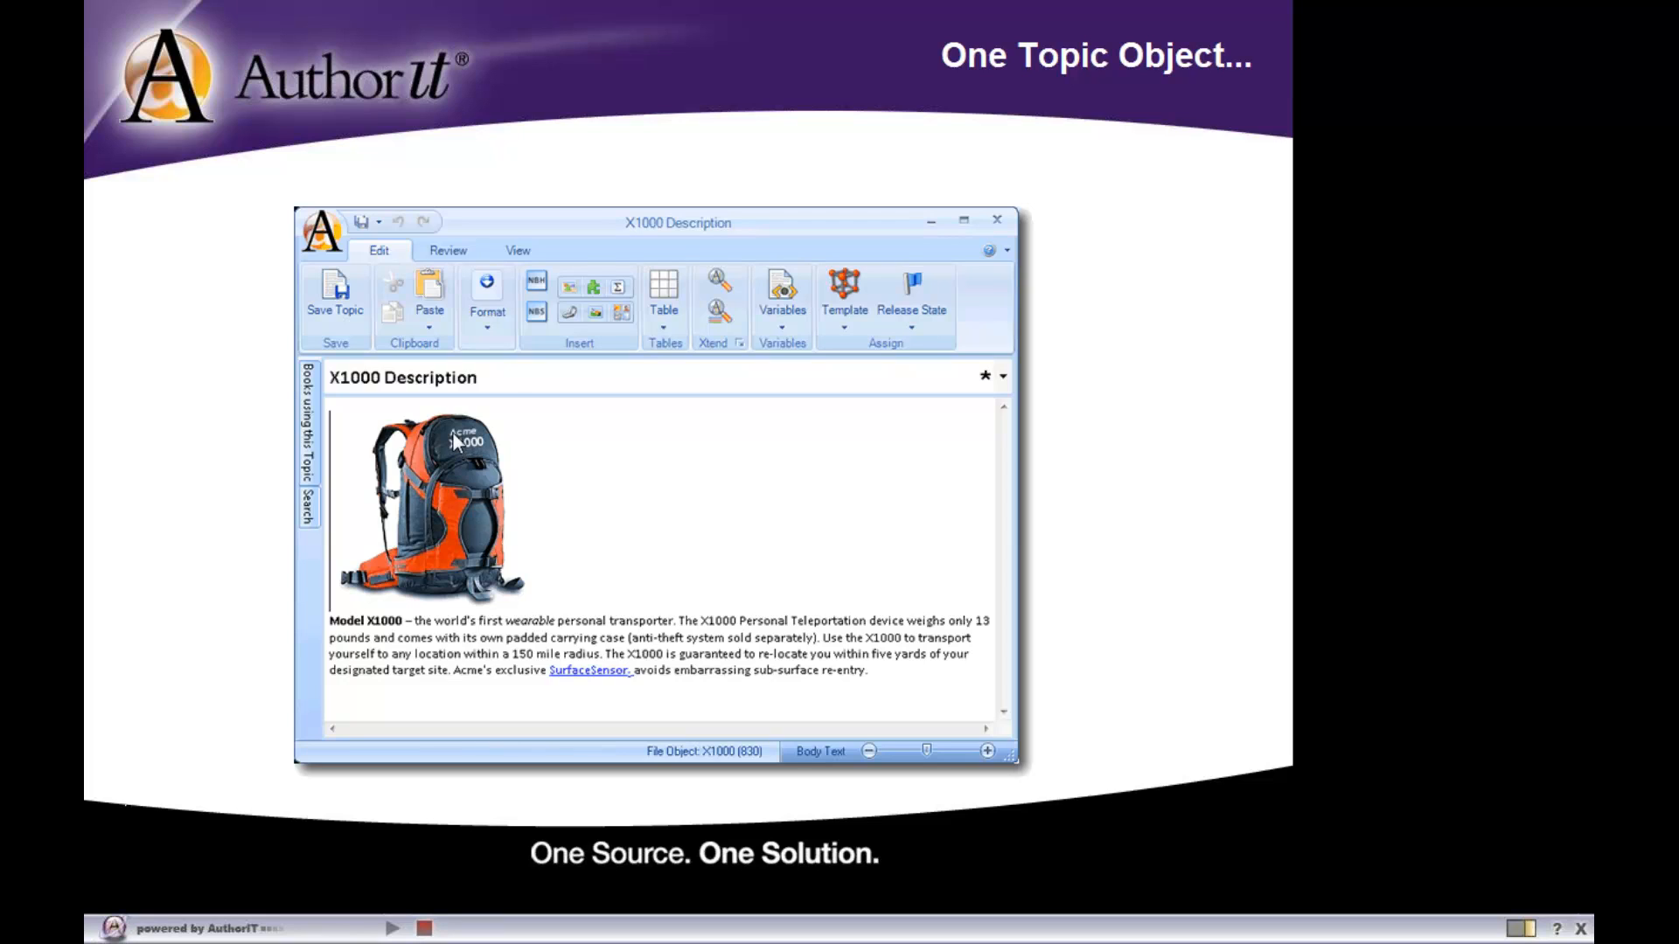
mouse_move(512, 230)
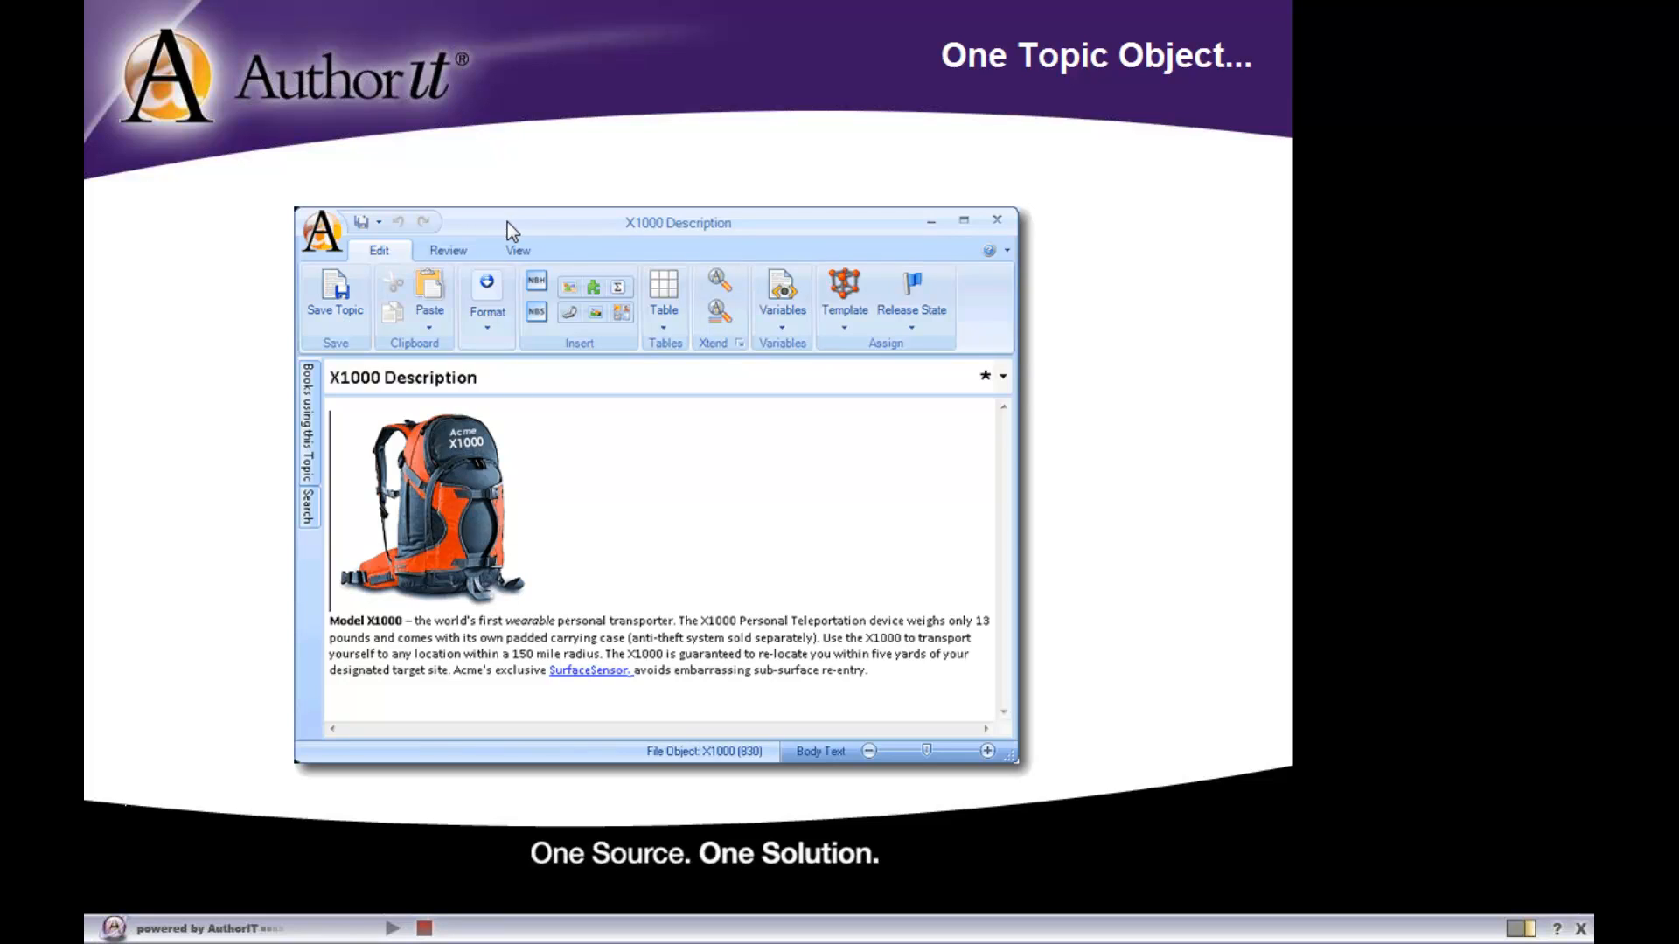
mouse_move(442, 385)
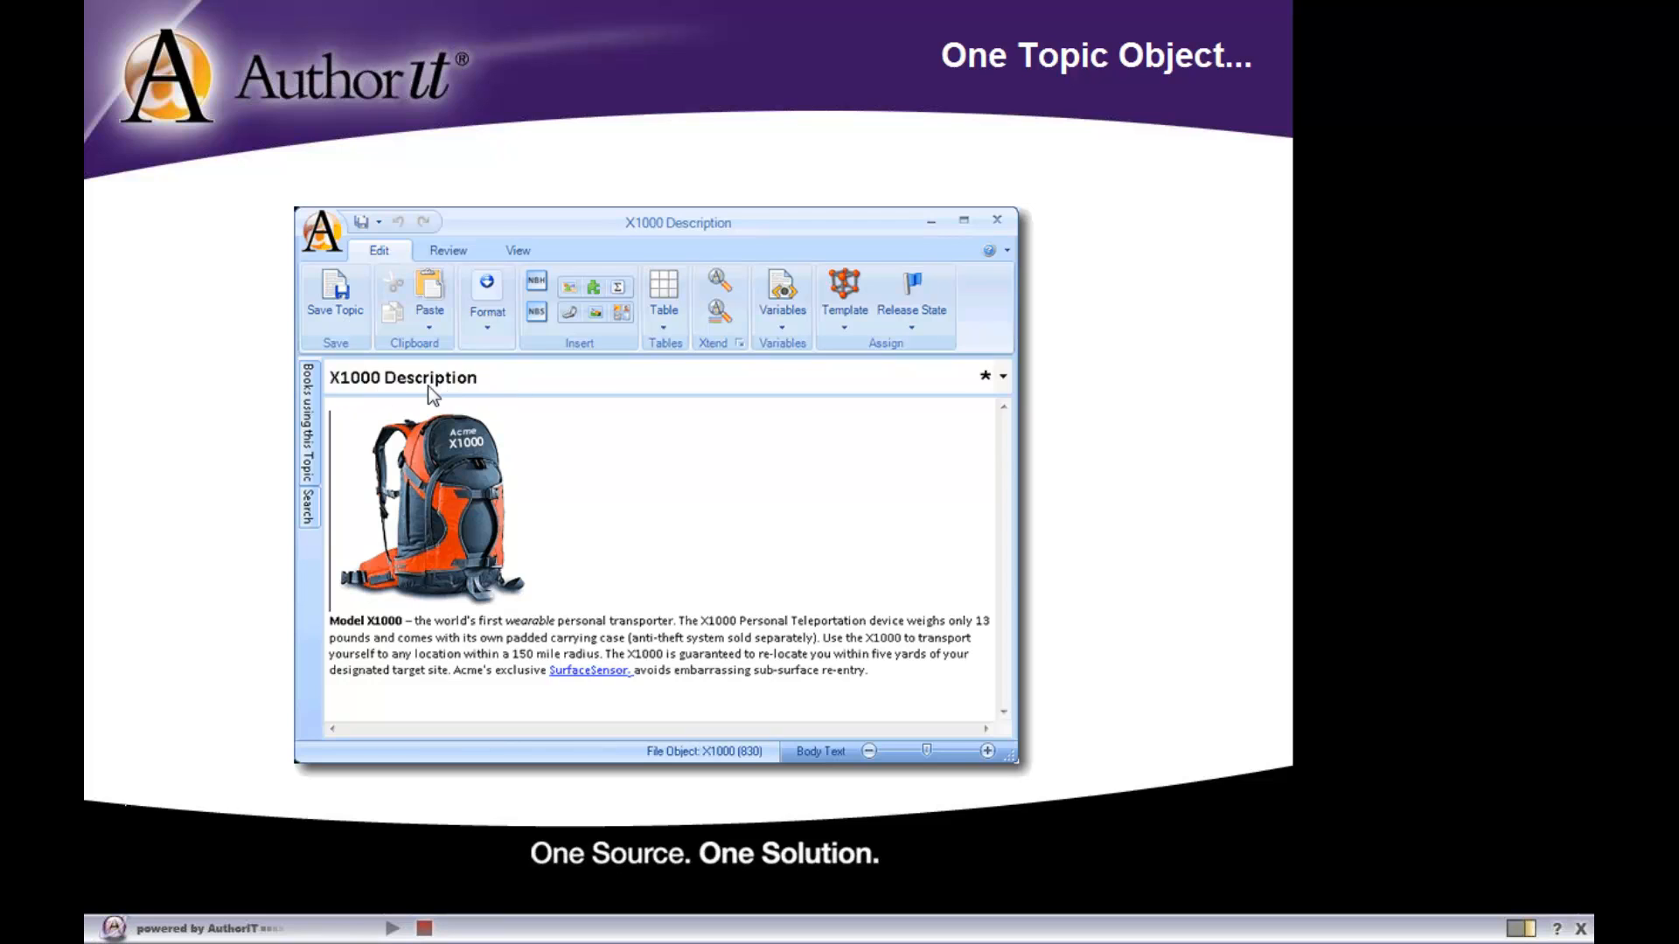
mouse_move(471, 388)
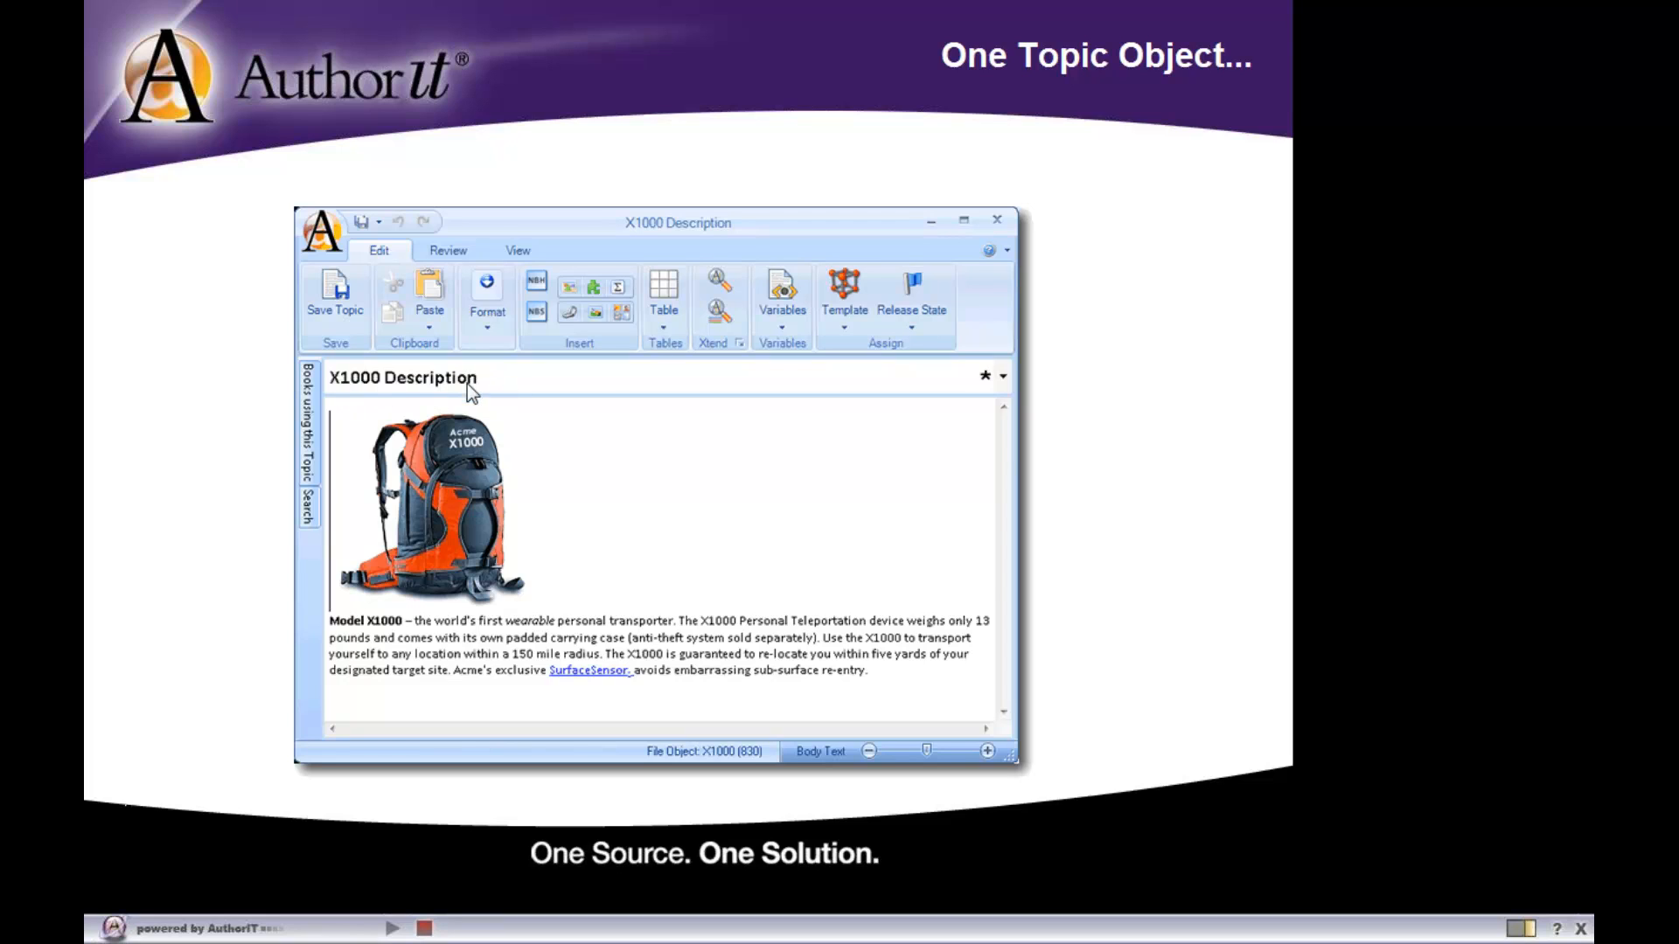
mouse_move(334, 632)
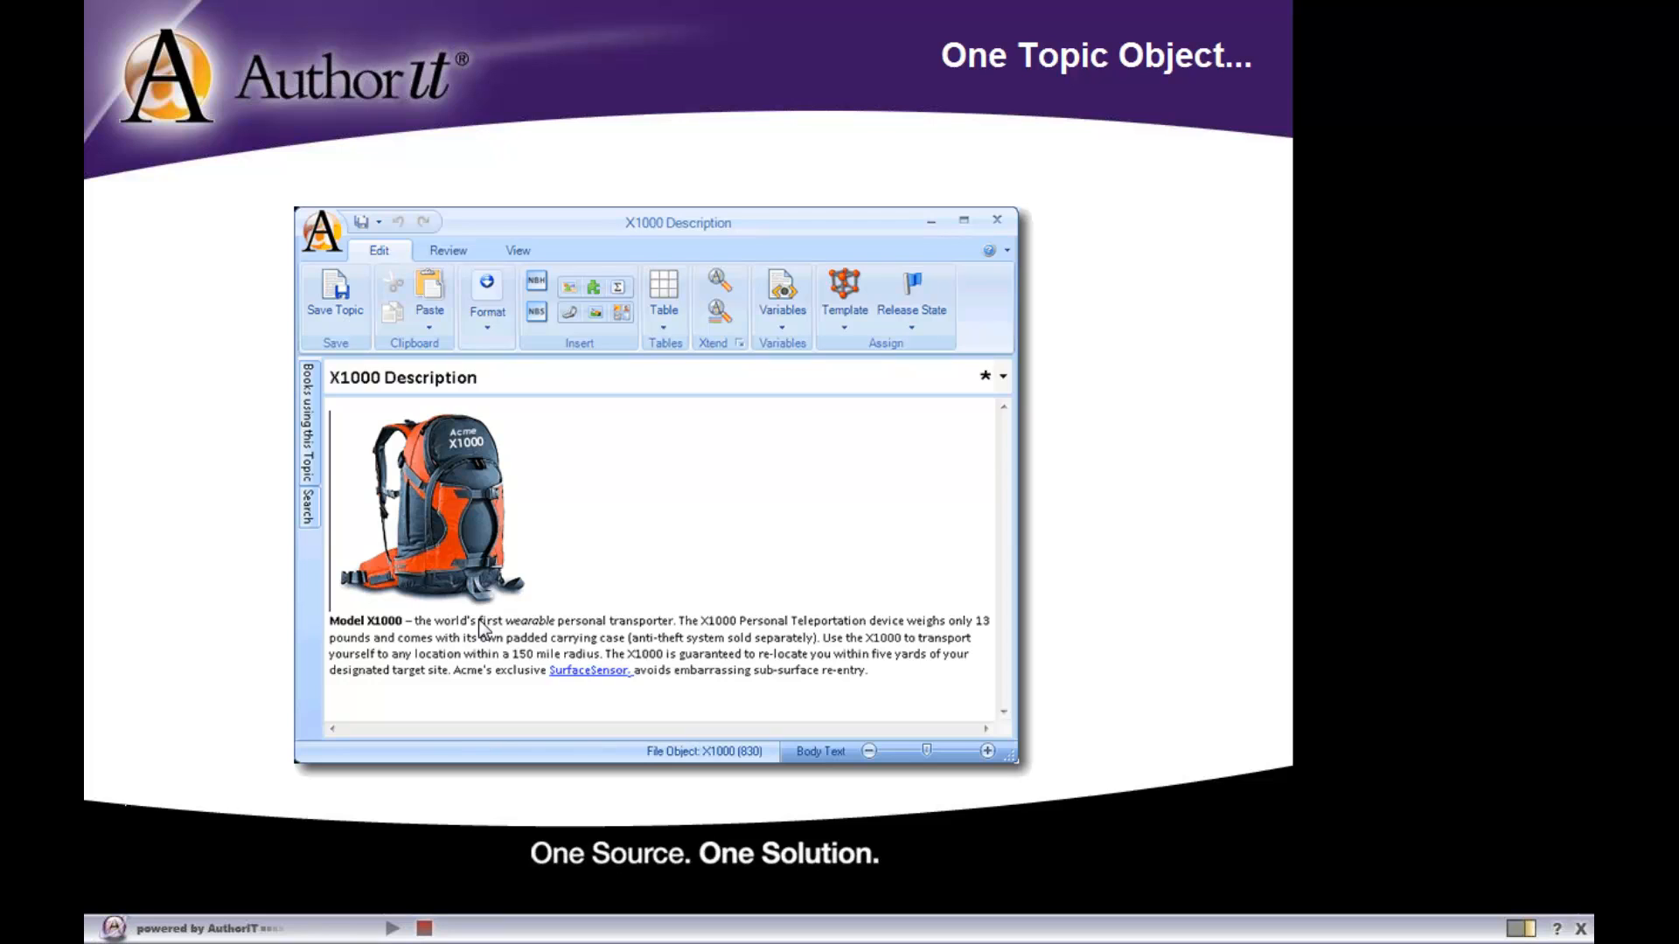
mouse_move(474, 629)
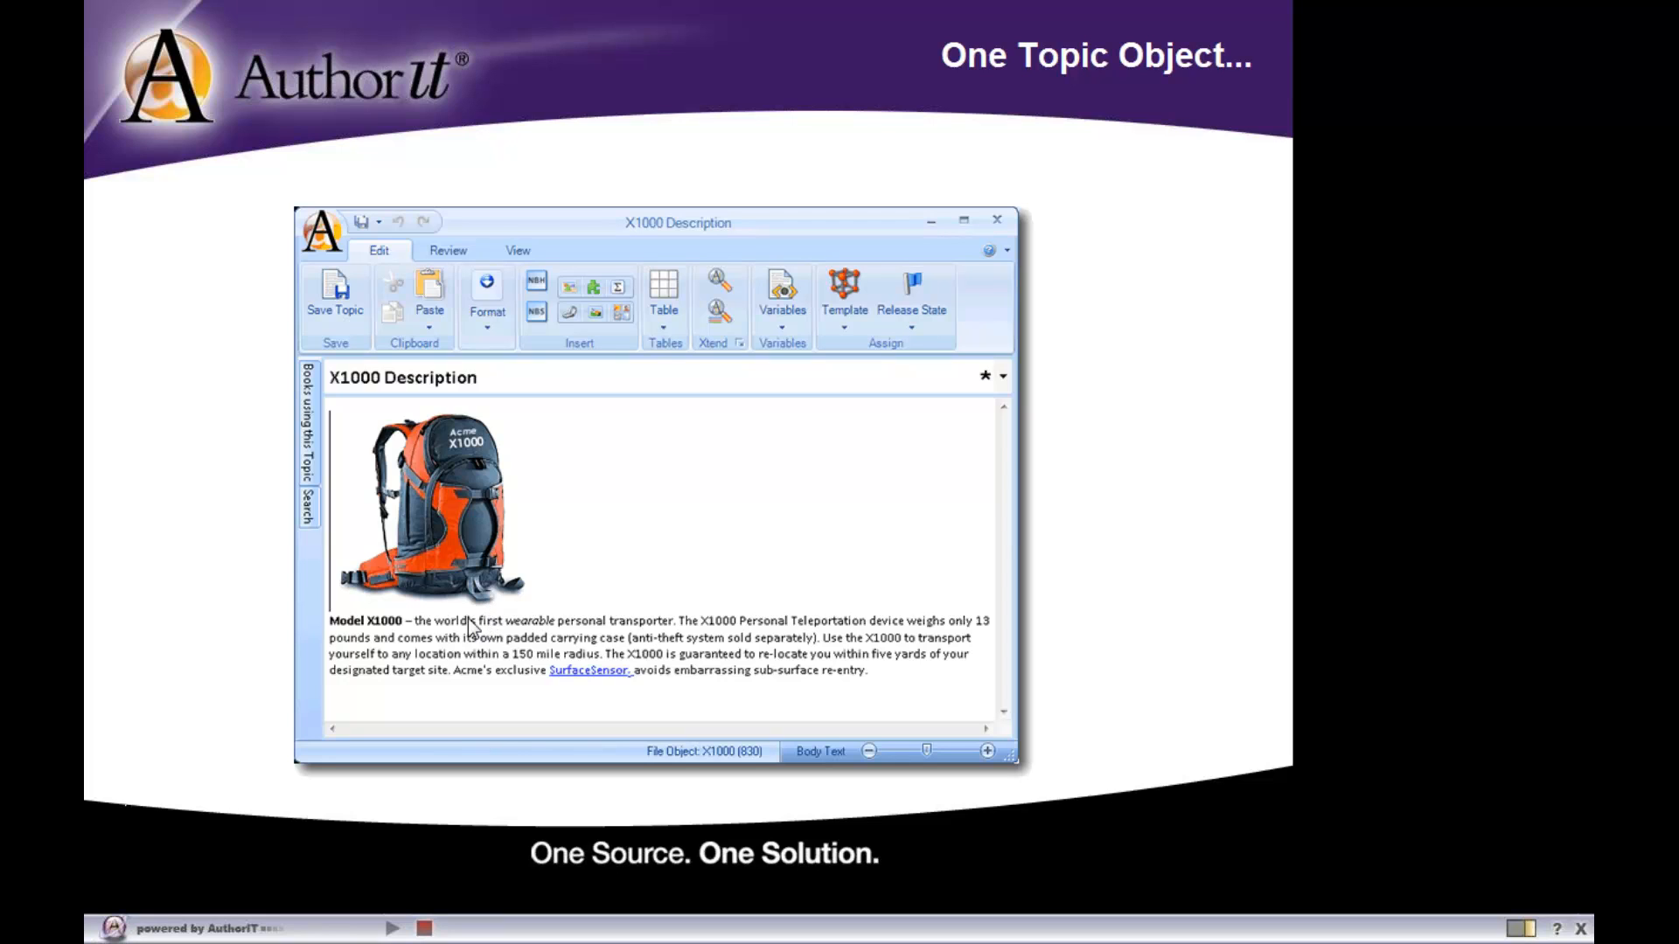
mouse_move(405, 394)
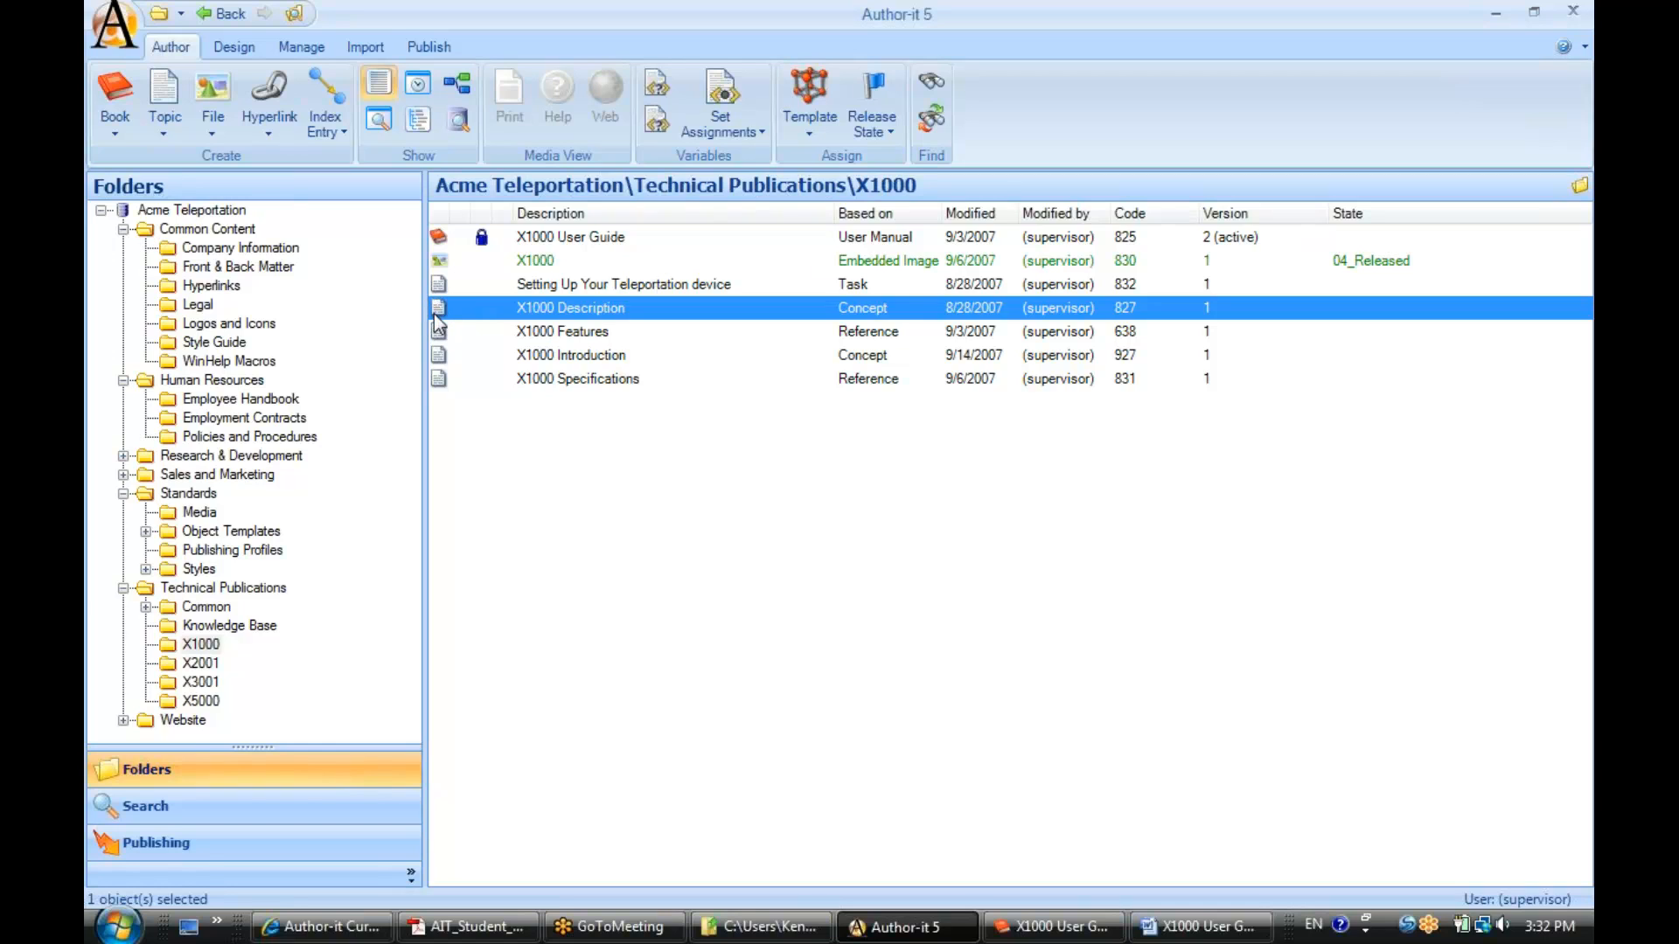
mouse_move(436, 321)
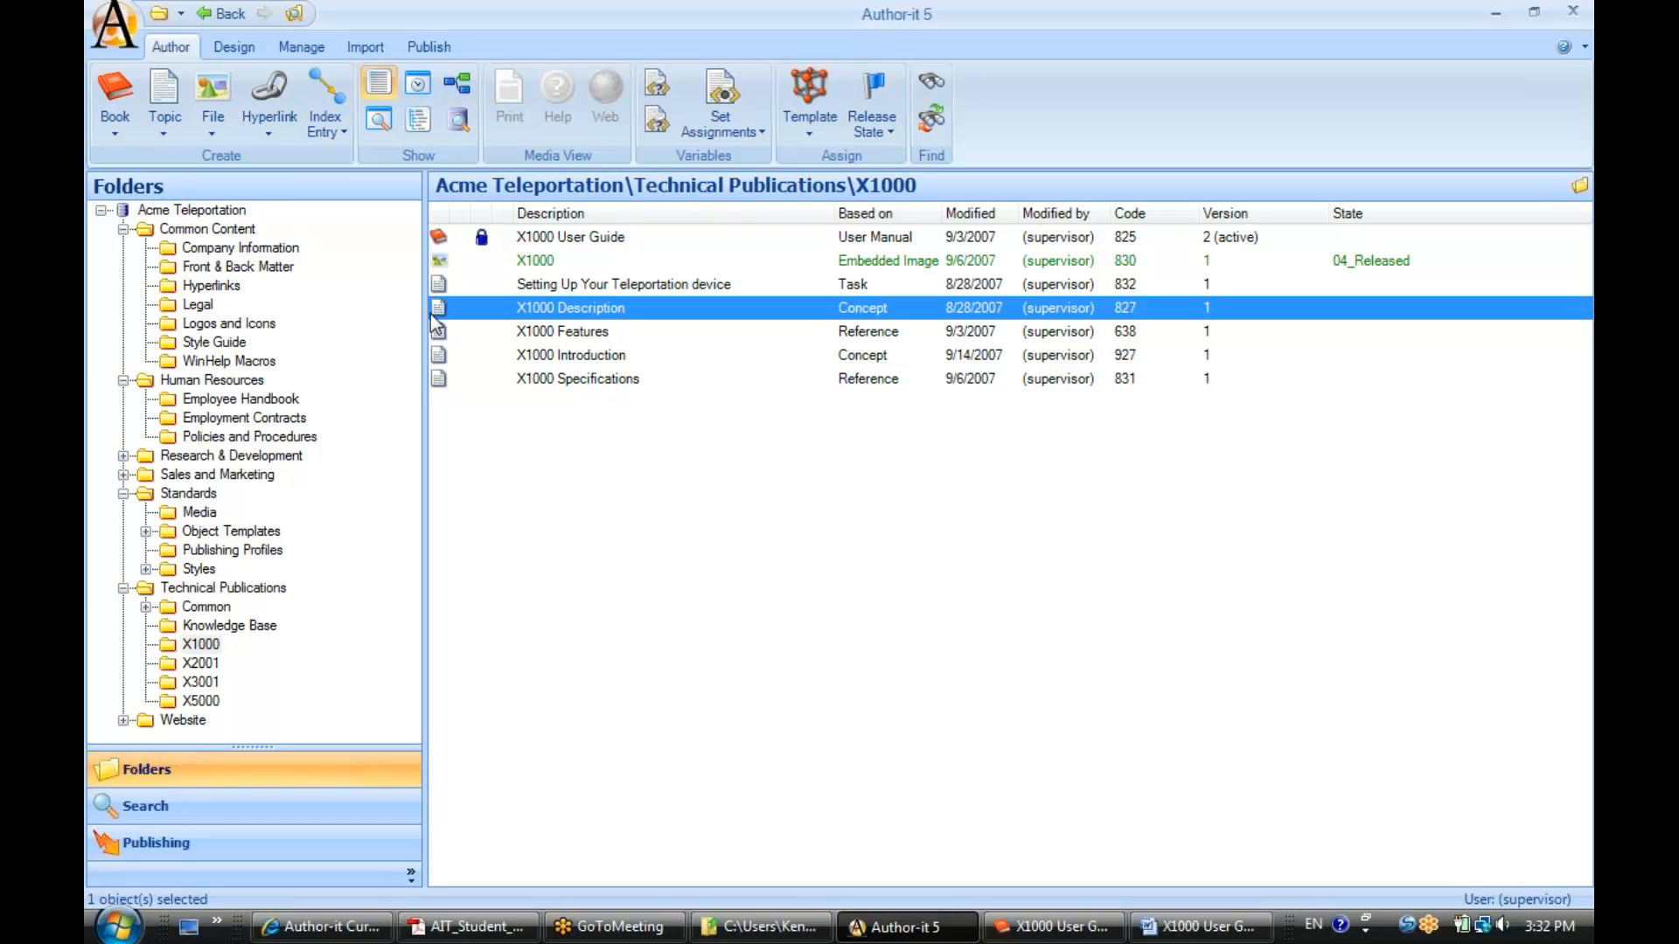
mouse_move(465, 314)
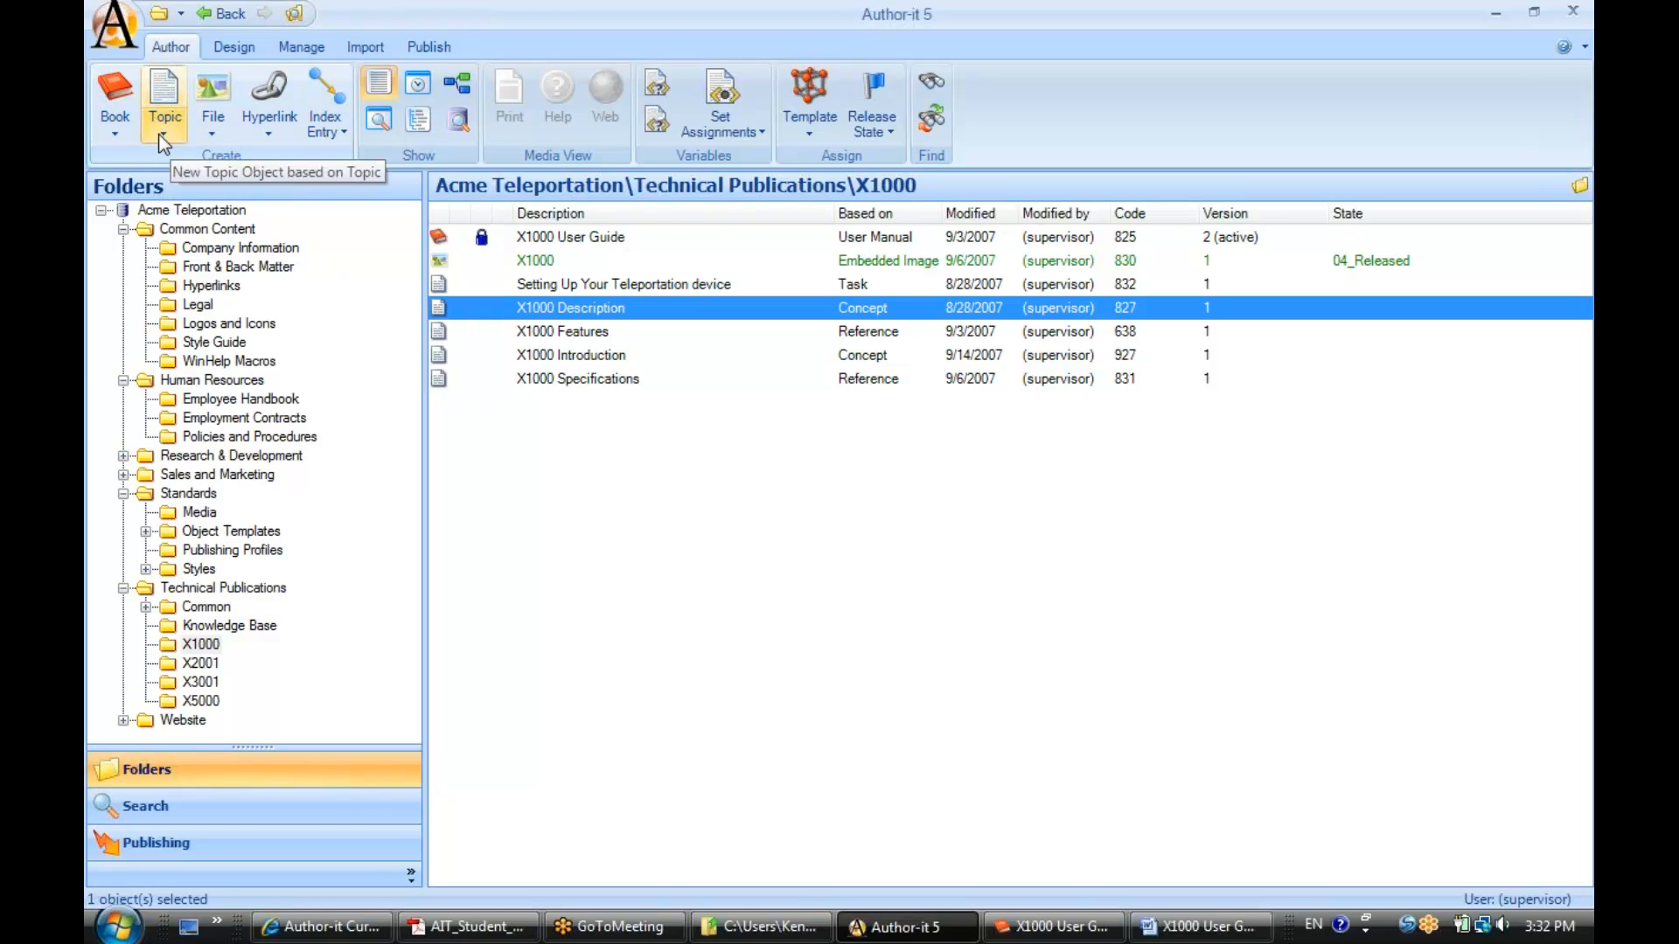
left_click(163, 134)
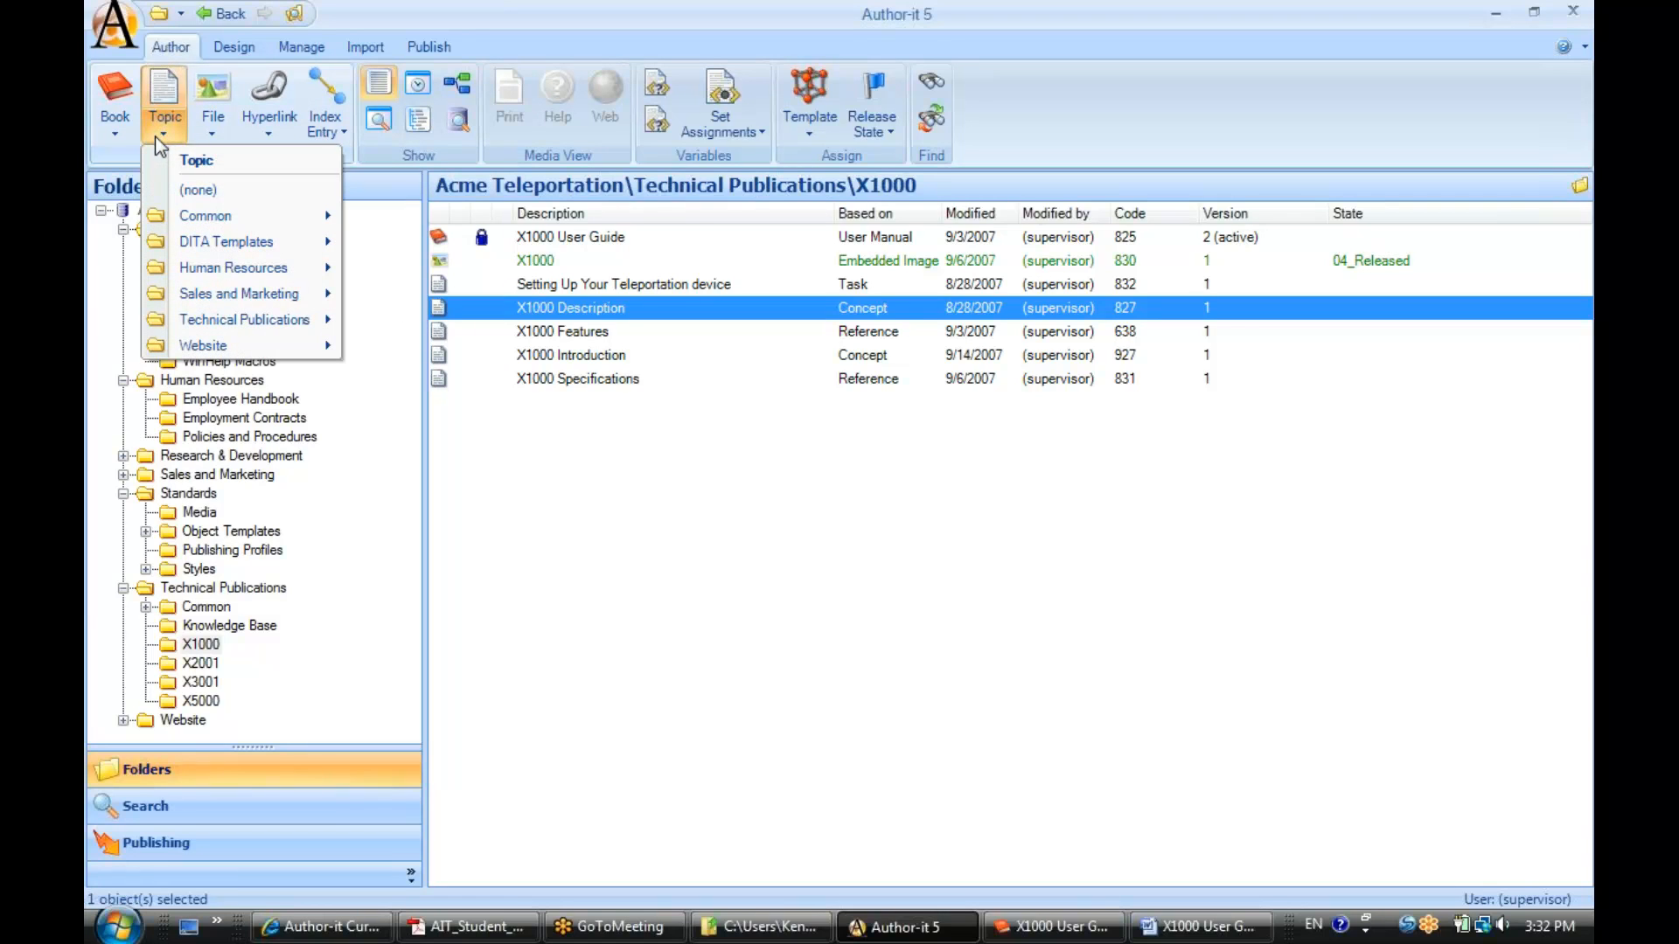
mouse_move(205, 215)
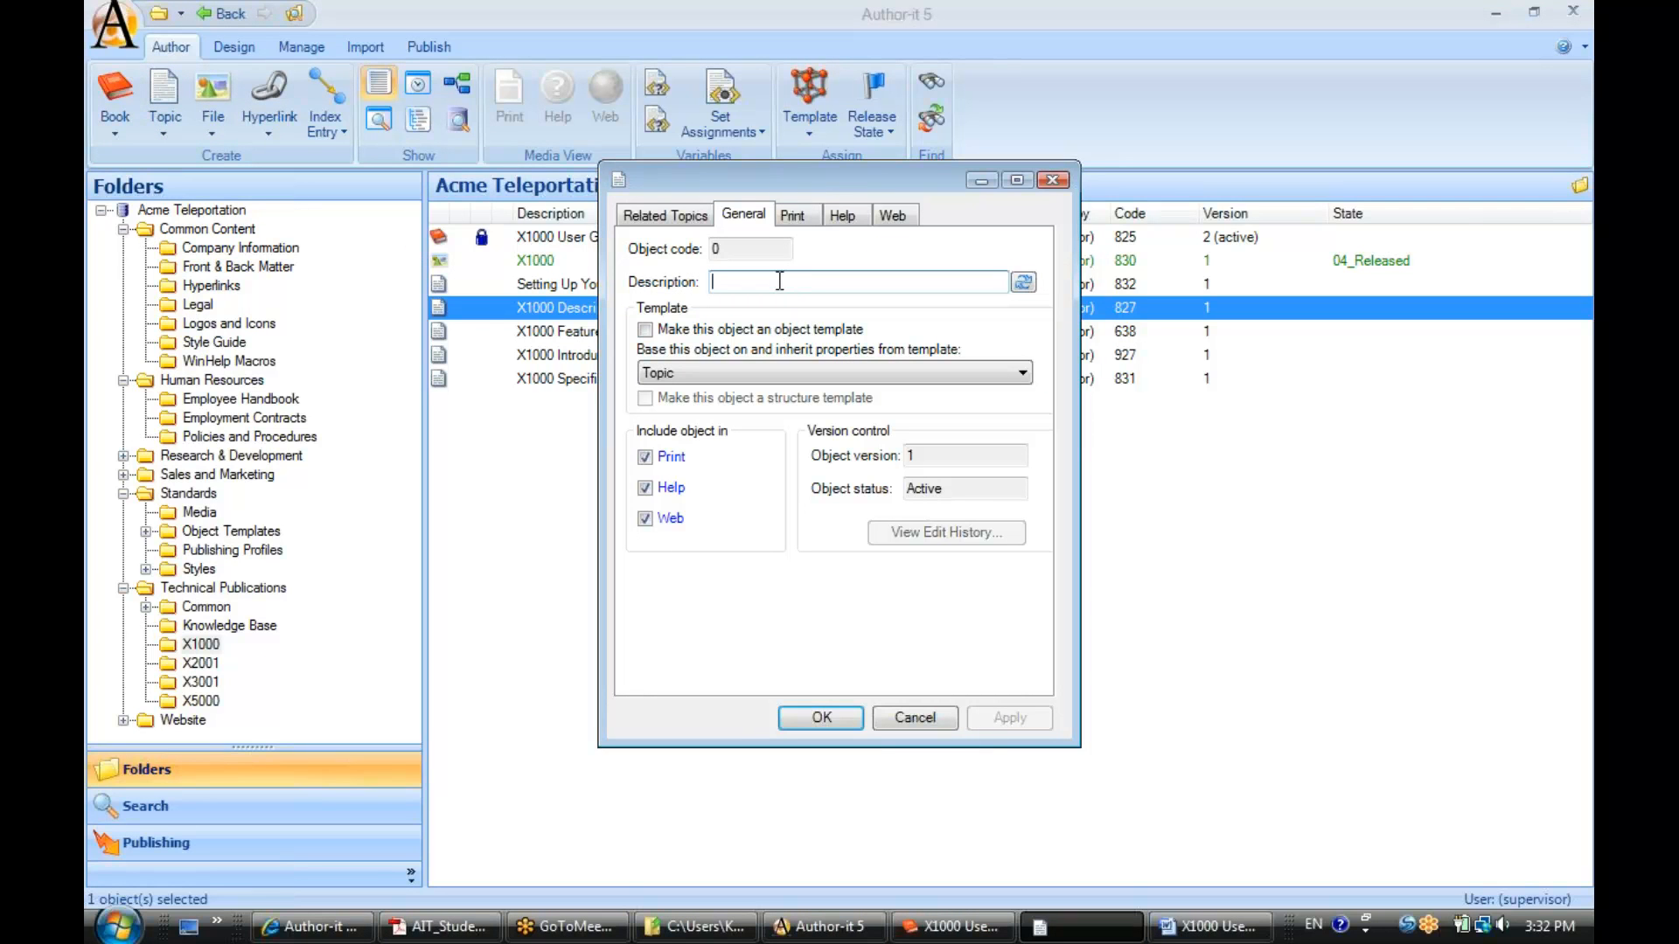
type("X")
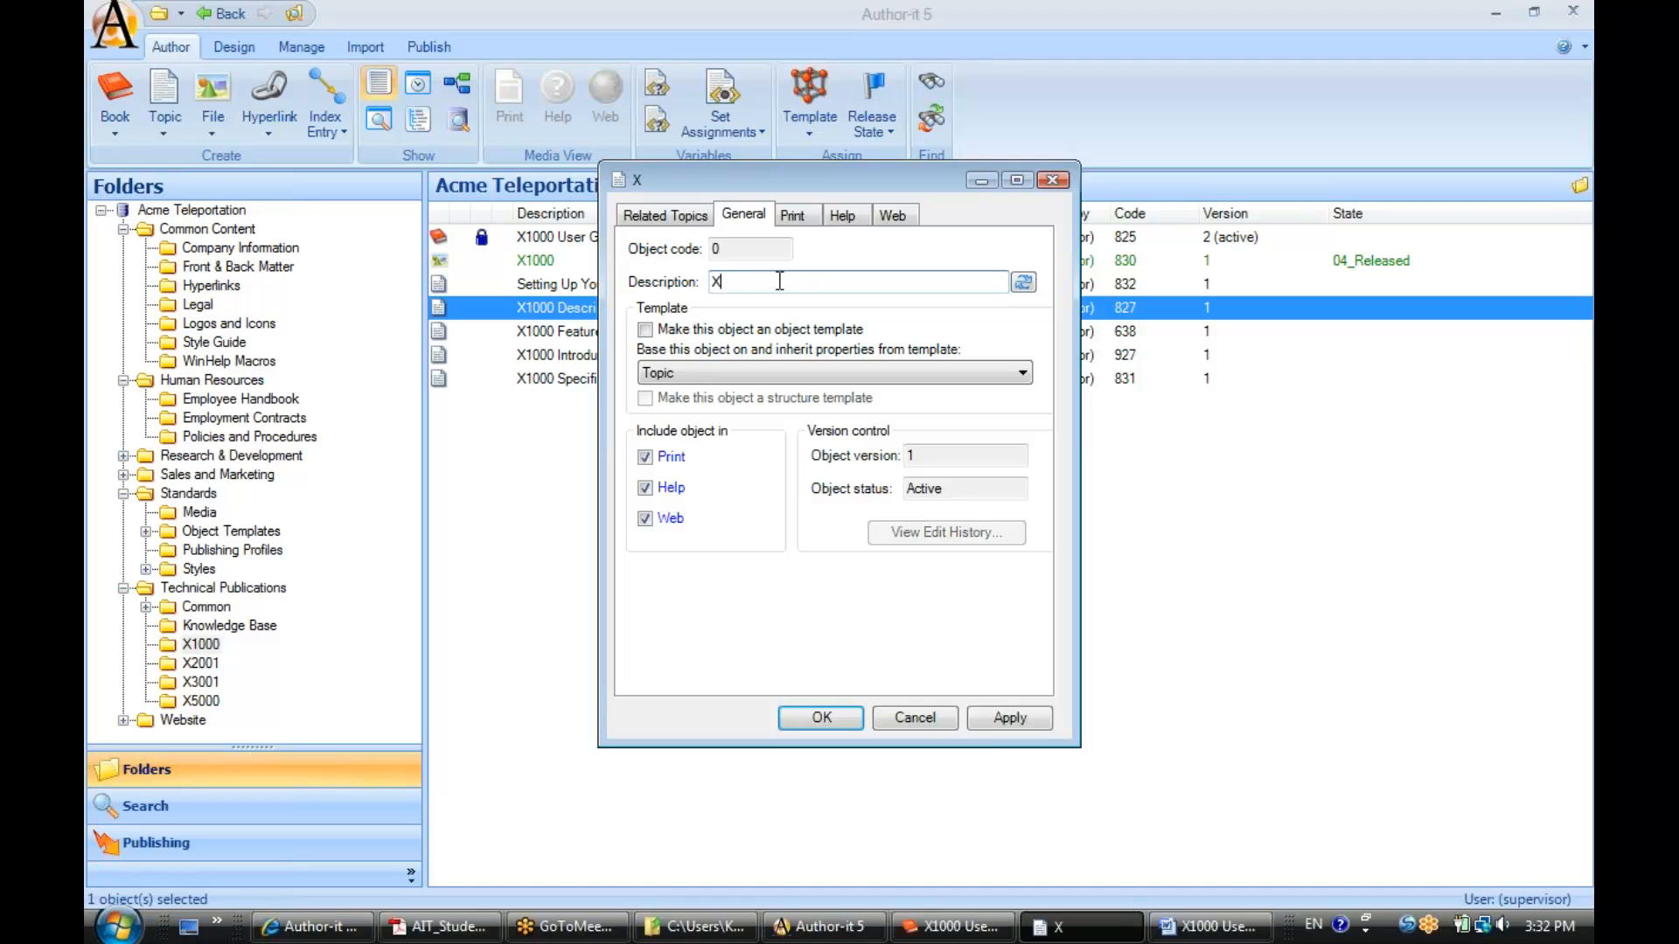
type("1000 Warranty Information")
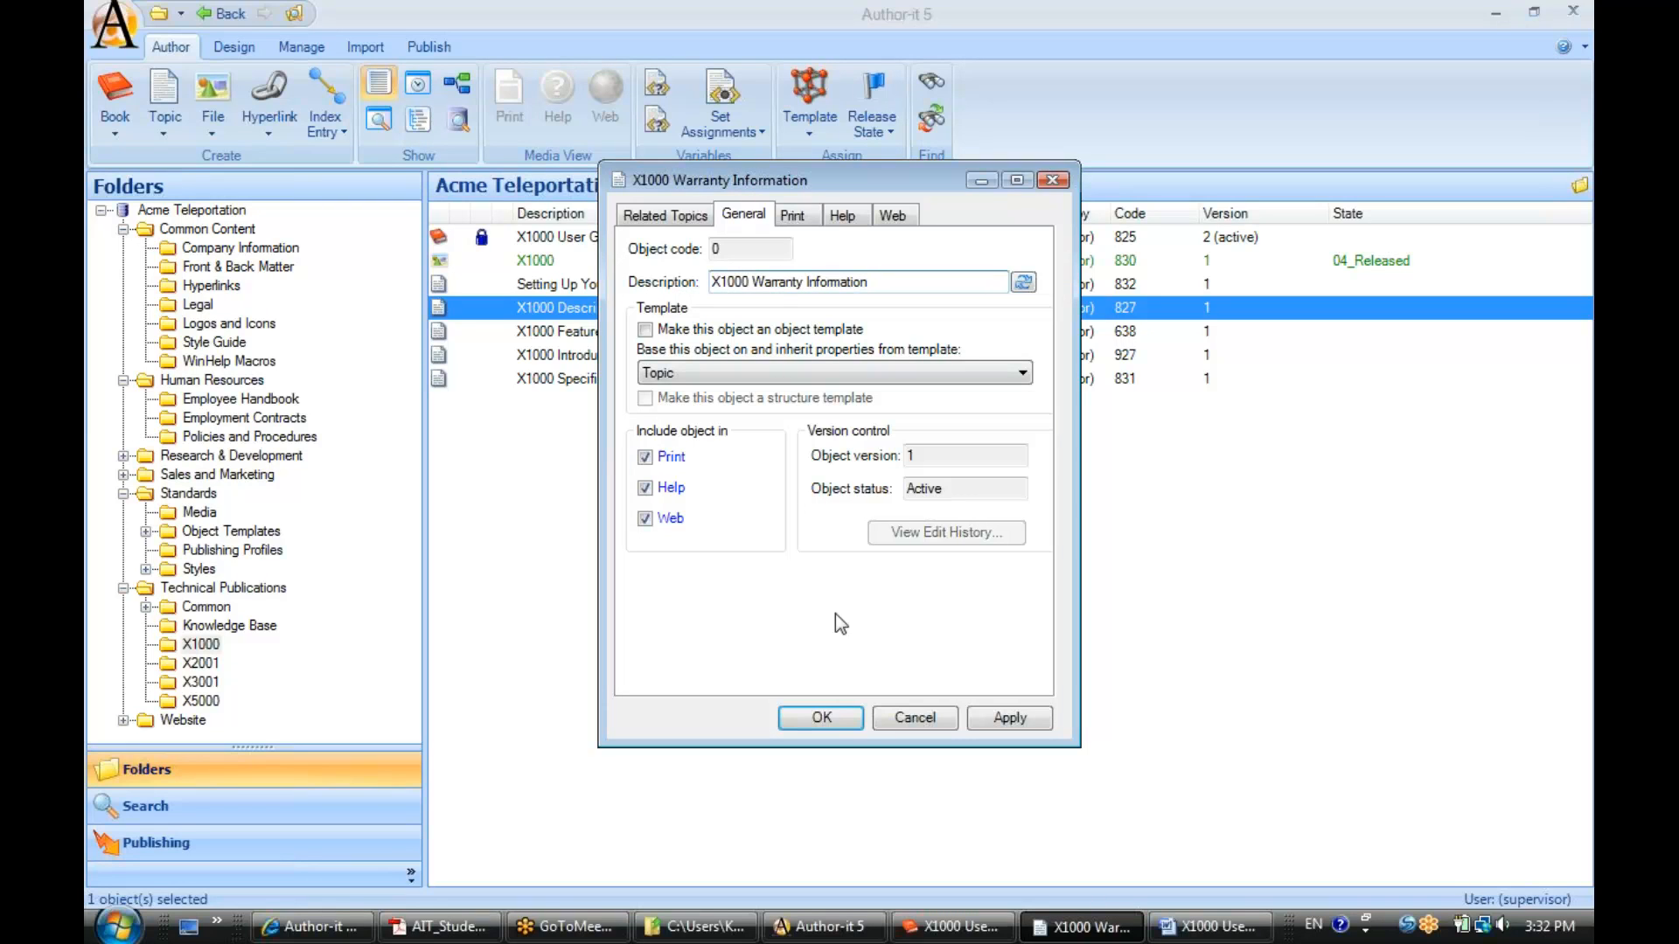
left_click(821, 717)
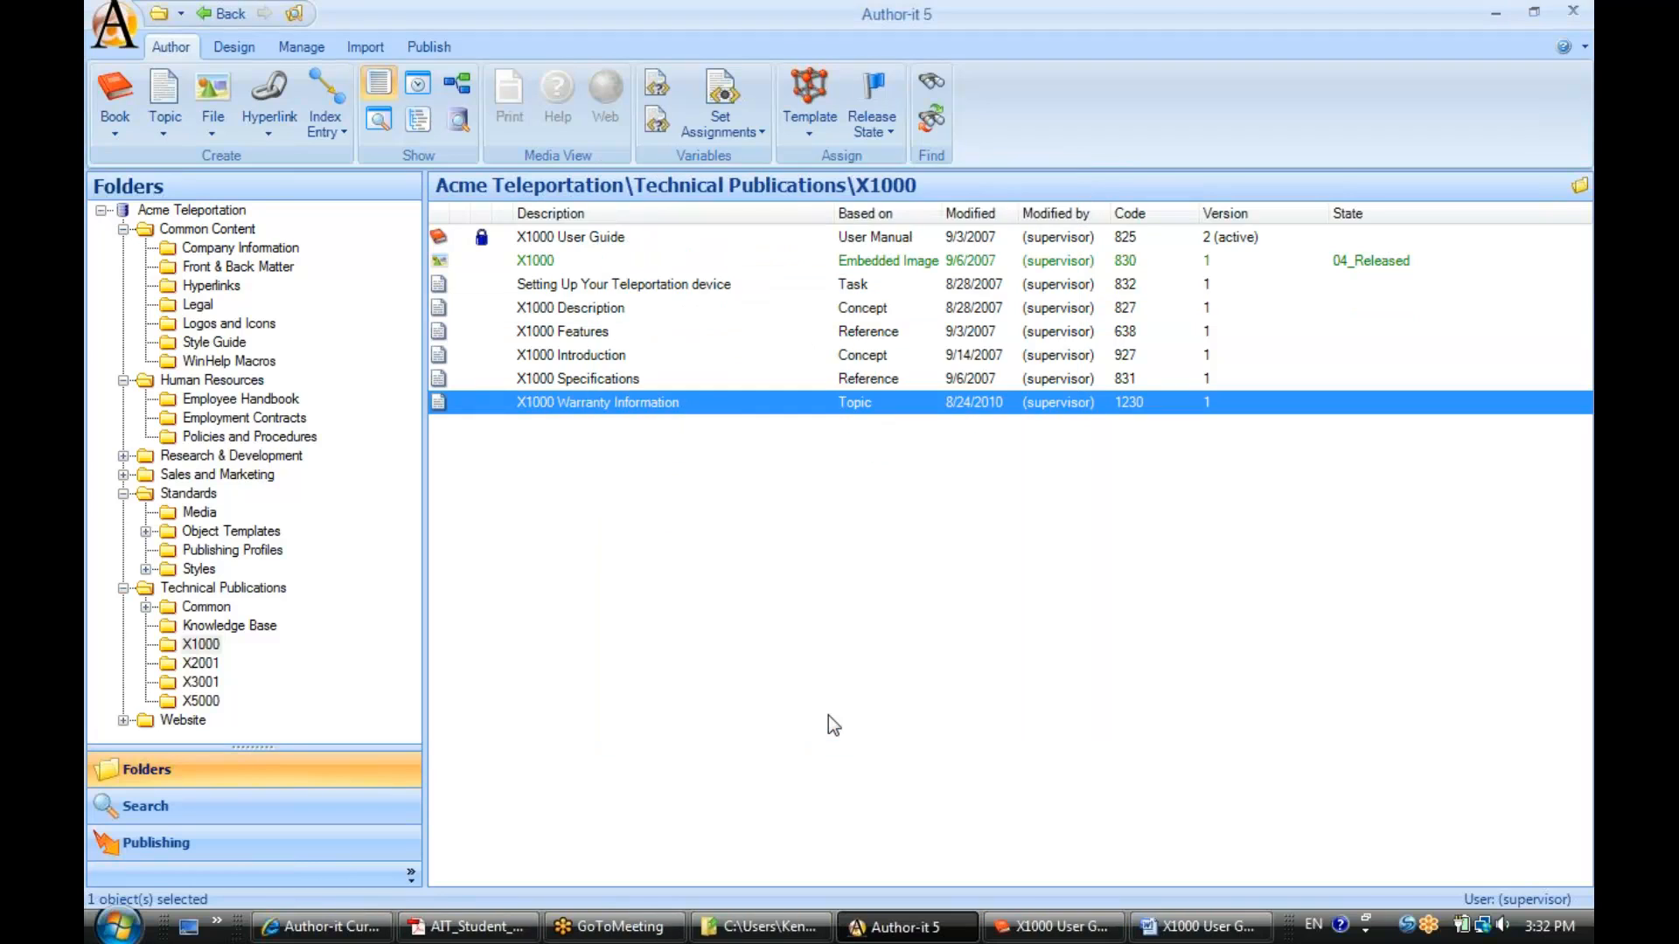
mouse_move(621, 418)
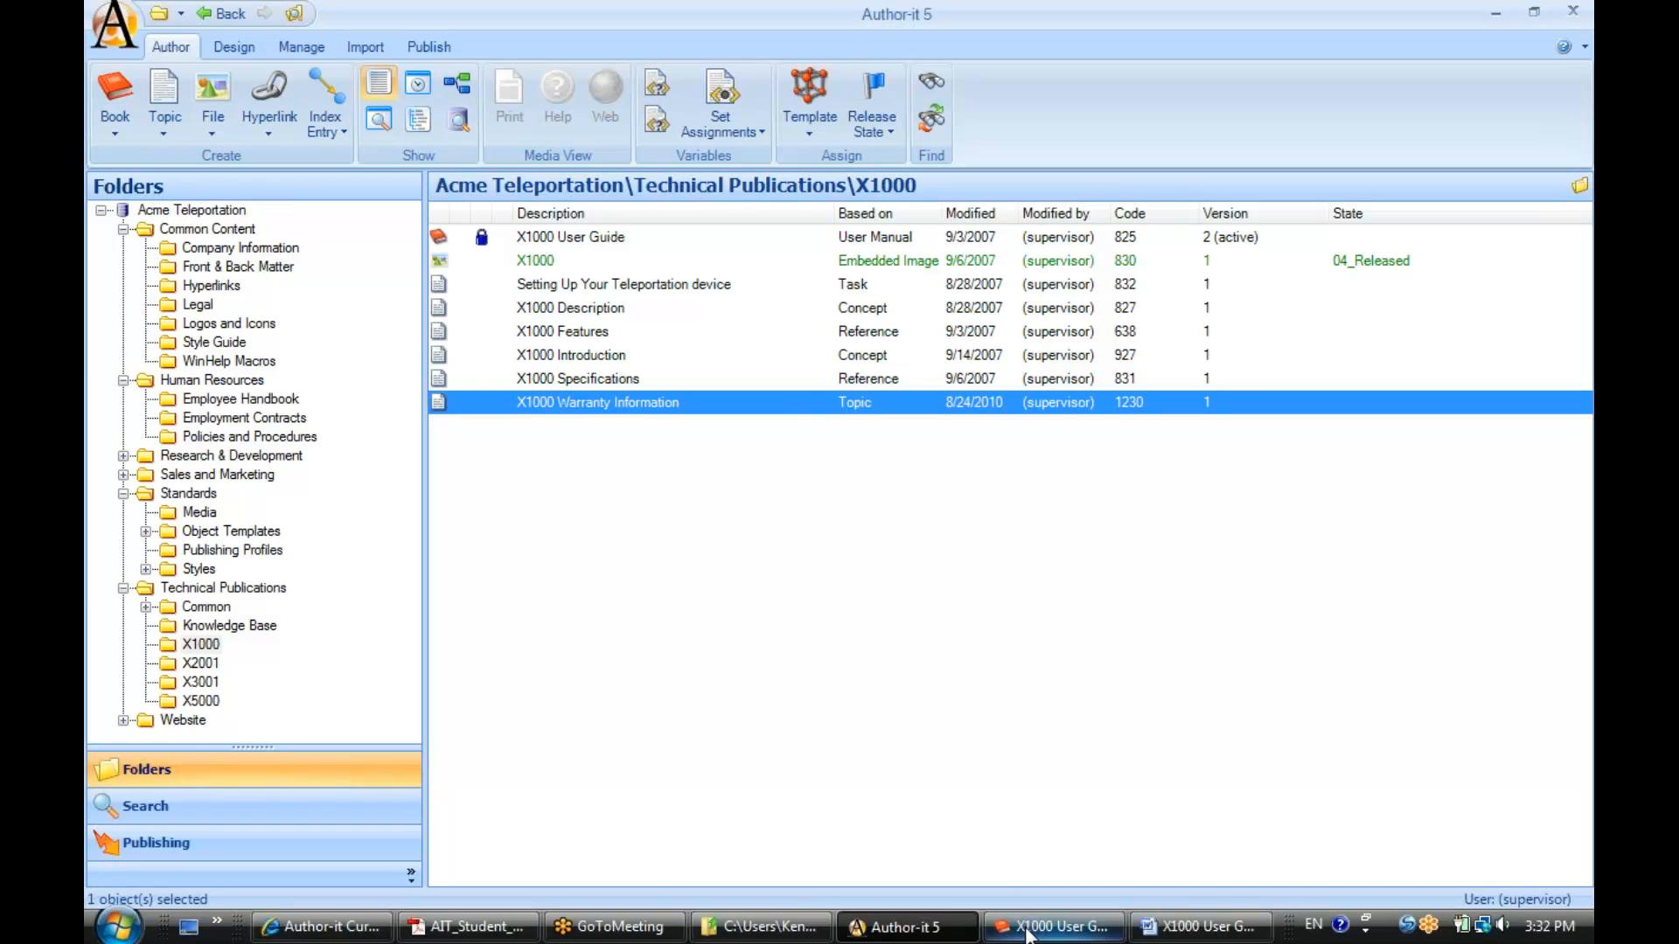
Switch to the open X1000 User Guide book from the Windows taskbar.
left_click(1053, 926)
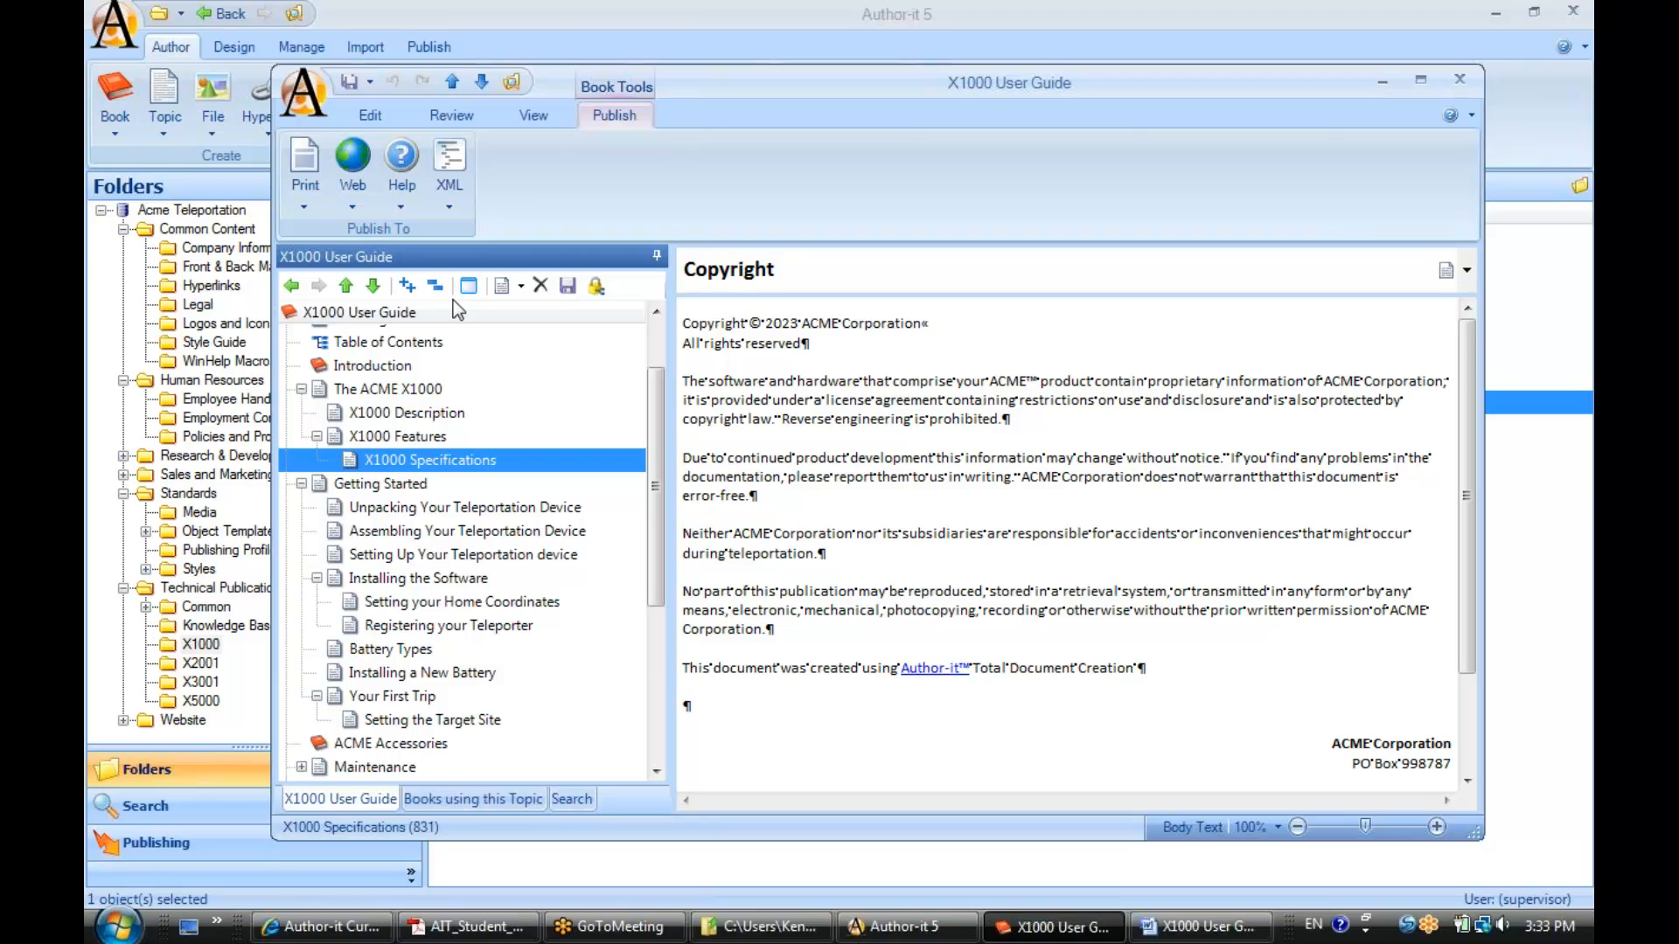
left_click(359, 311)
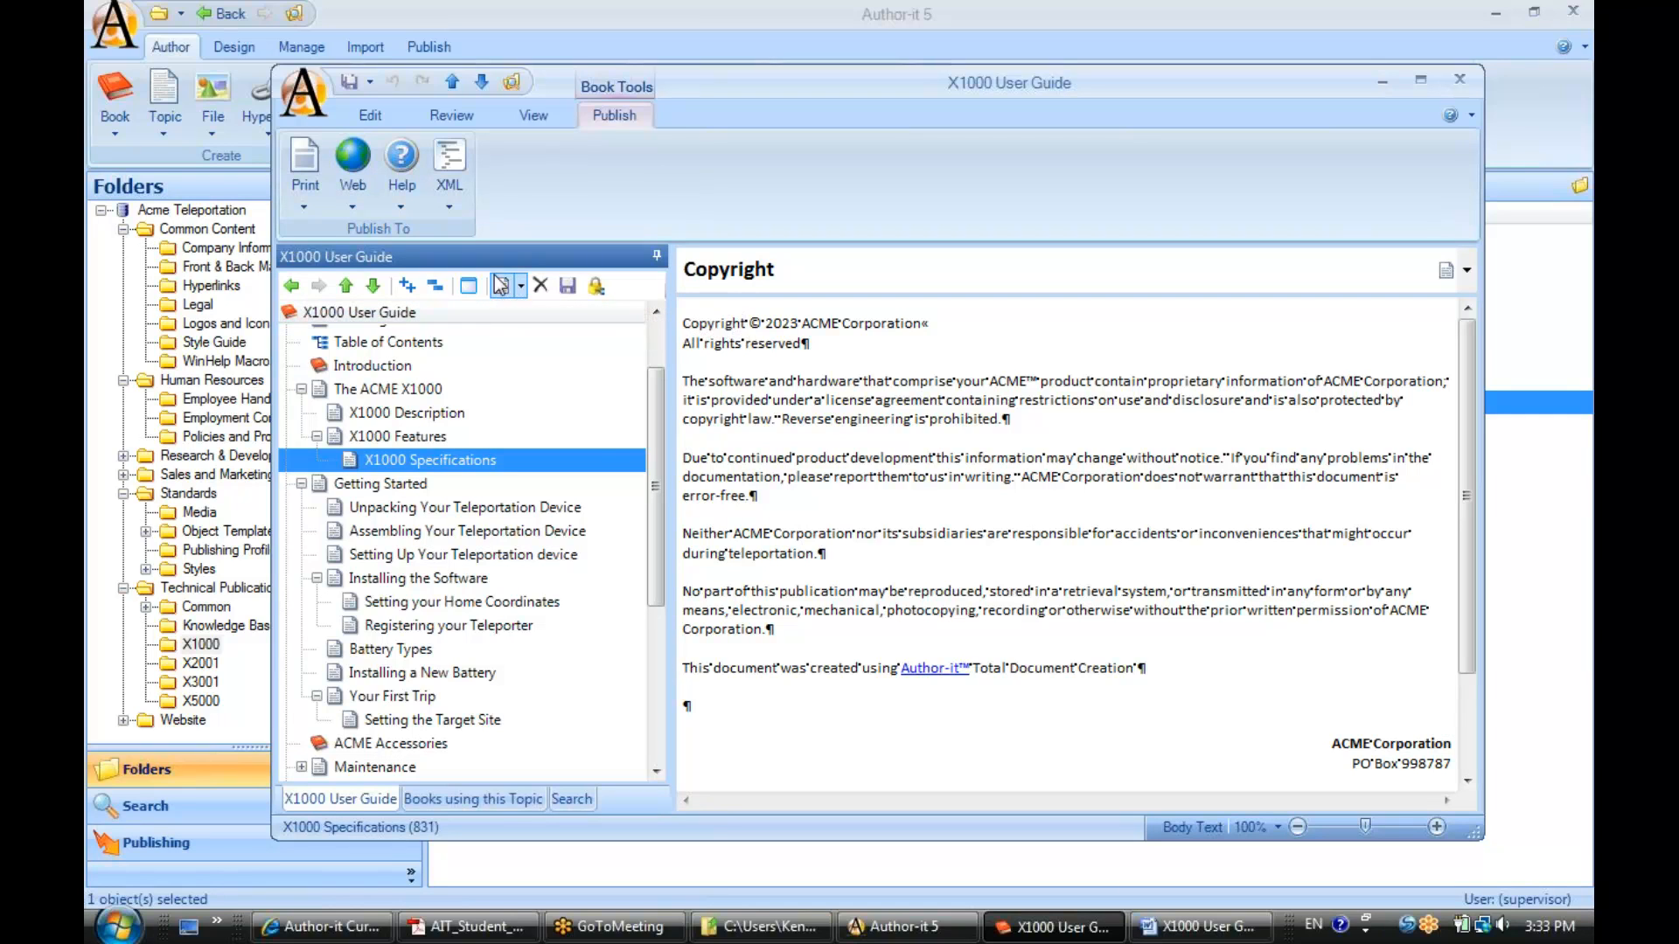
Open the New Topic Object template list to show Common's Section and Topic.
left_click(520, 286)
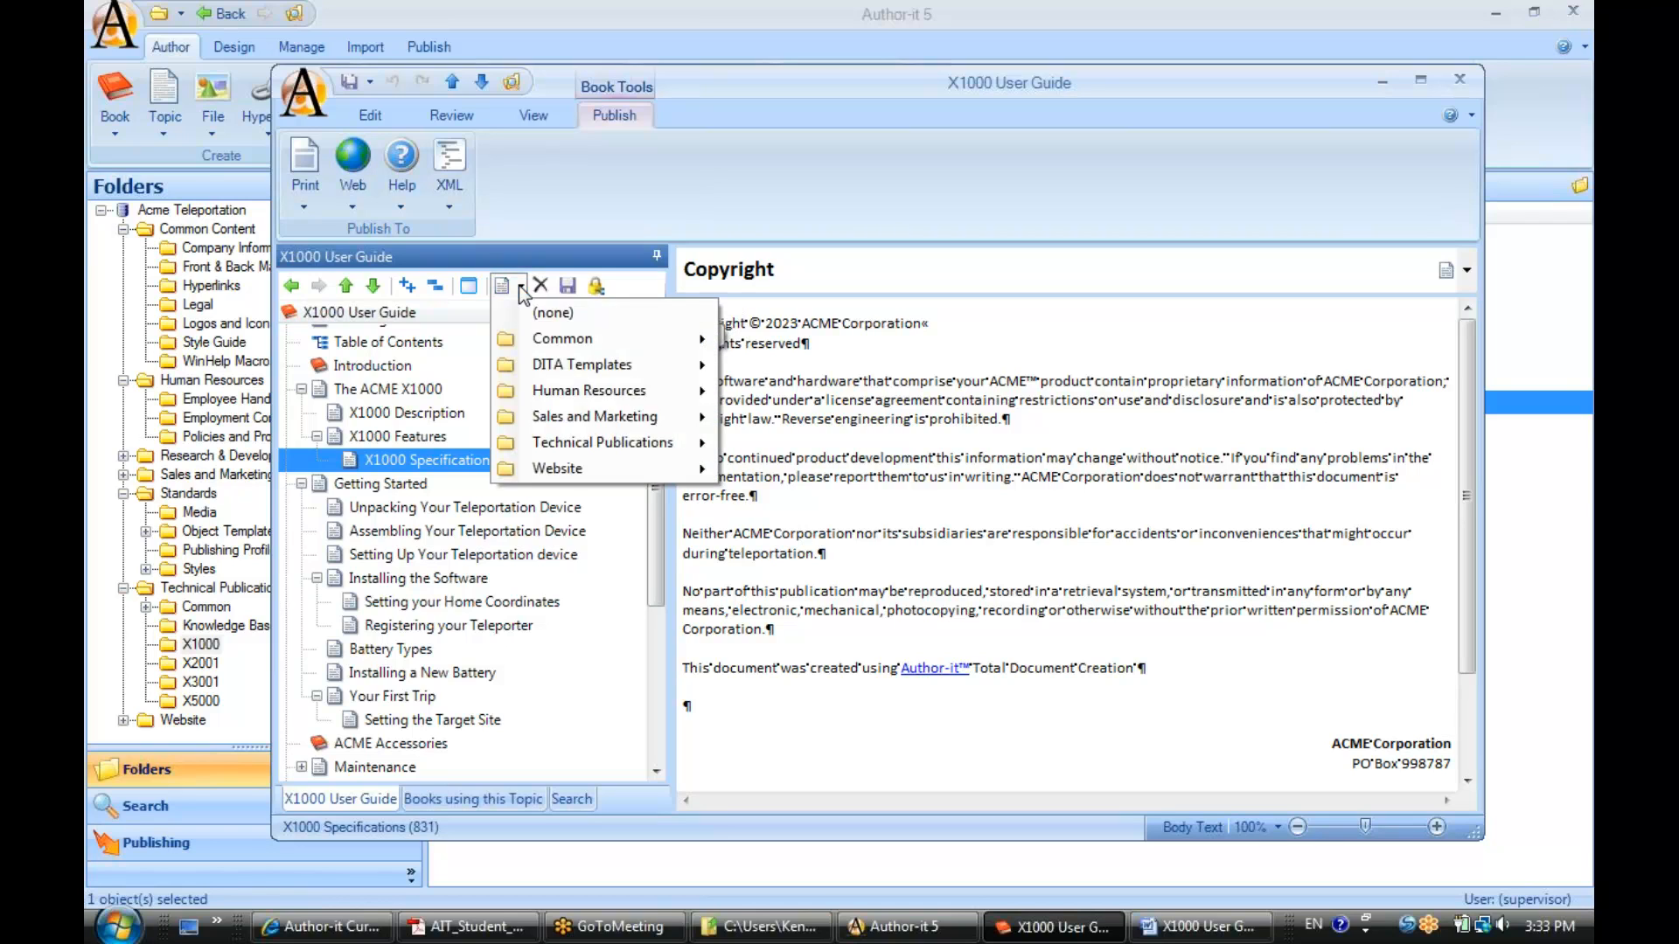
mouse_move(562, 339)
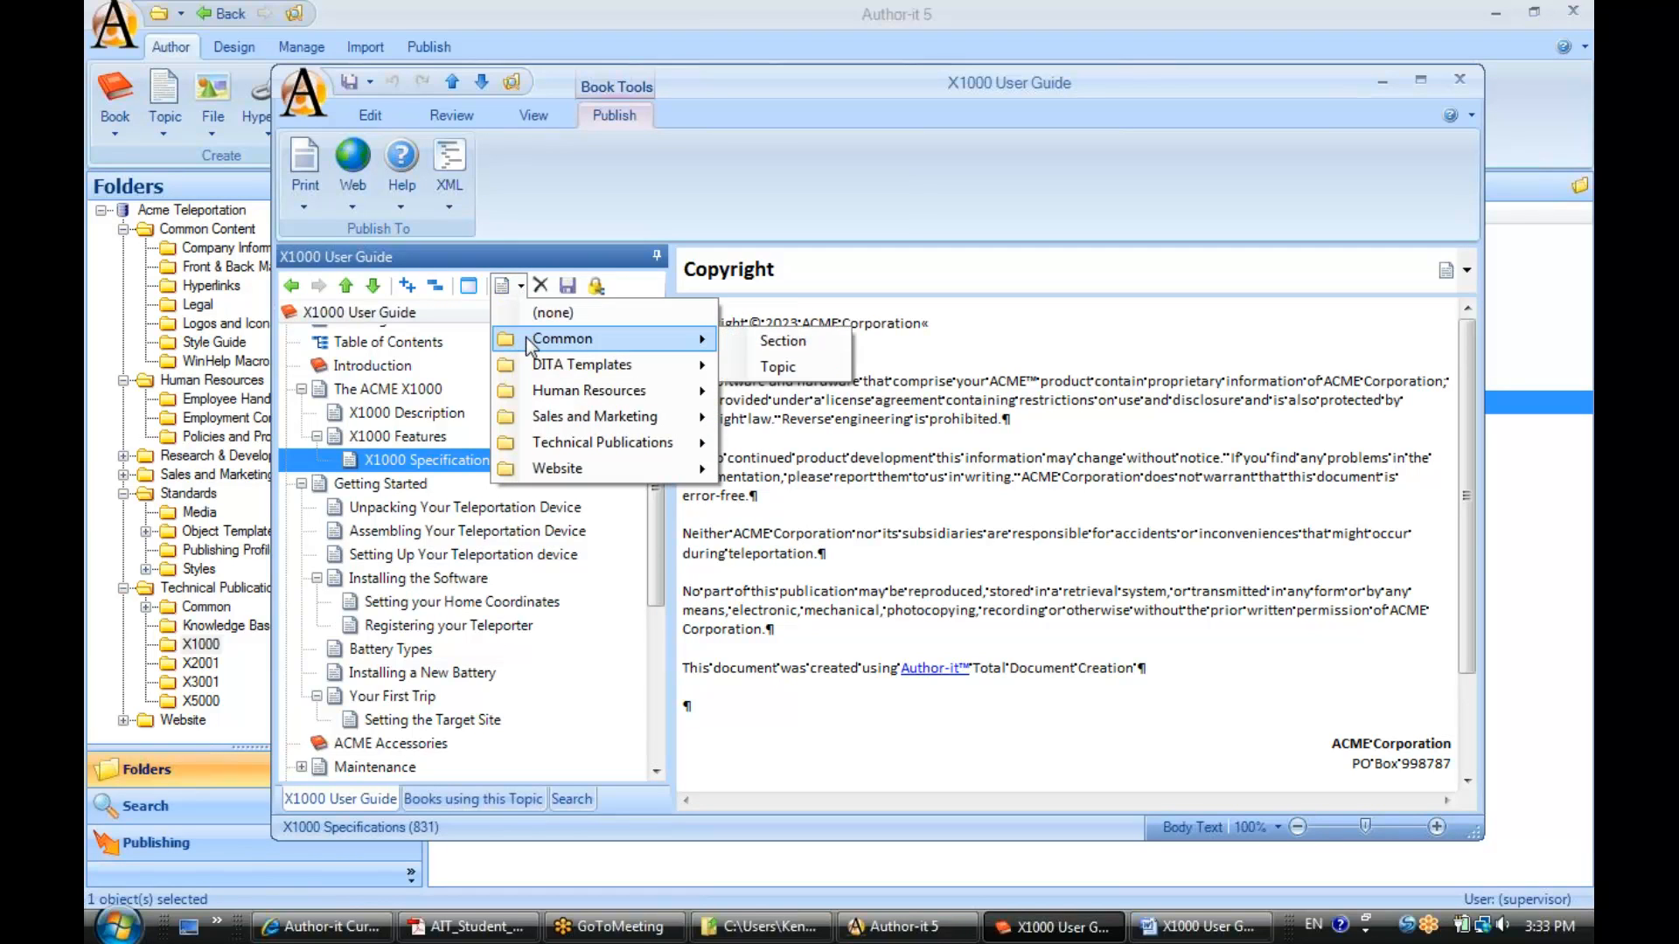
mouse_move(781, 341)
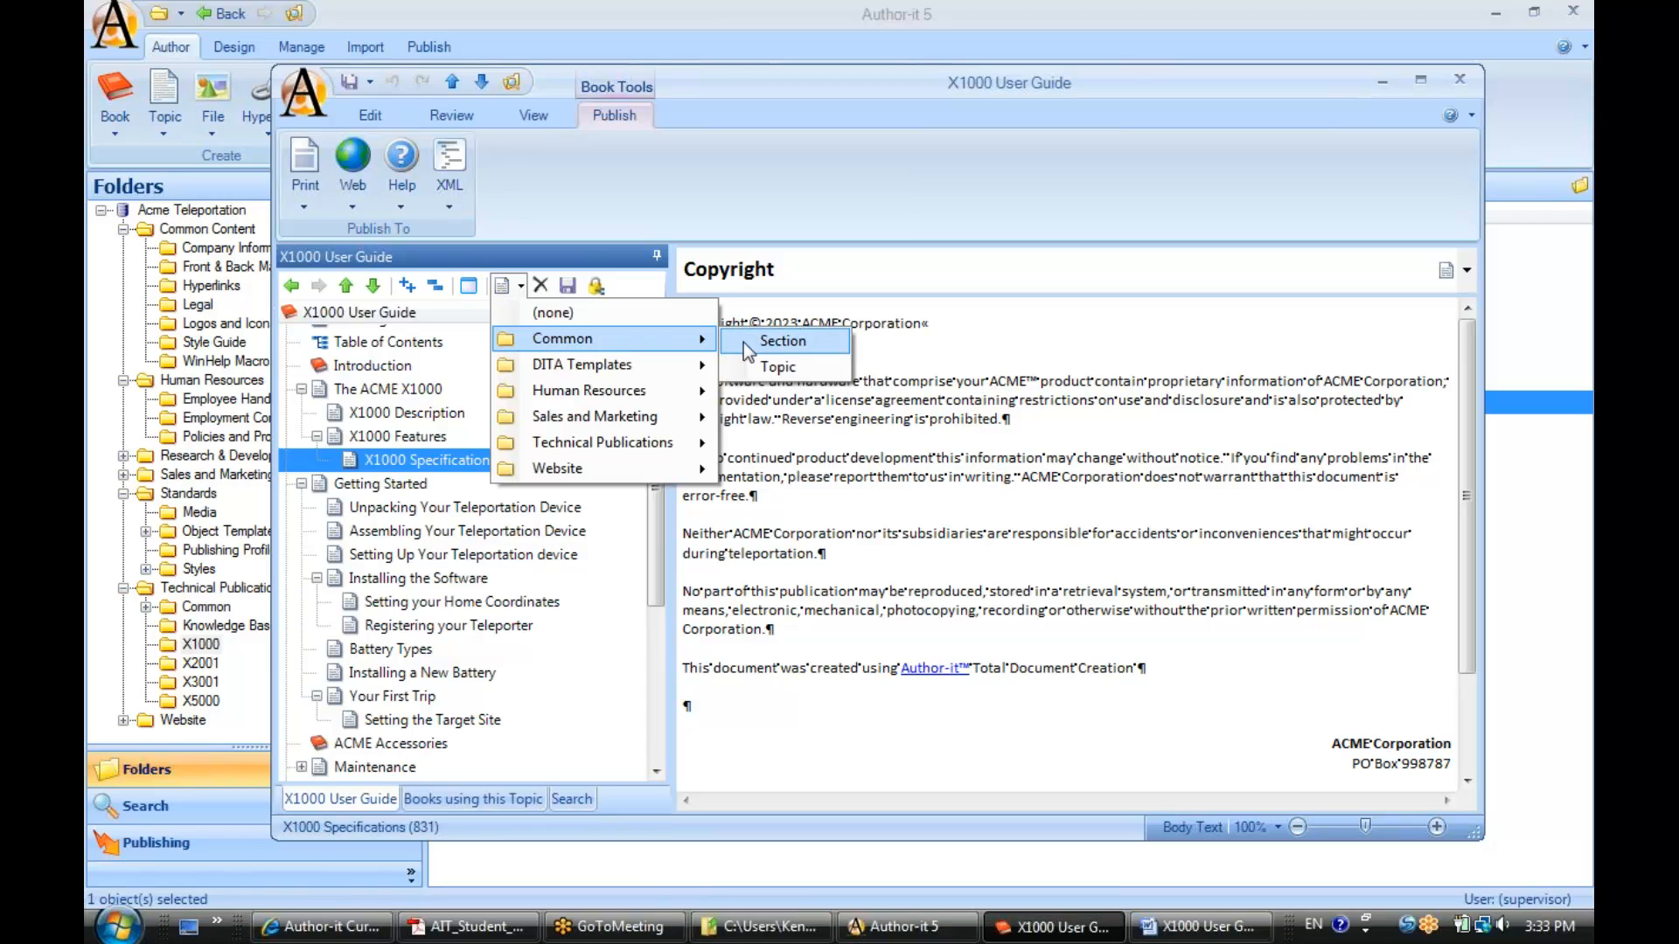
mouse_move(777, 366)
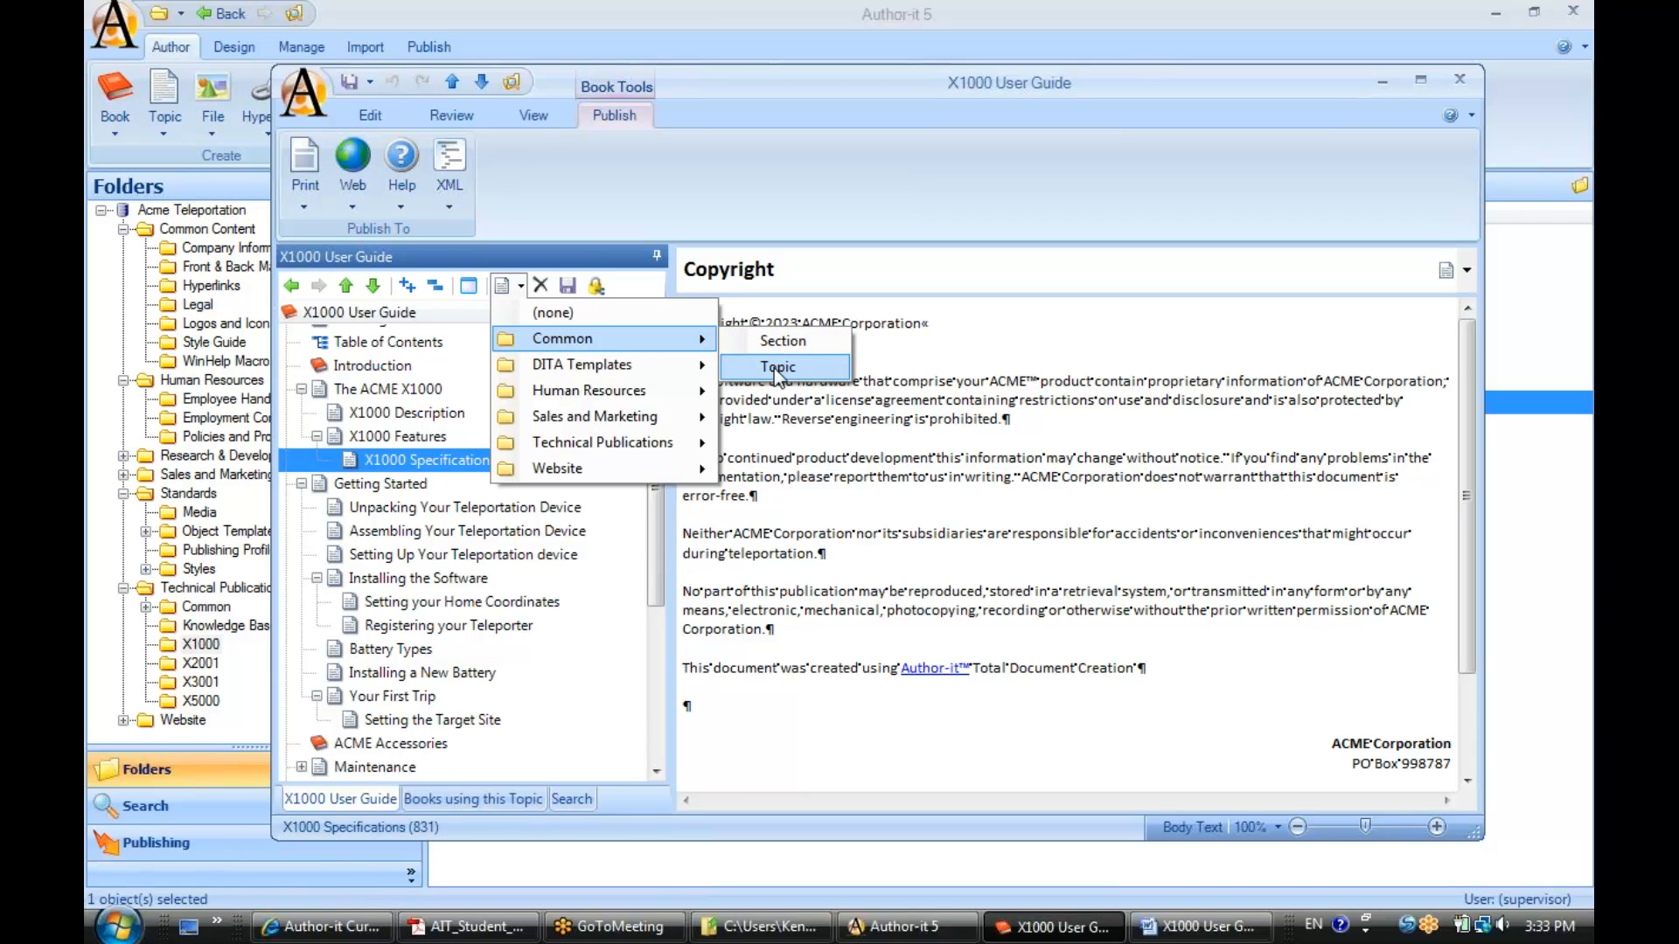
Insert a Common Topic after X1000 Specifications headed 'X1000 Product Info'.
left_click(776, 366)
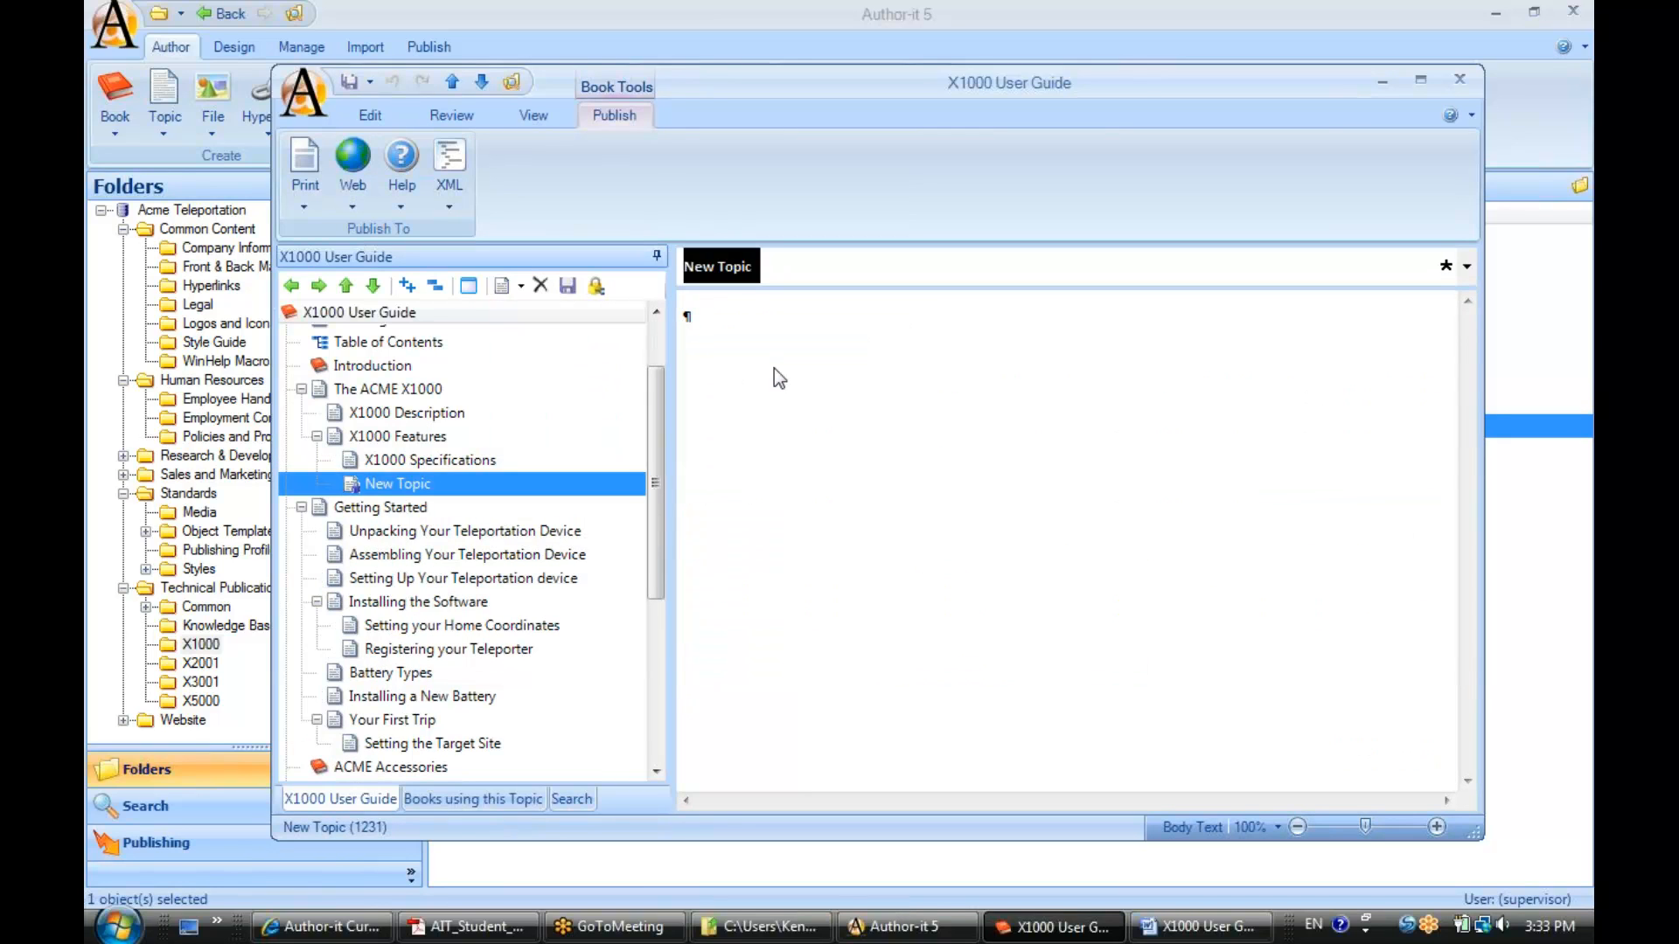
type("X1000 pr")
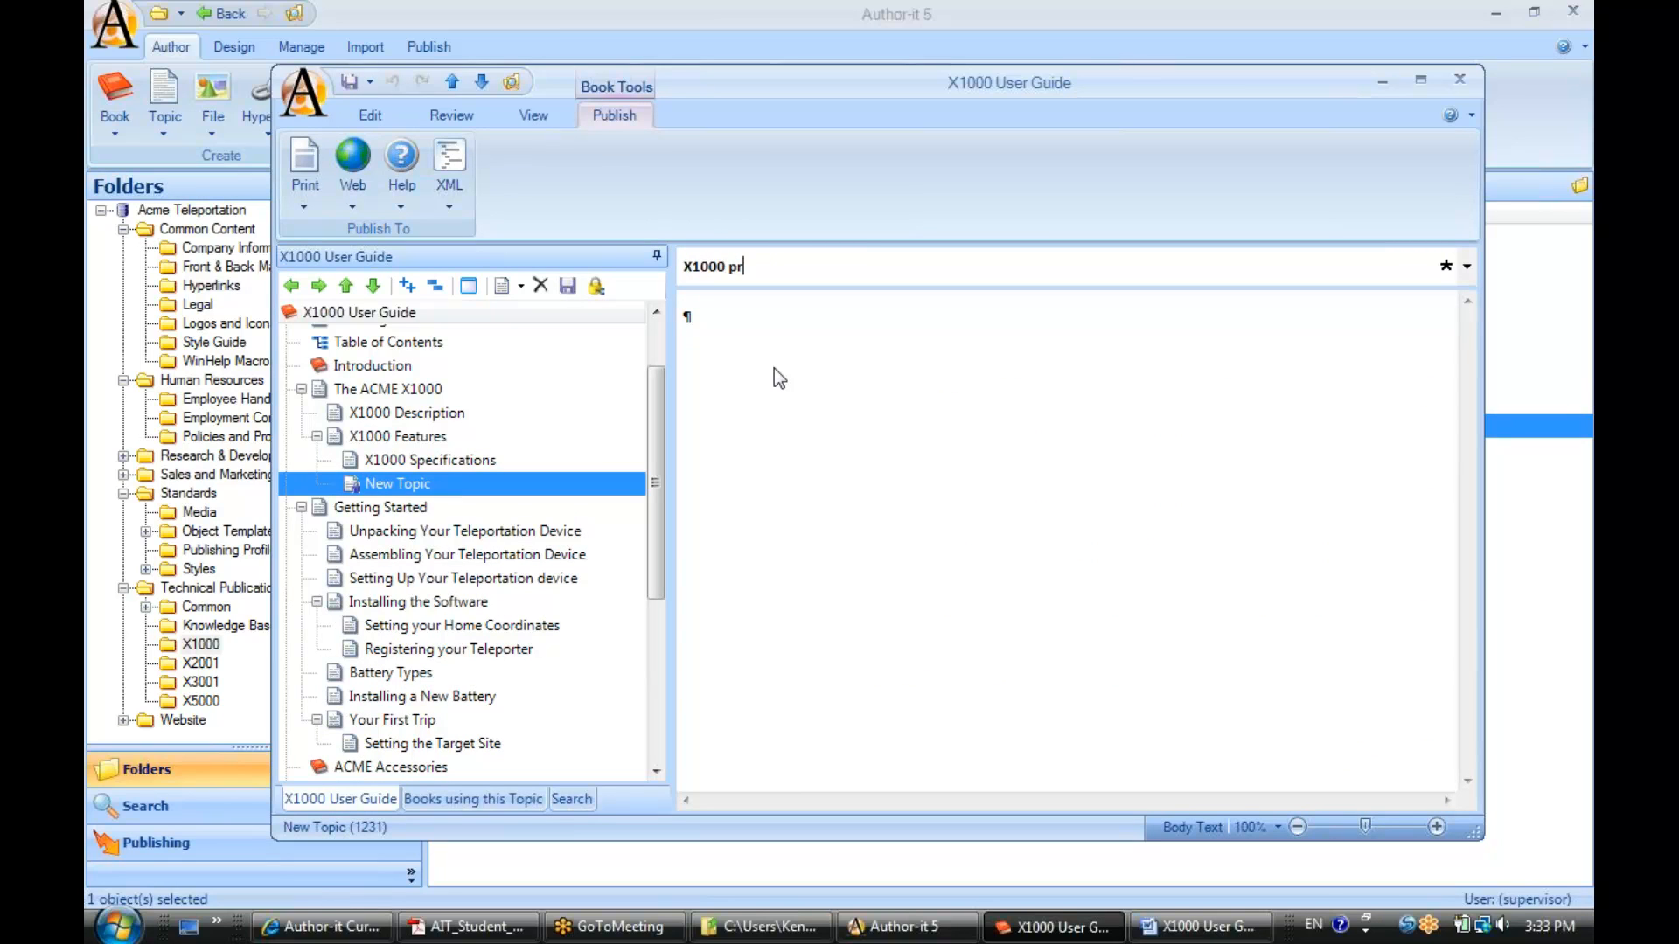
type("oduct Info")
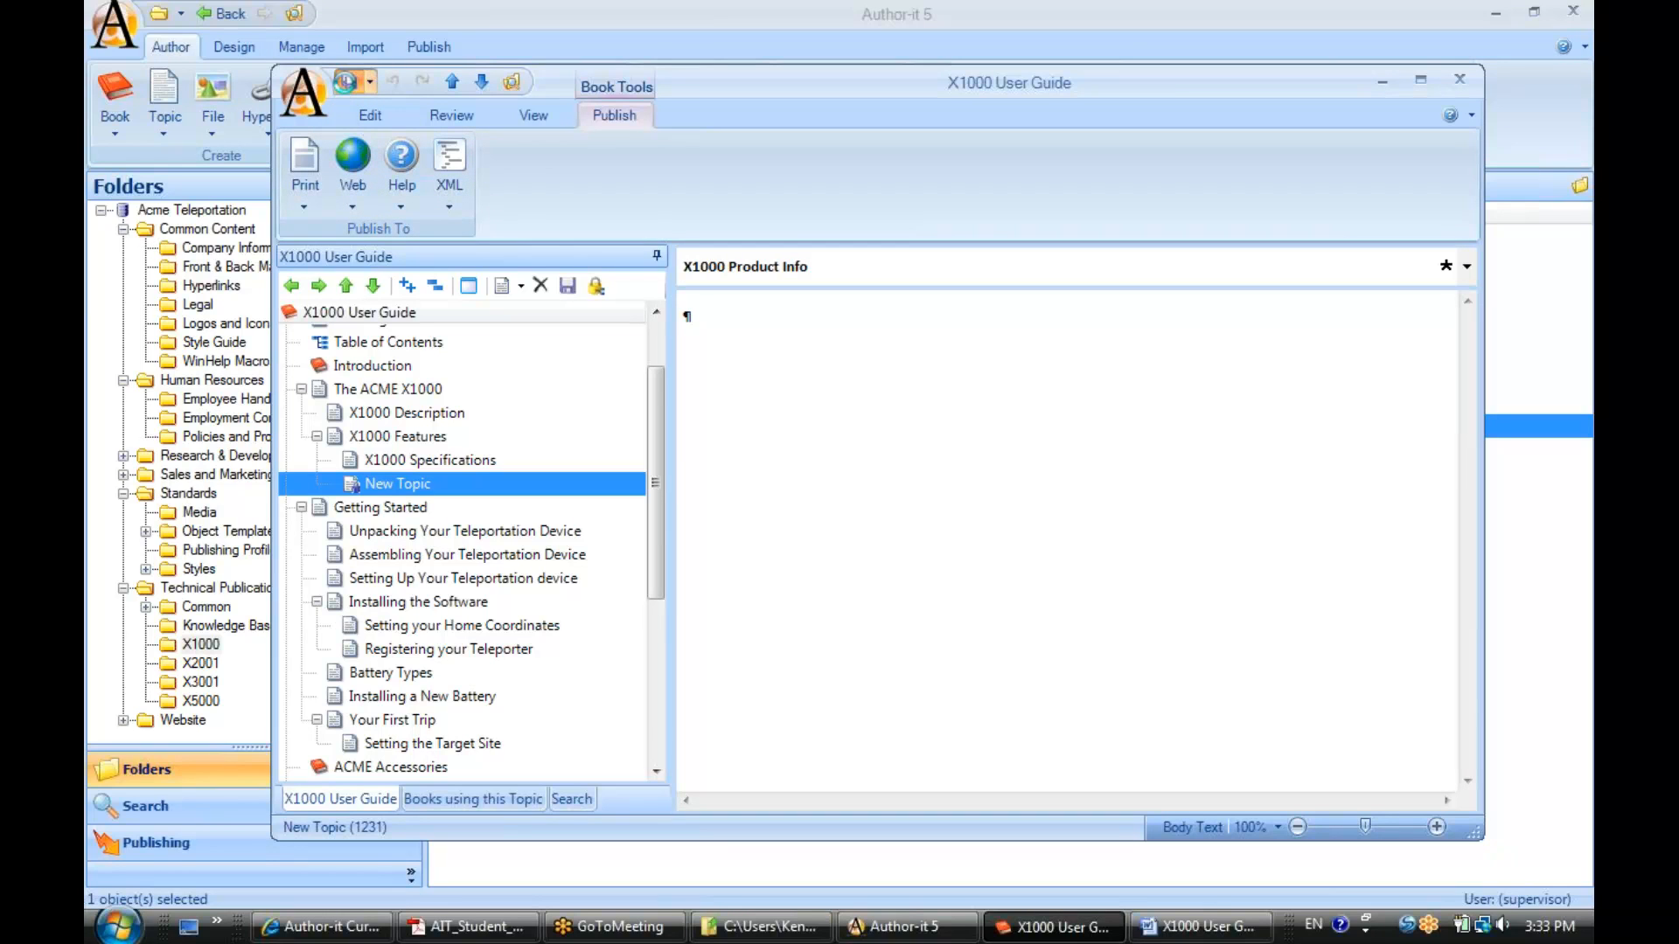
type("X1000 Product Info")
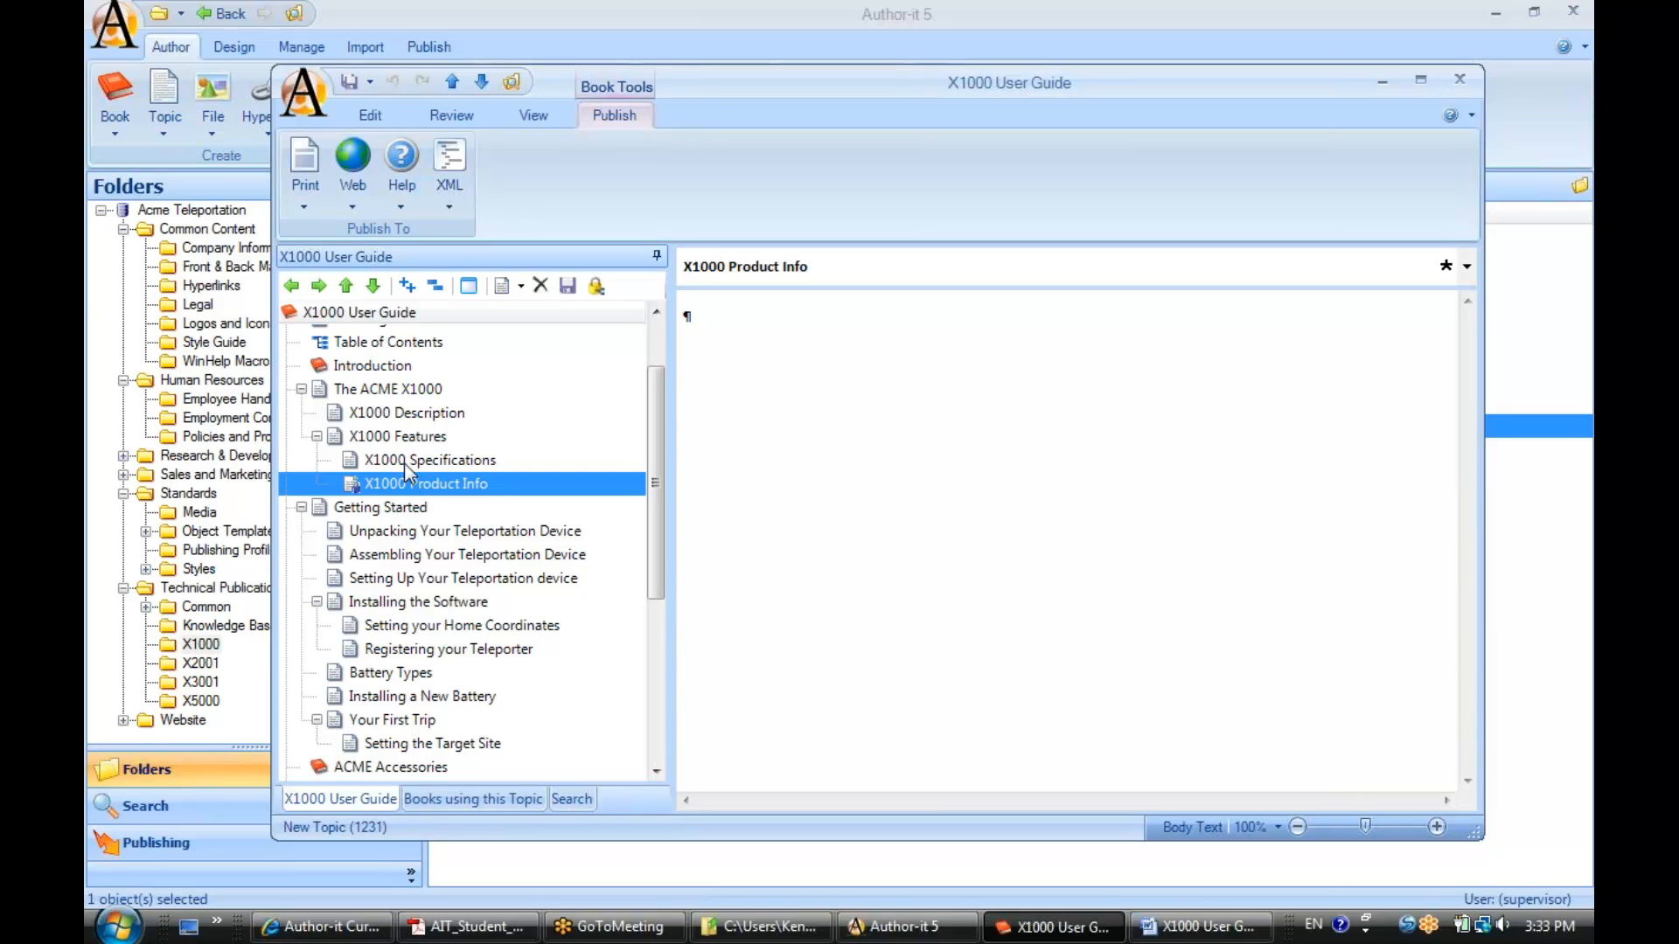
mouse_move(410, 487)
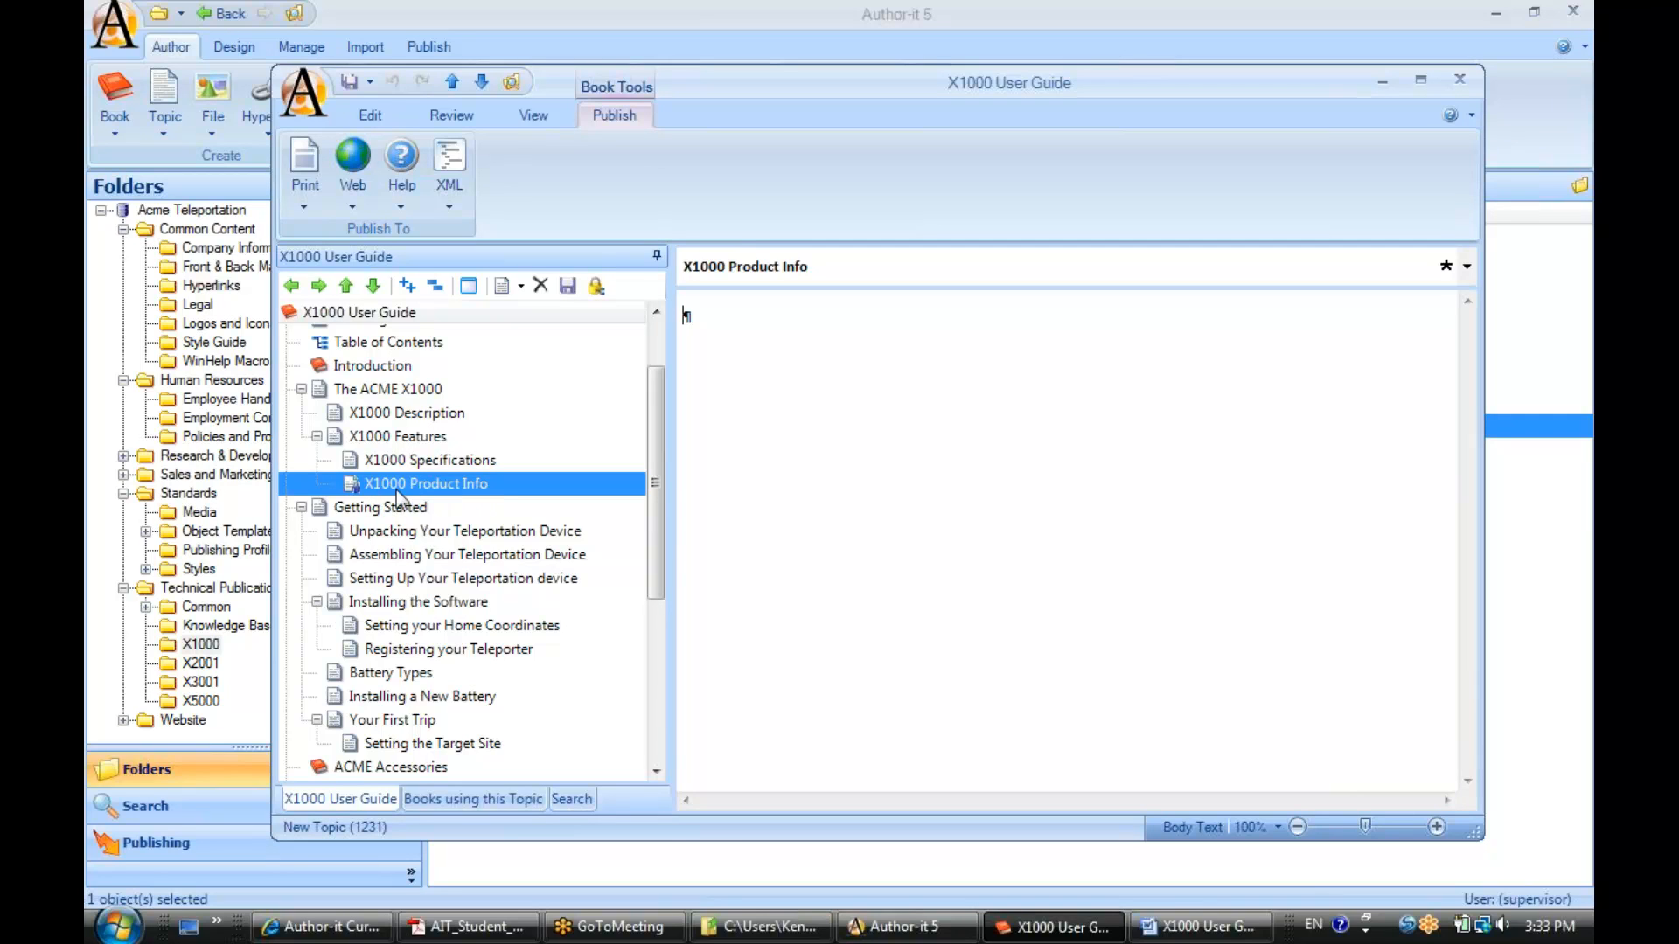
mouse_move(481, 501)
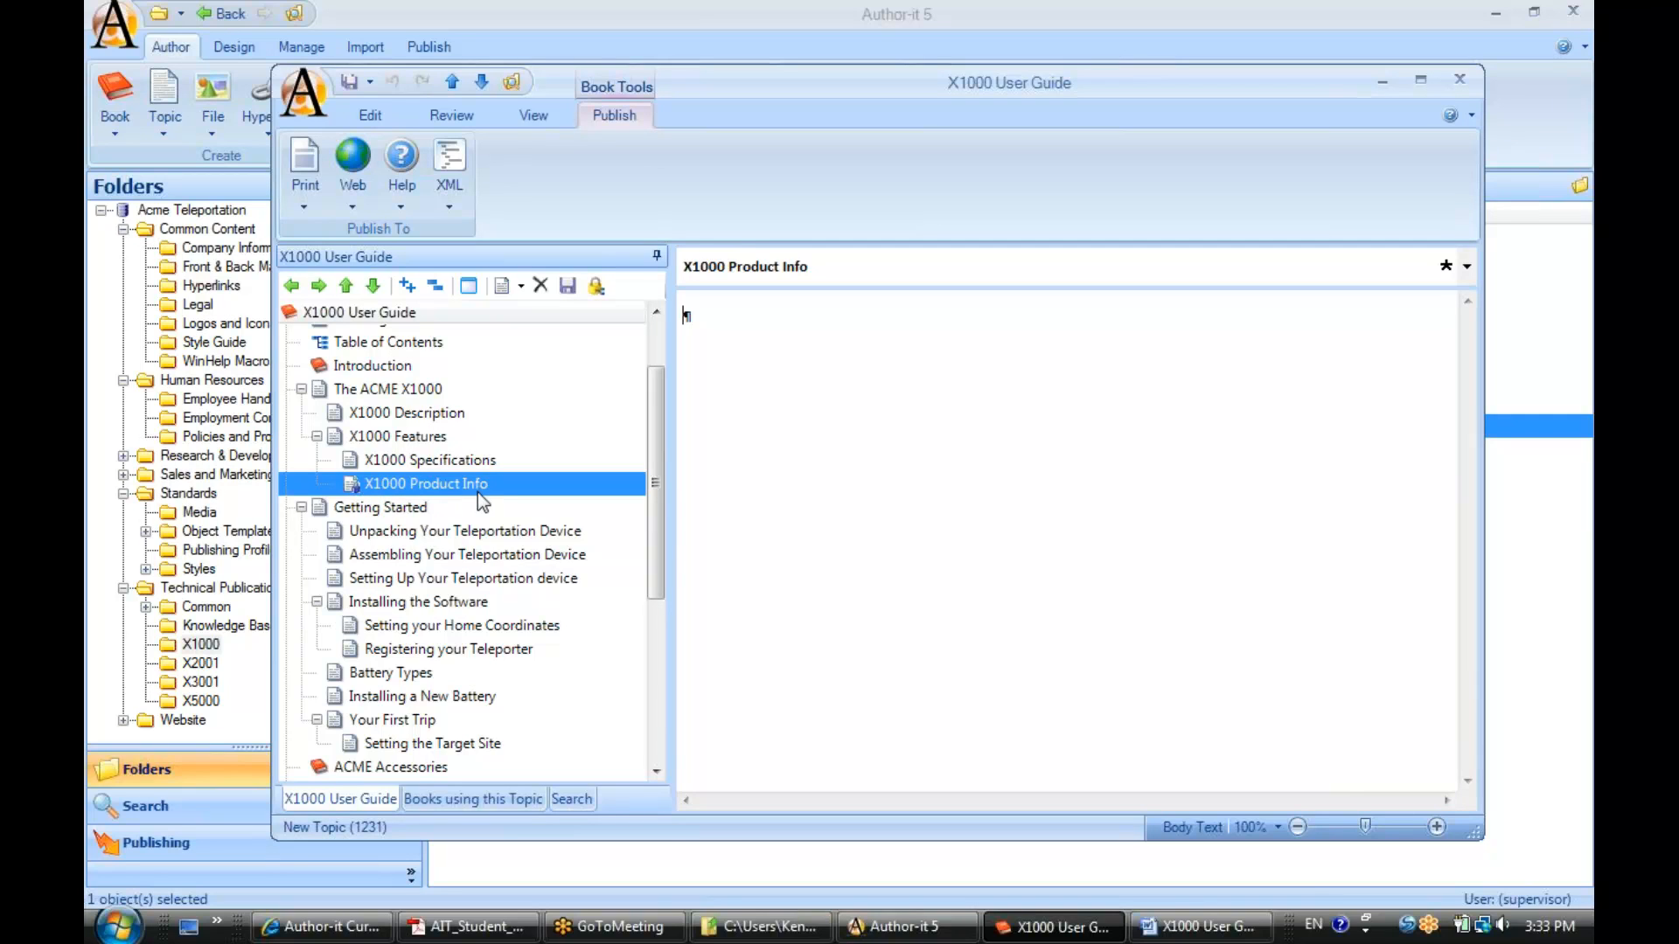
mouse_move(504, 286)
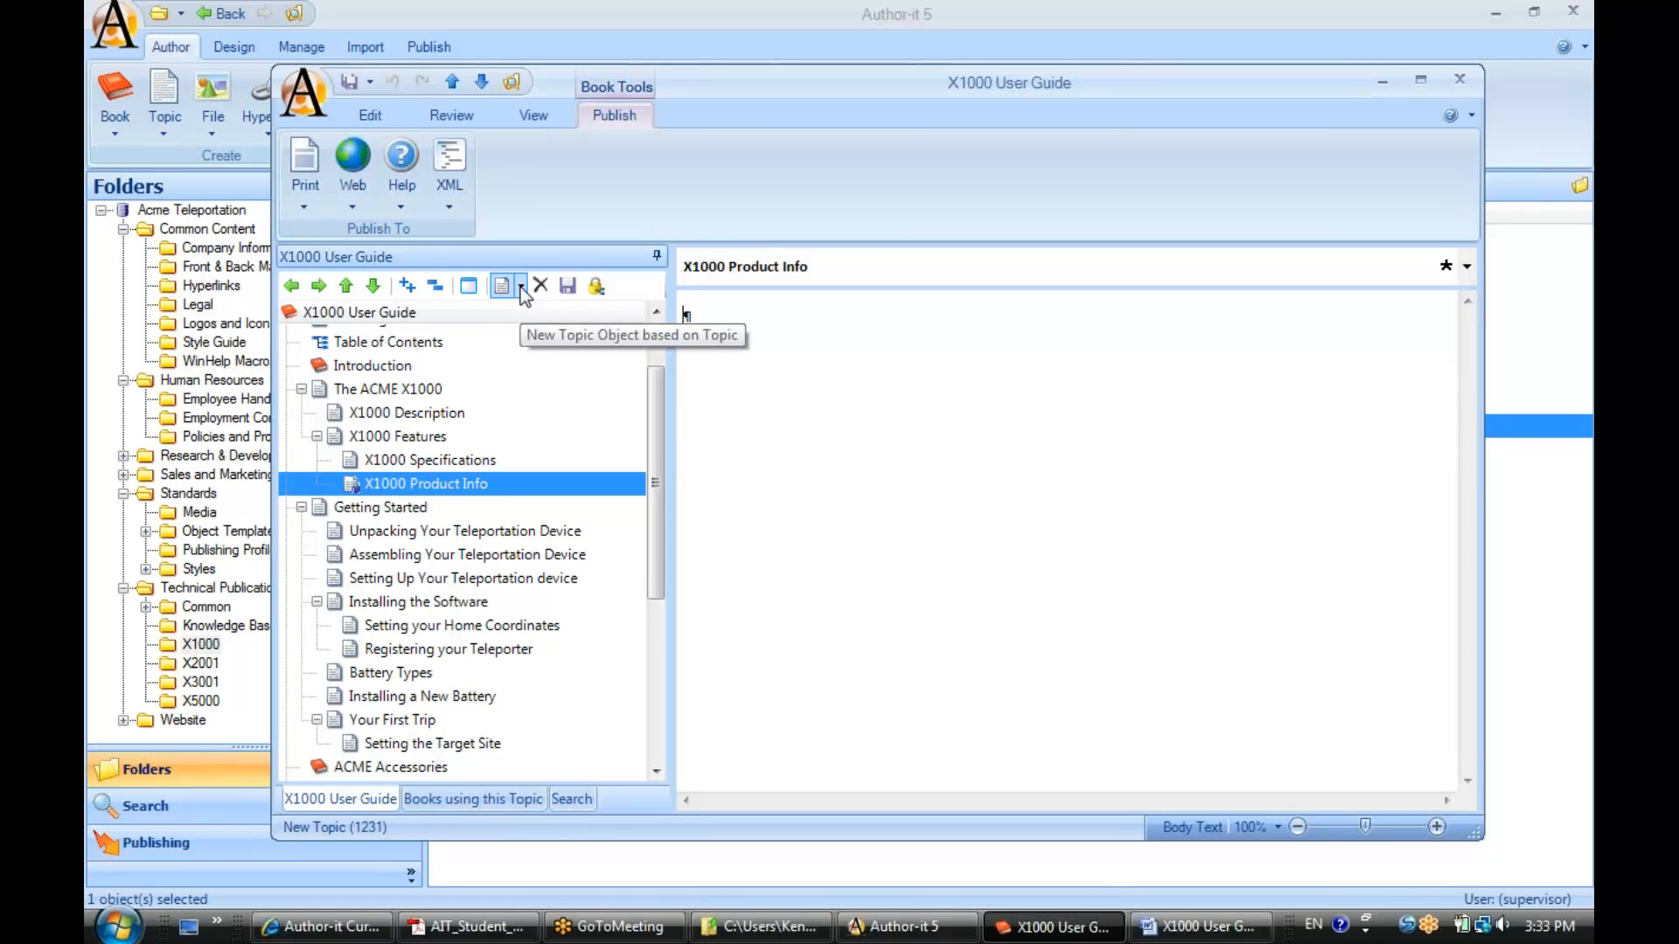
Insert another untitled Common Topic directly below X1000 Product Info.
left_click(521, 286)
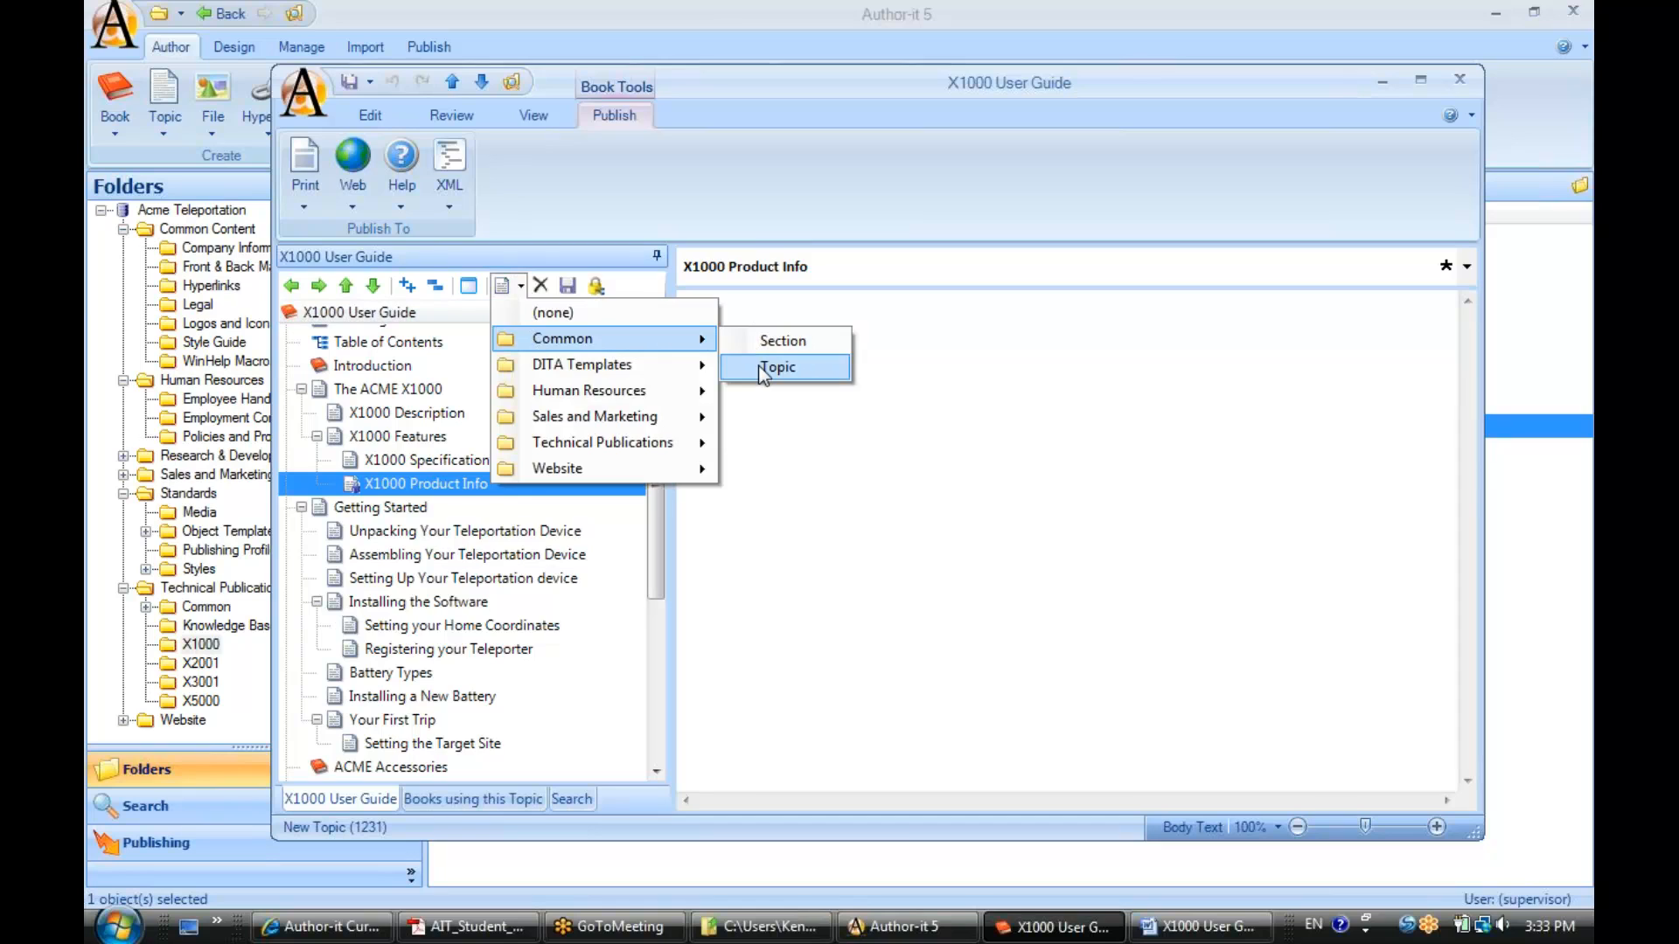
left_click(778, 366)
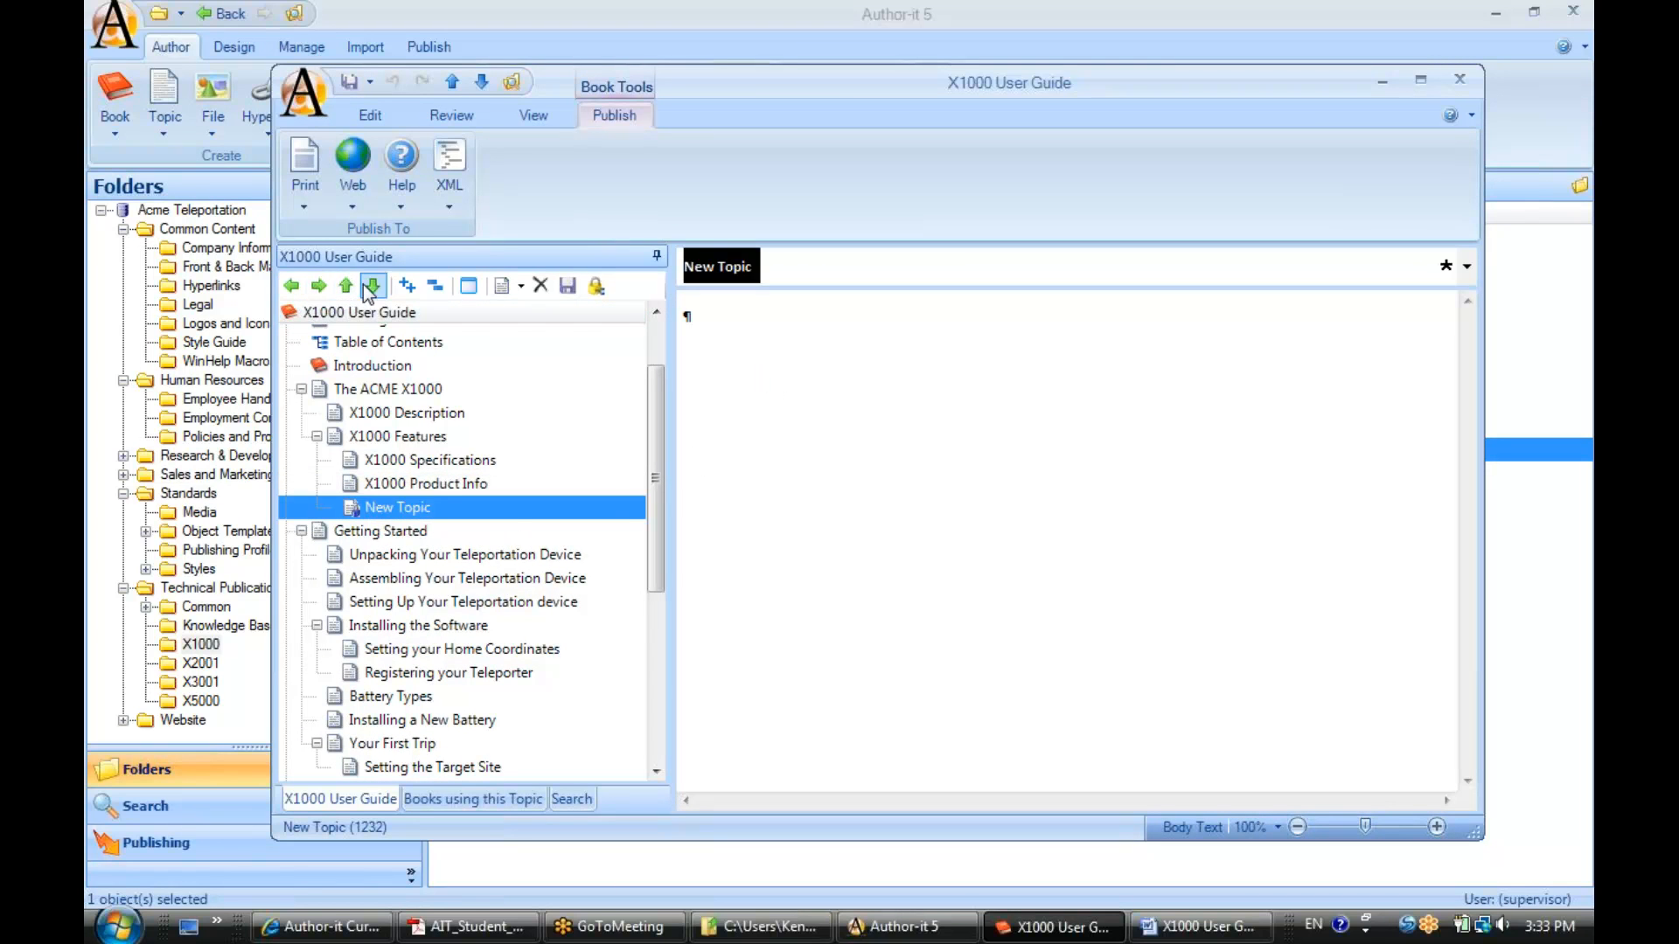
mouse_move(319, 286)
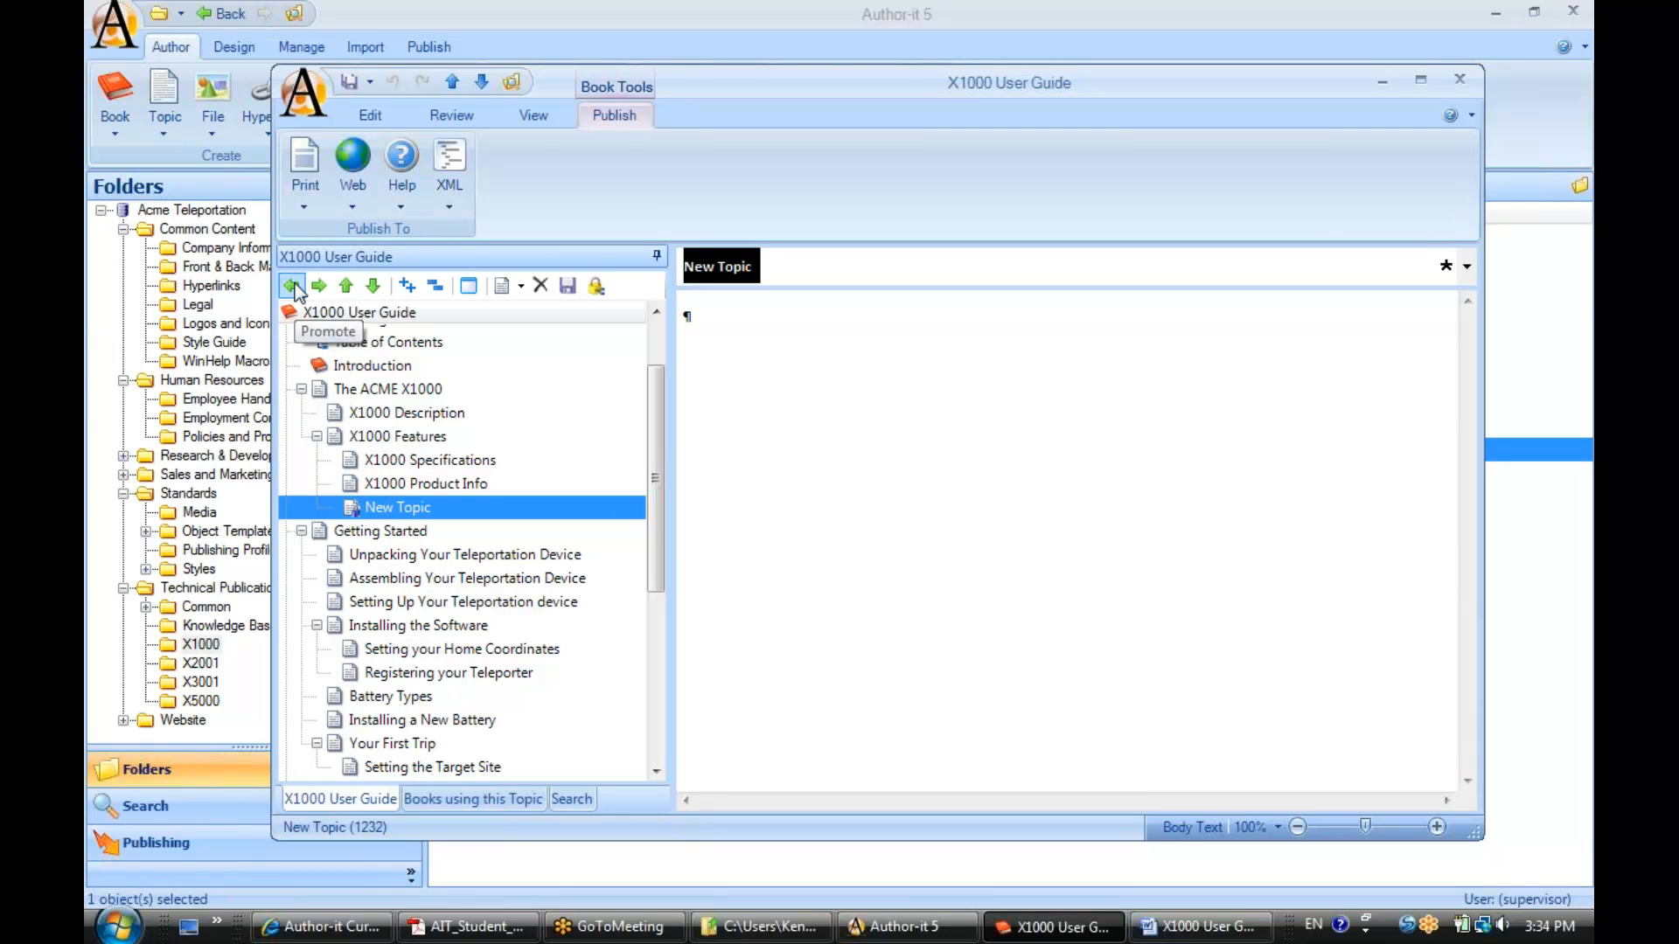
scroll("down", 3)
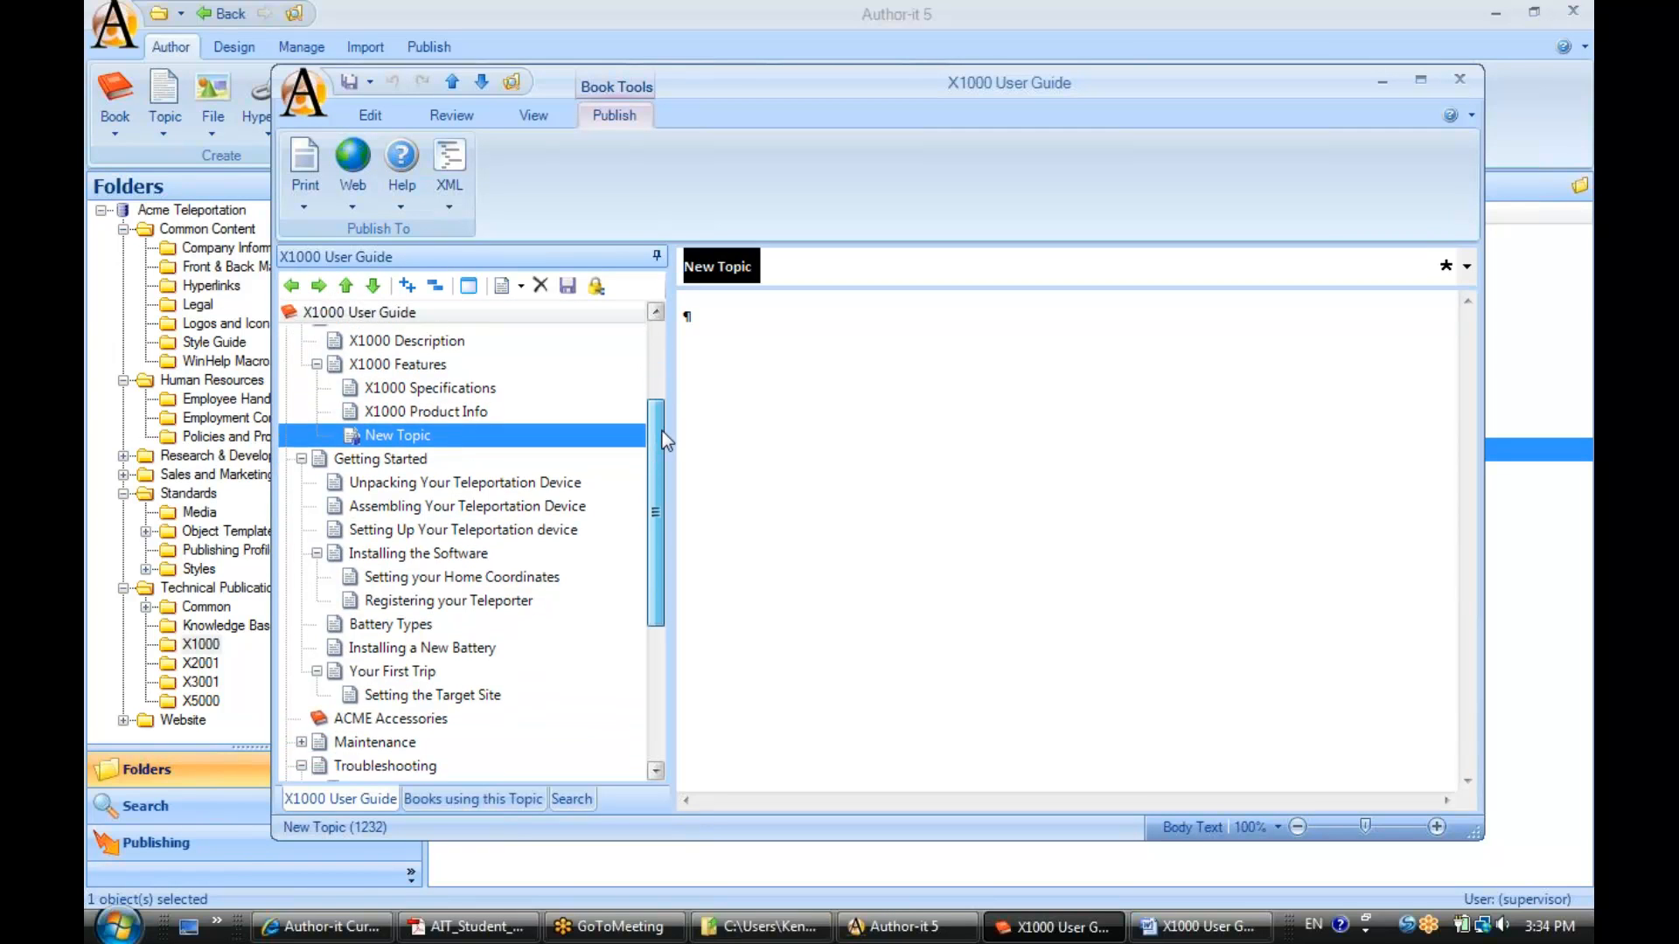
scroll("down", 3)
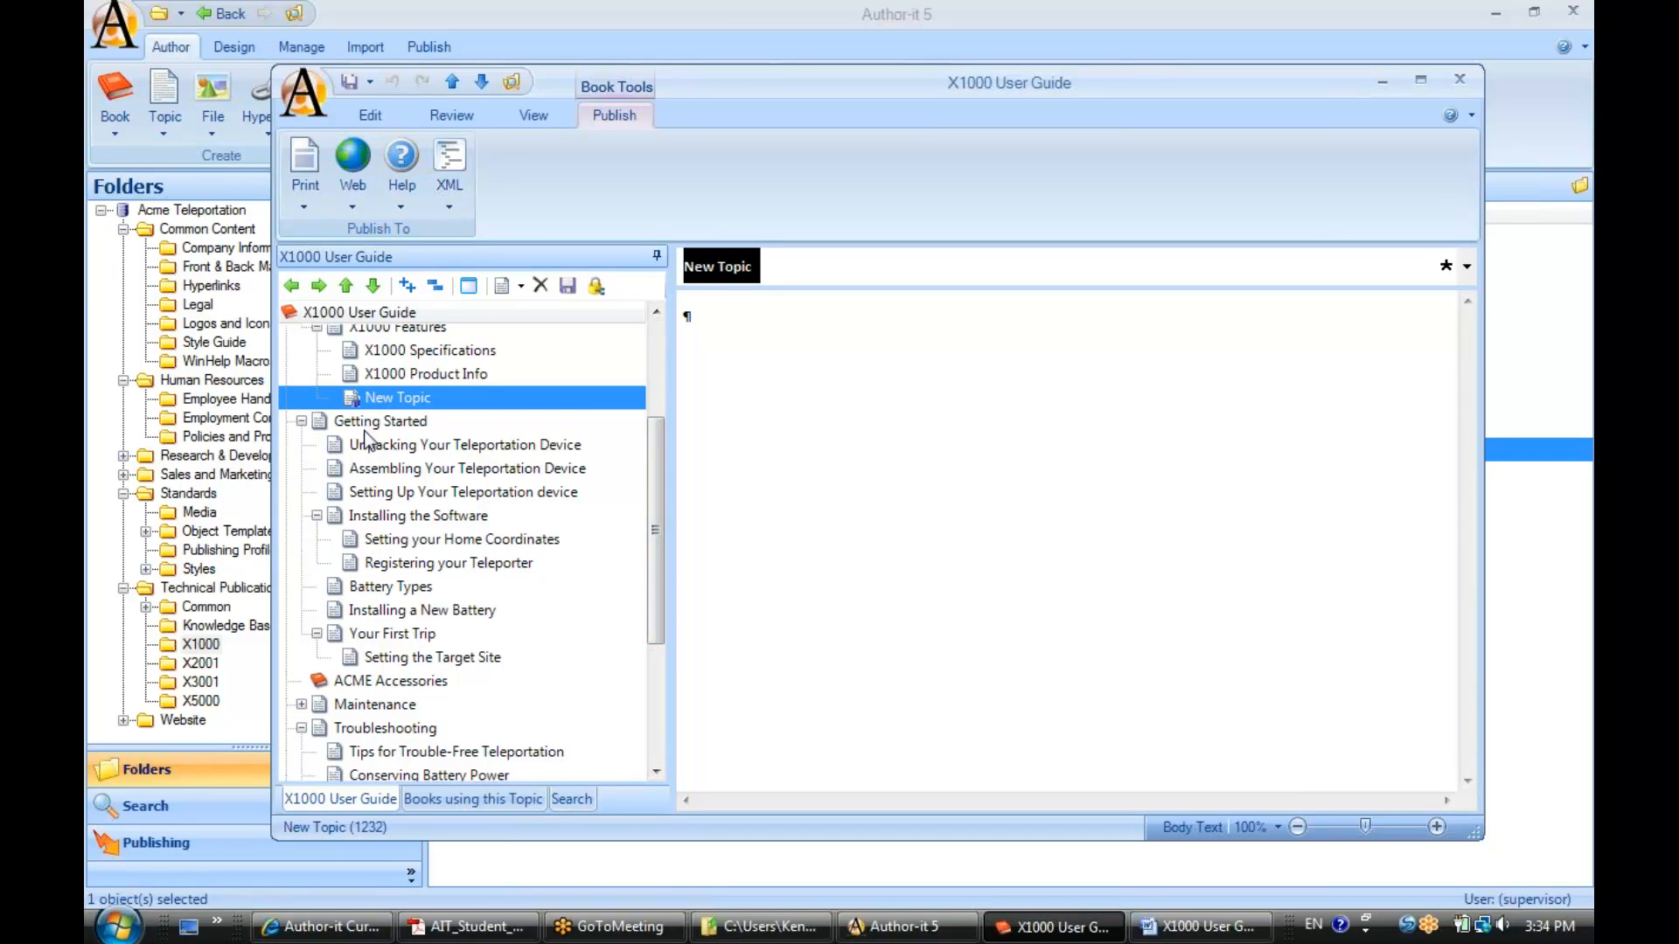
mouse_move(420, 504)
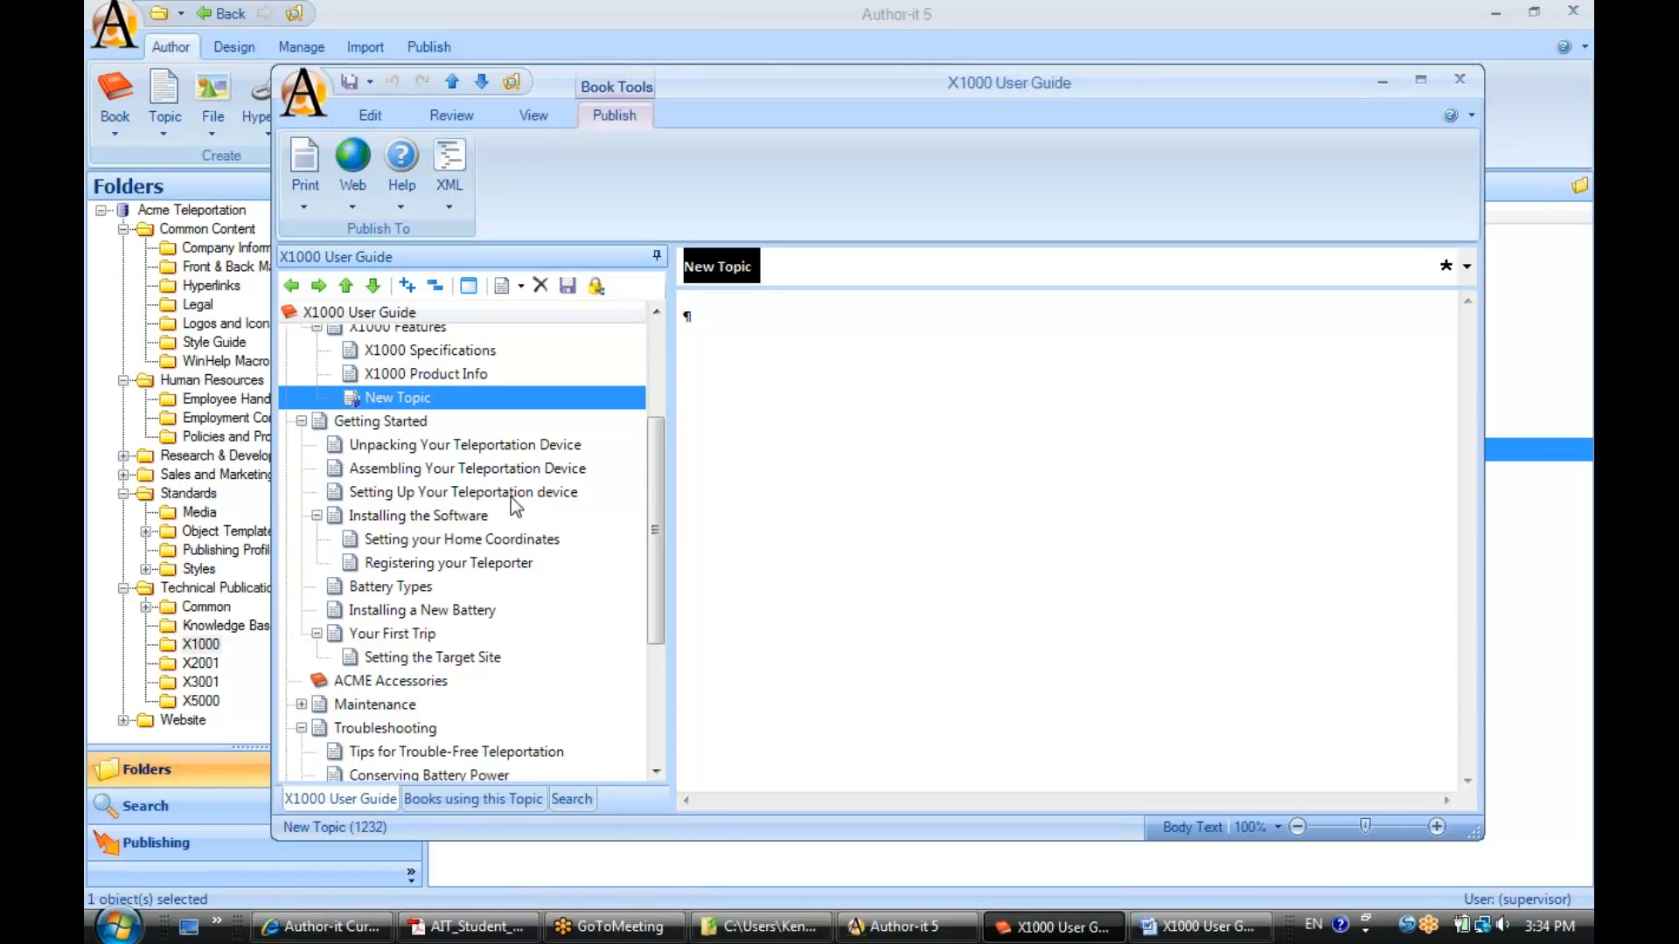
Insert an 'Enter Heading Text Here' topic after Setting Up Your Teleportation device, then save.
left_click(462, 491)
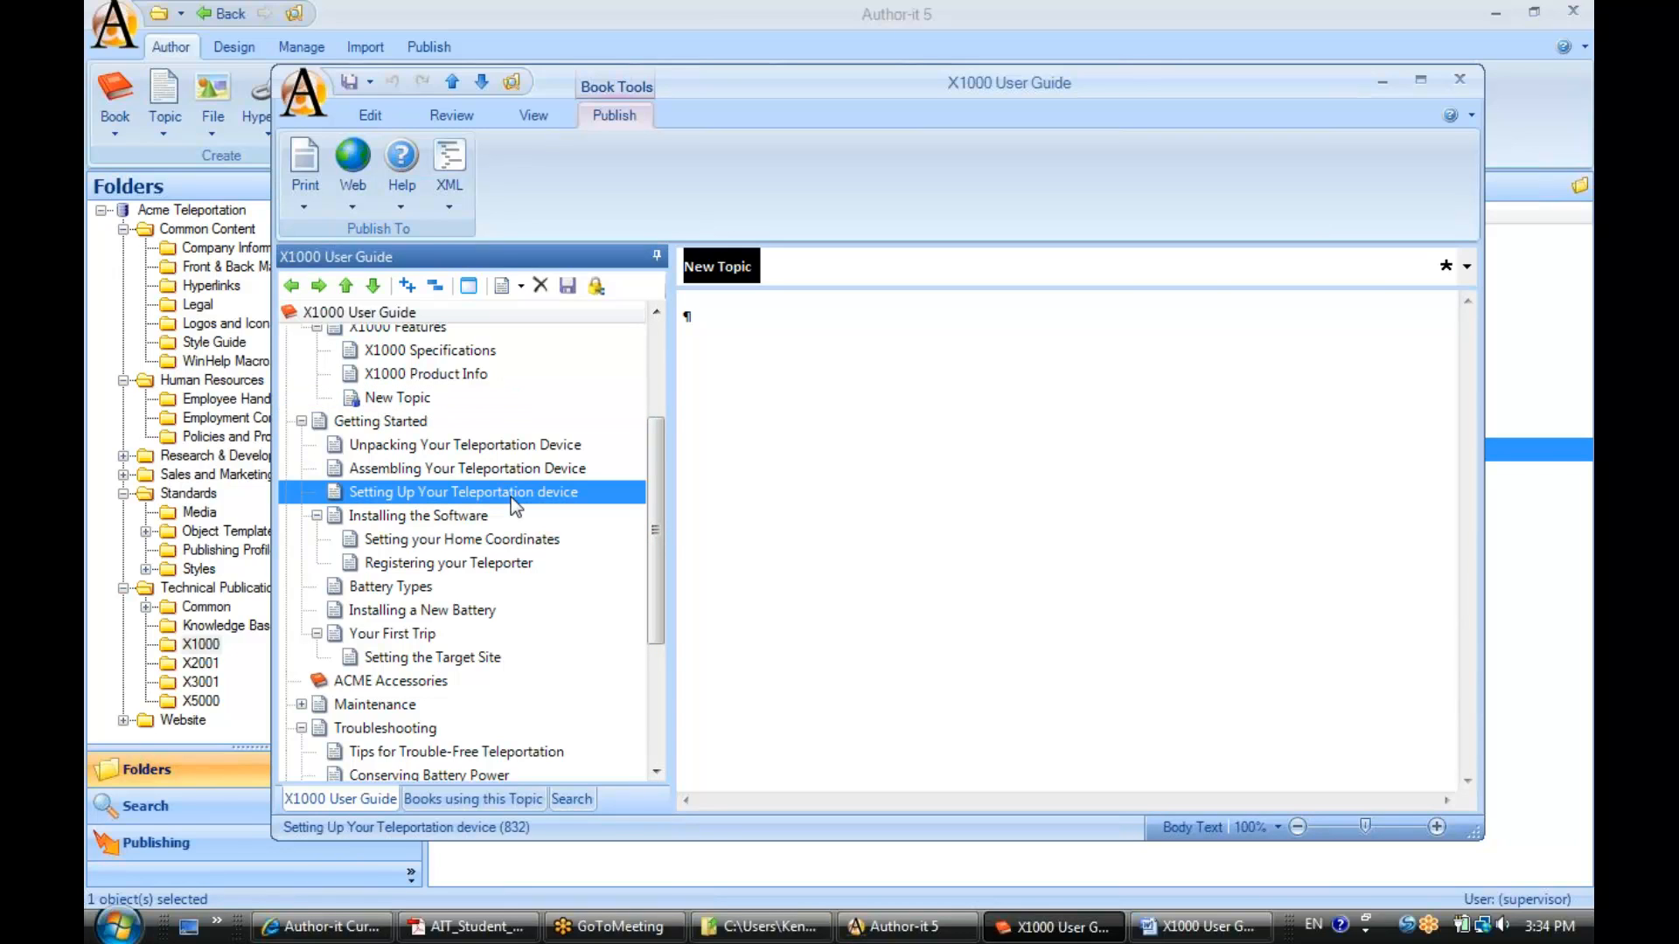
left_click(505, 286)
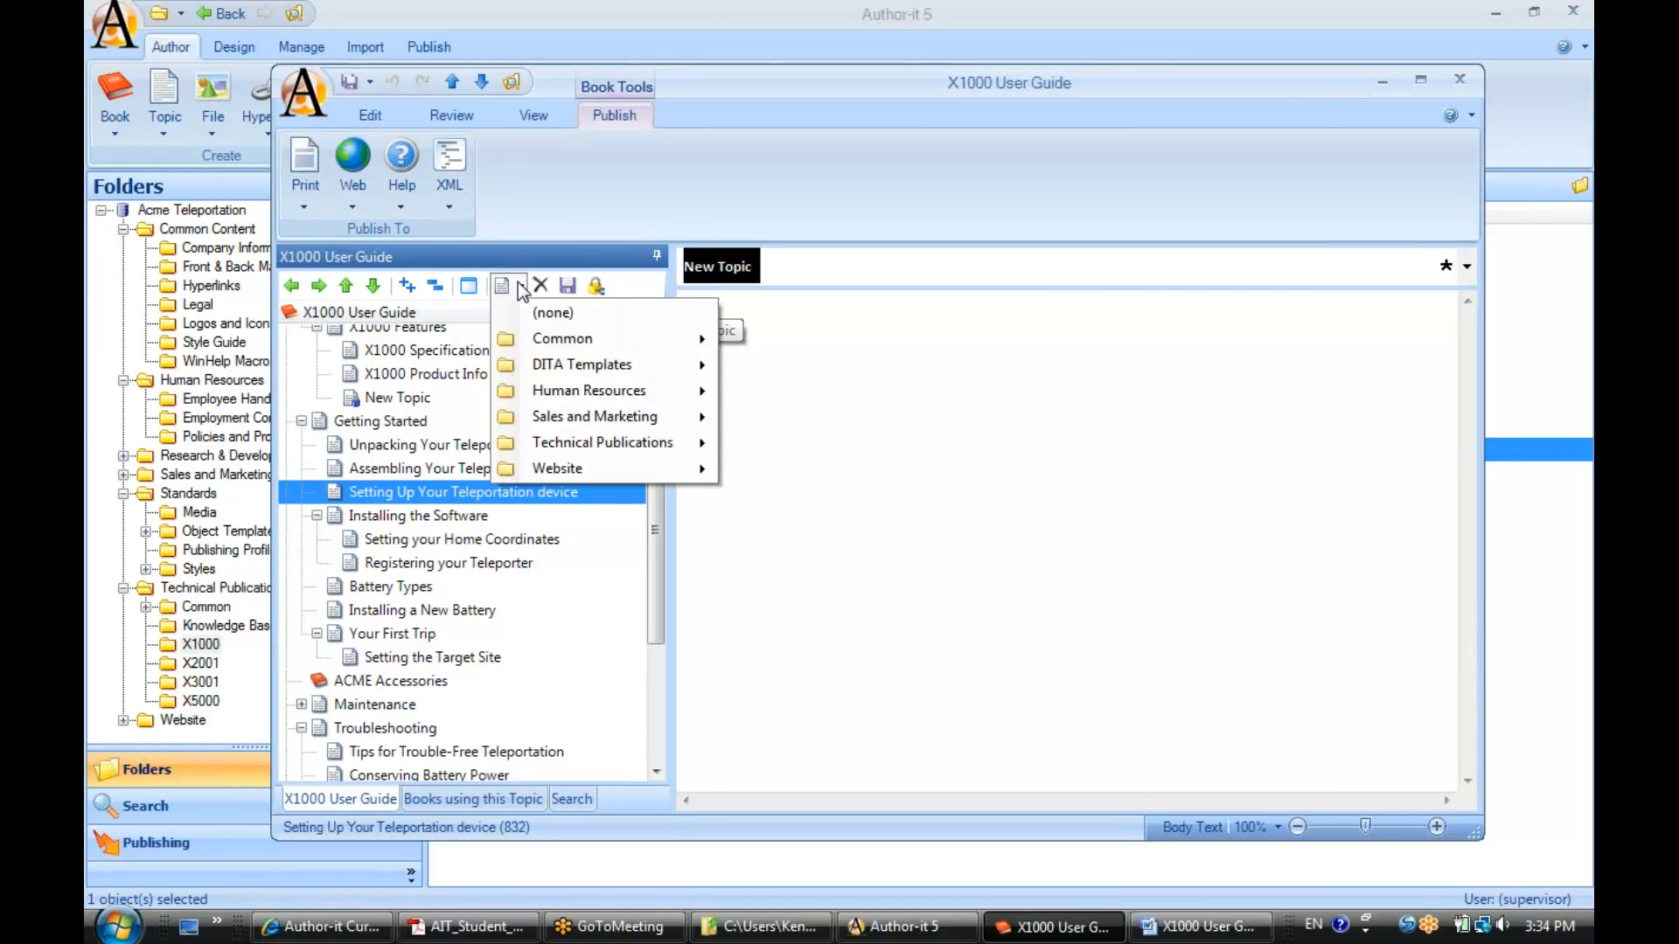
mouse_move(561, 338)
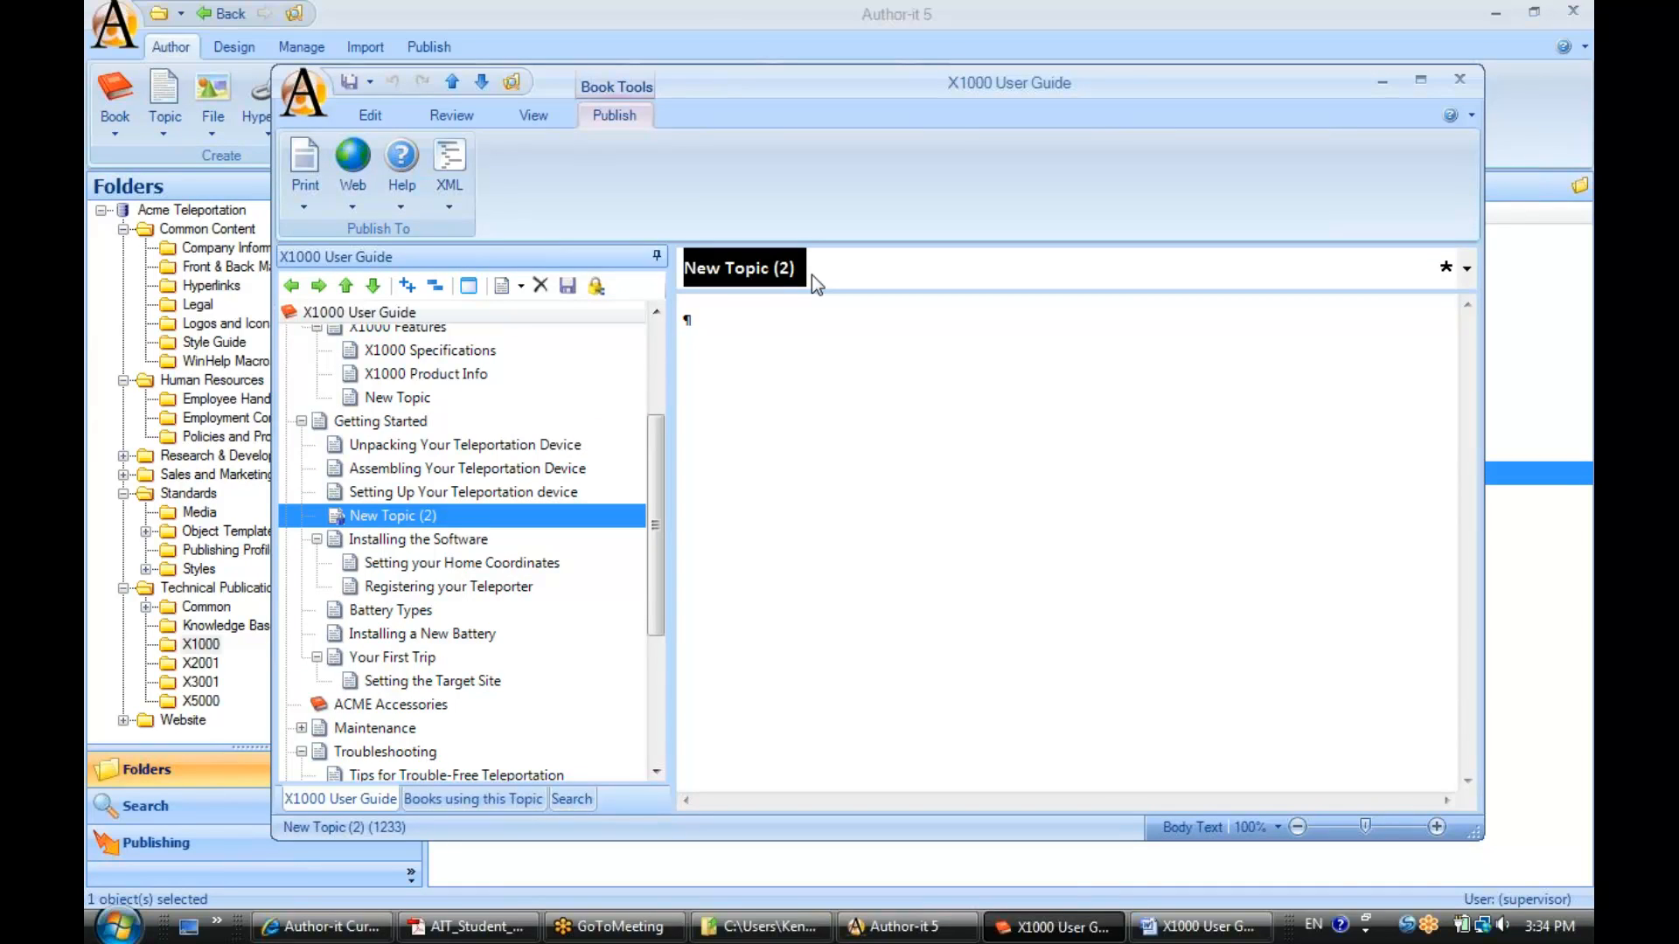
type("Enter Heading Text Here")
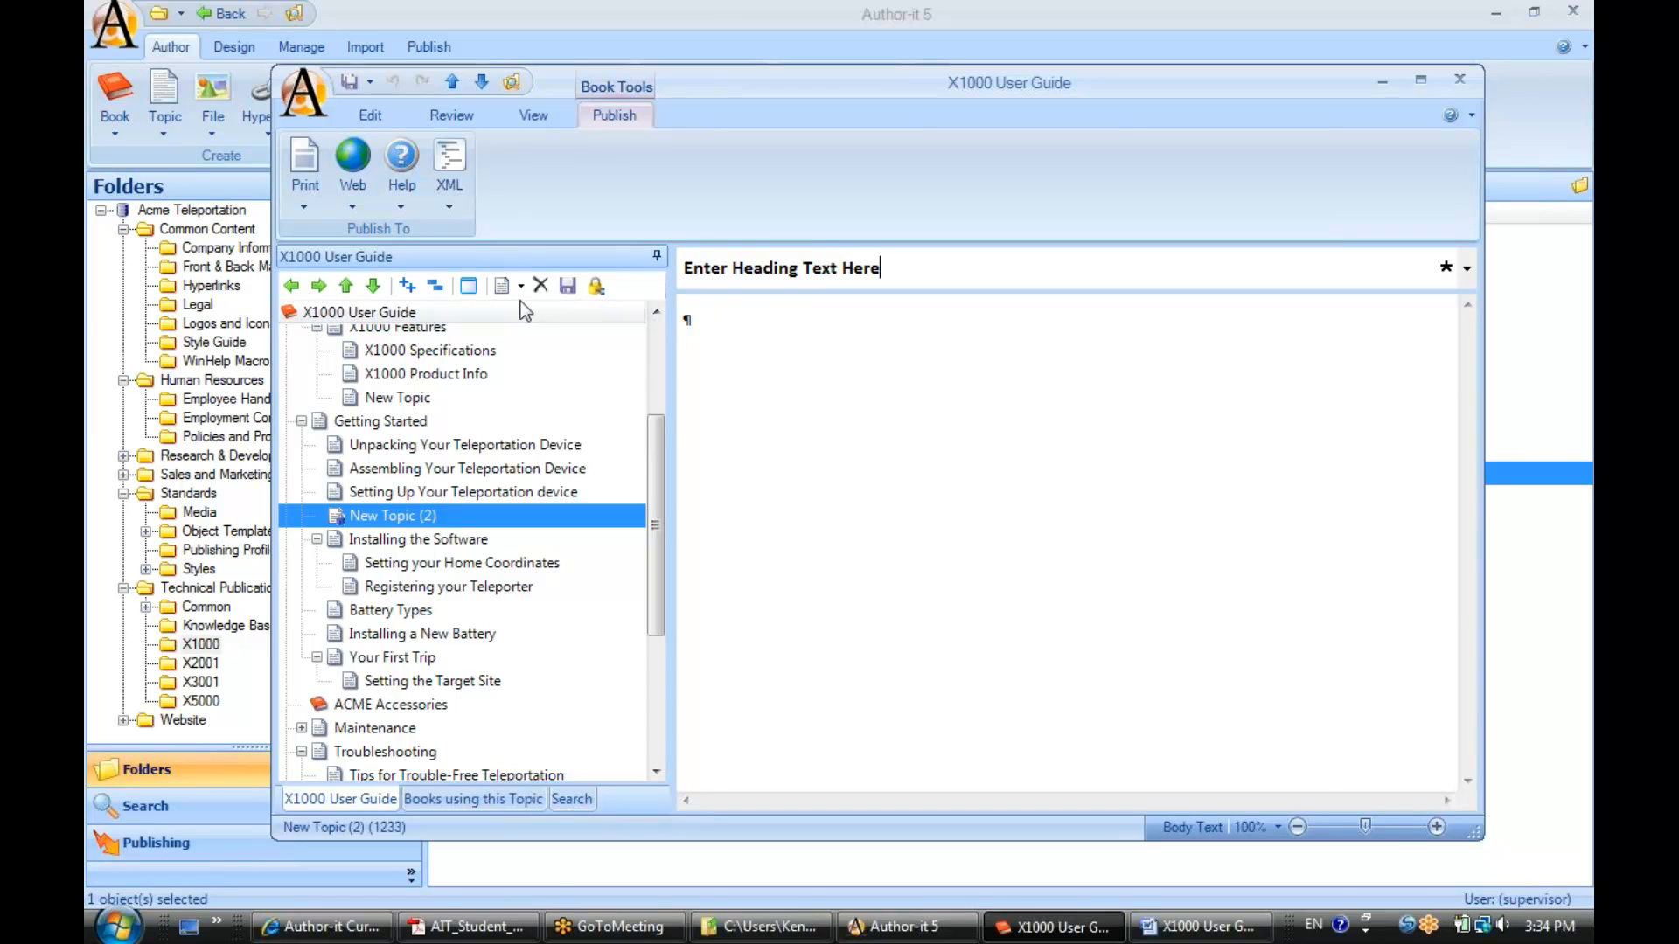
mouse_move(568, 286)
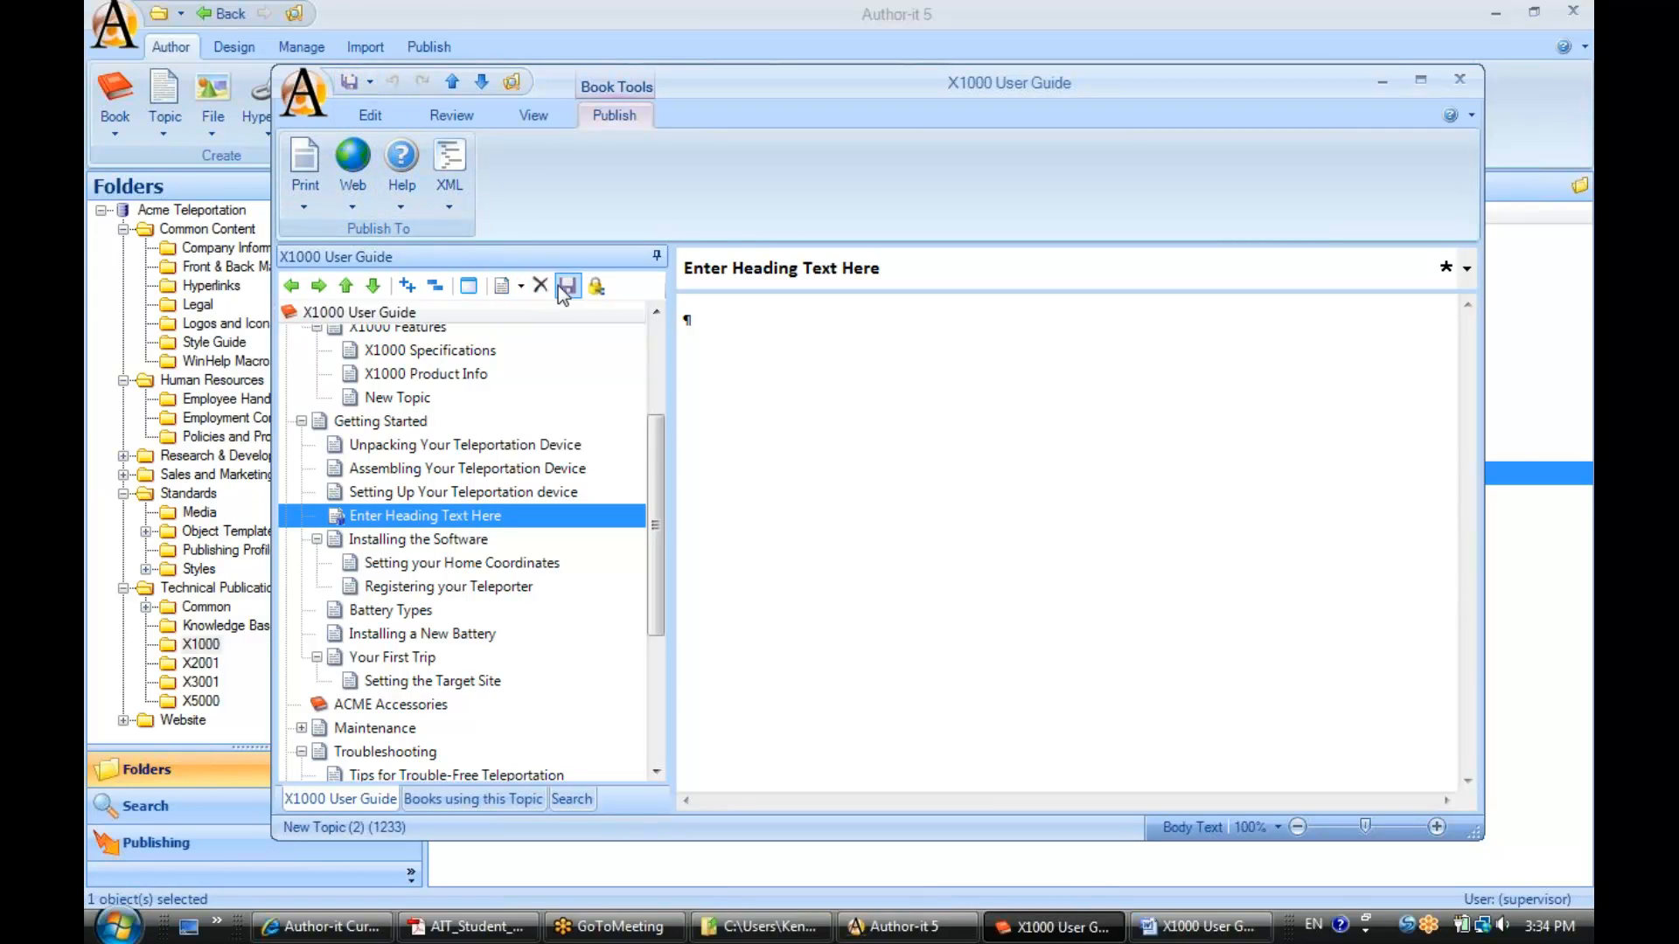
mouse_move(569, 287)
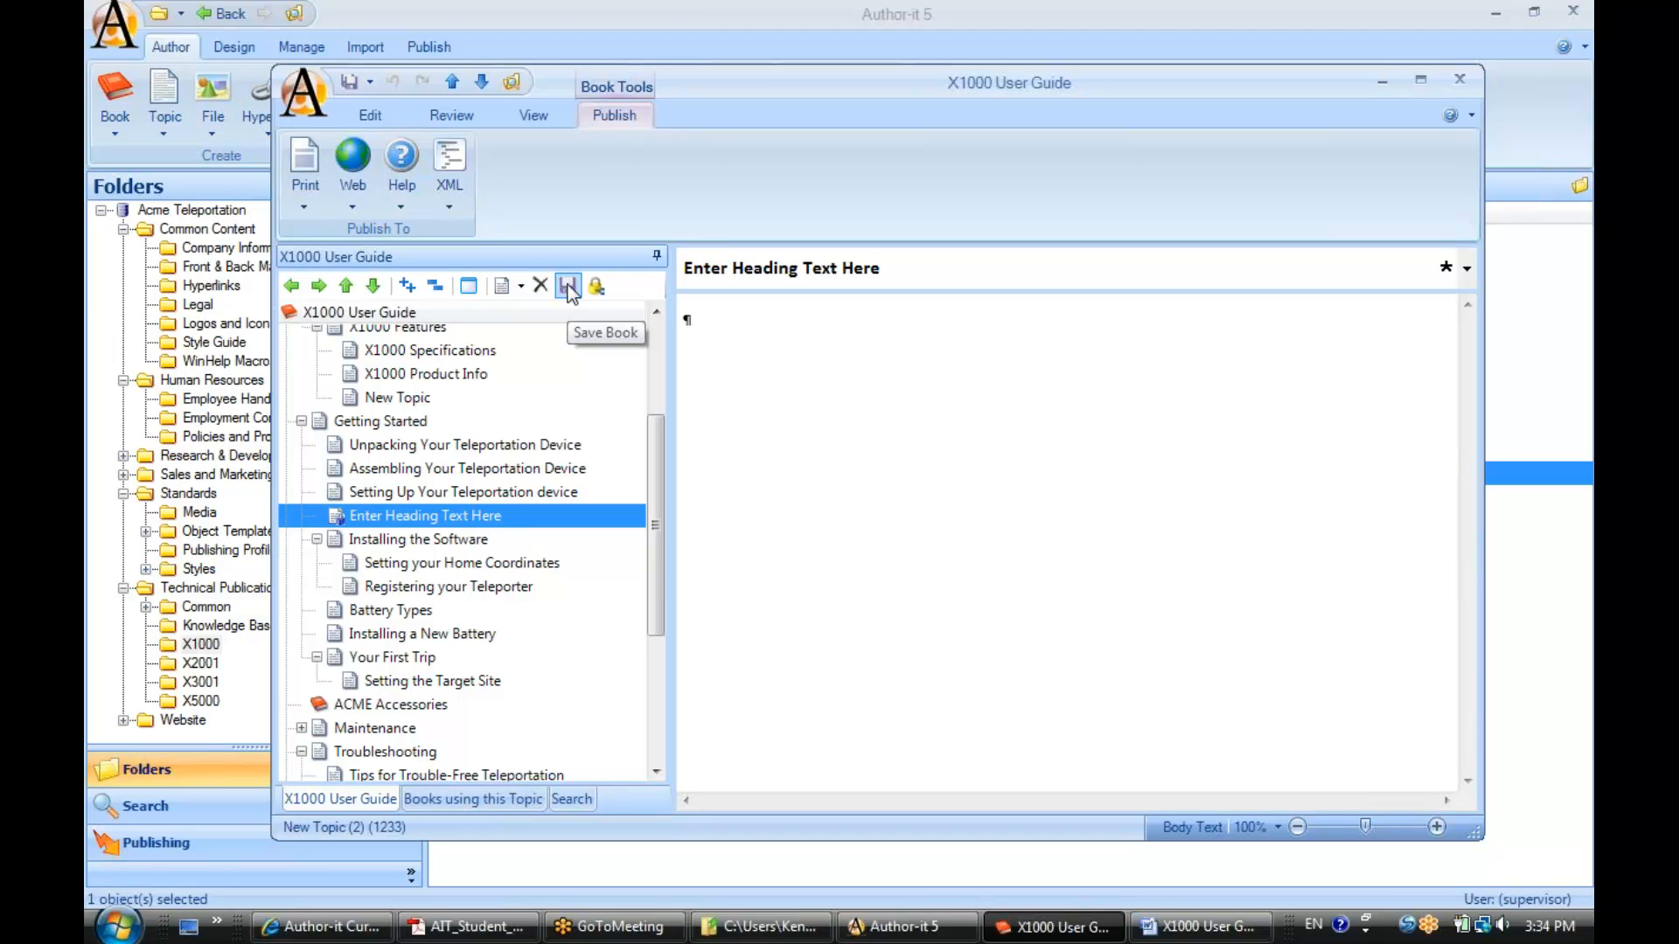
left_click(878, 268)
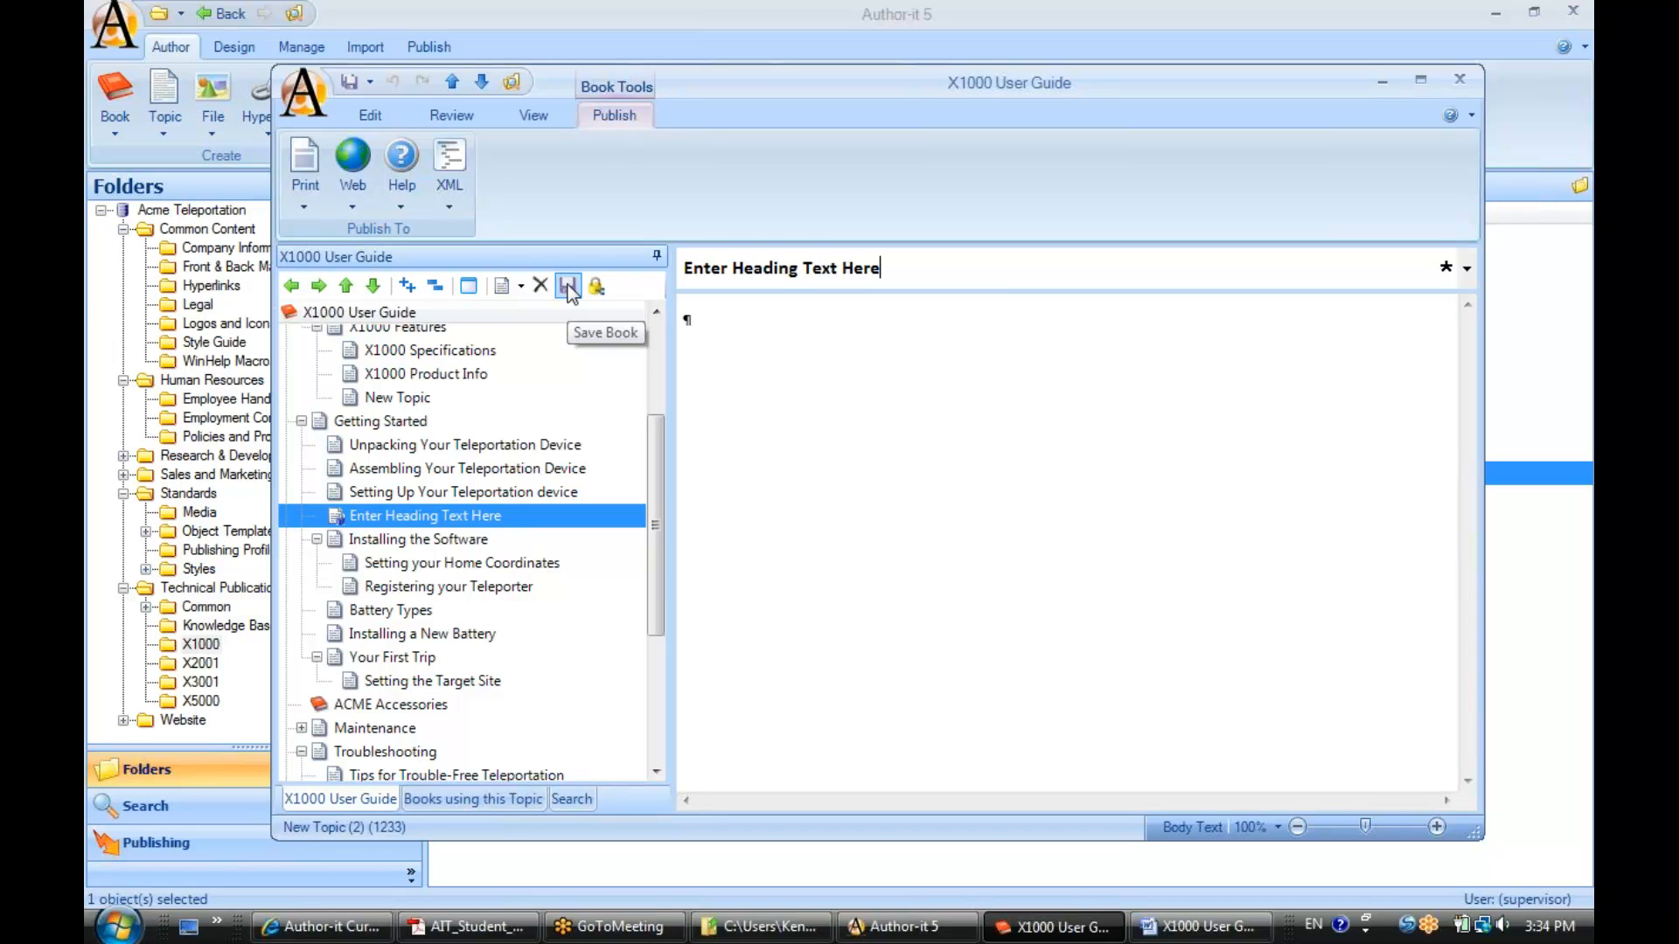
mouse_move(1446, 147)
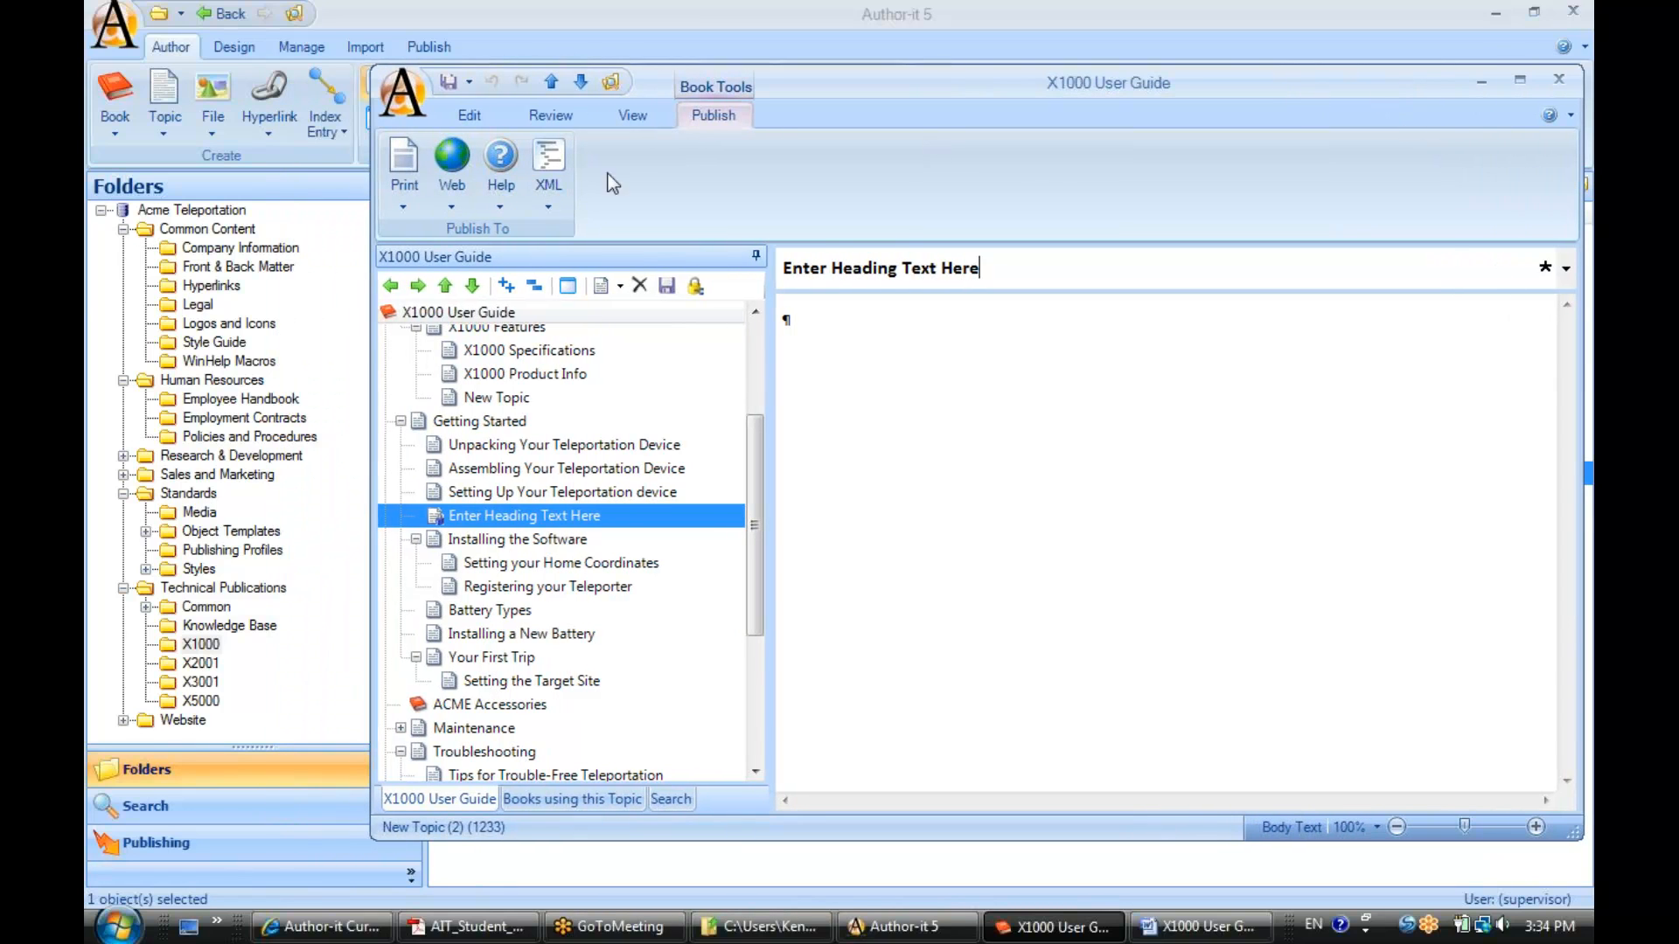
mouse_move(605, 286)
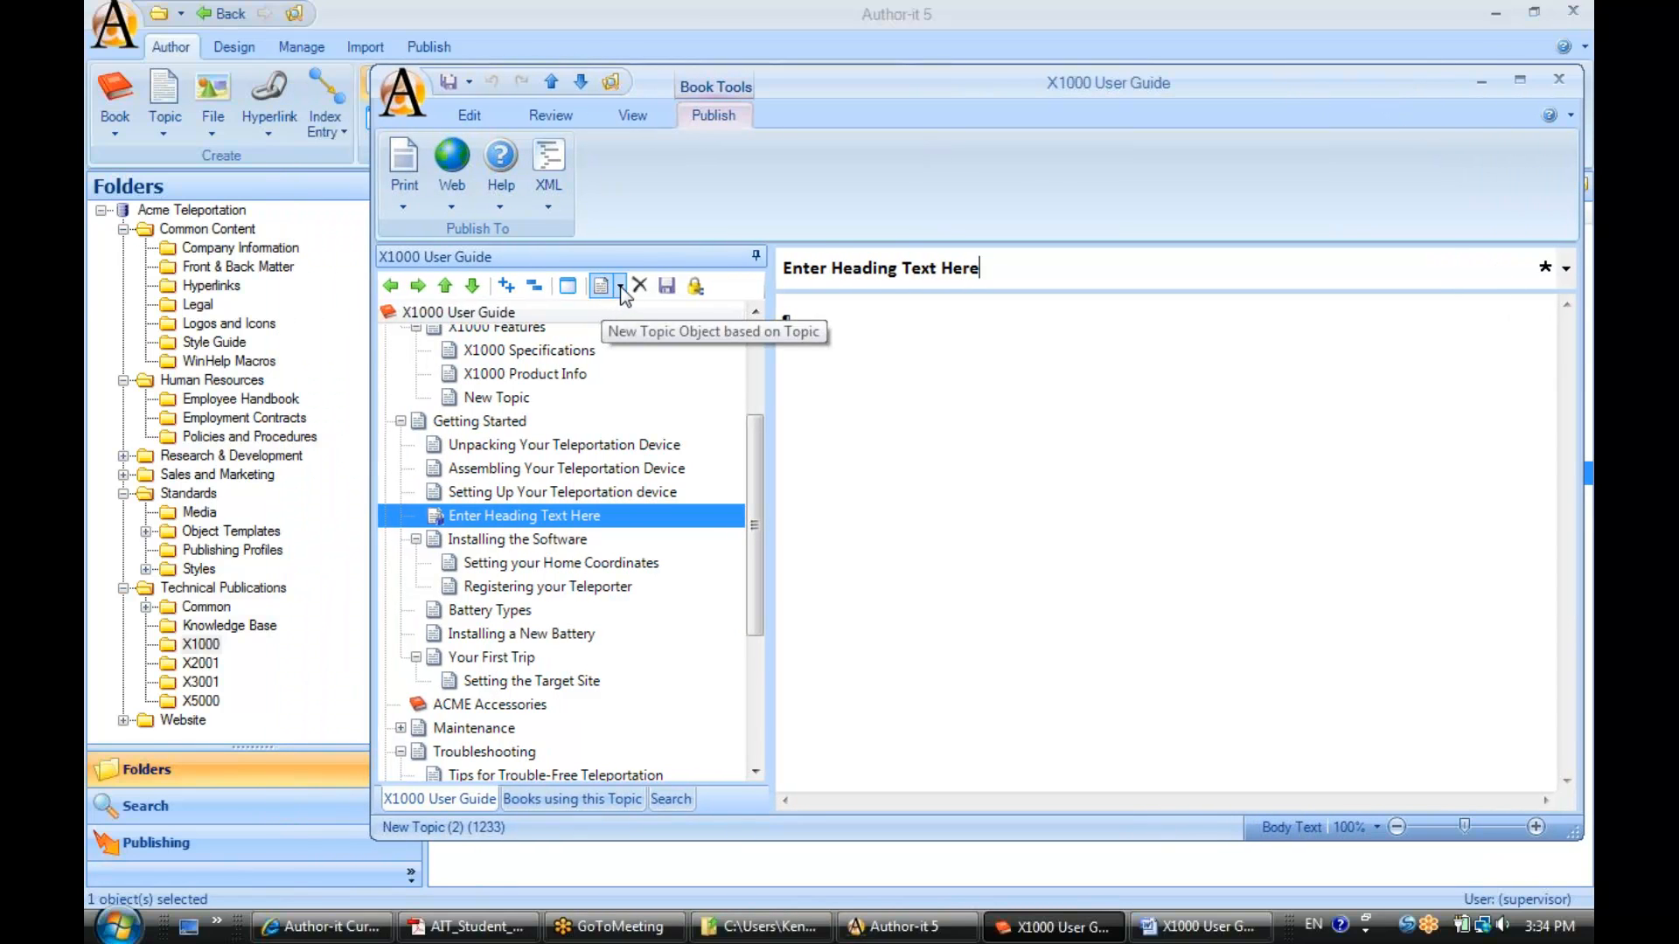
mouse_move(163, 101)
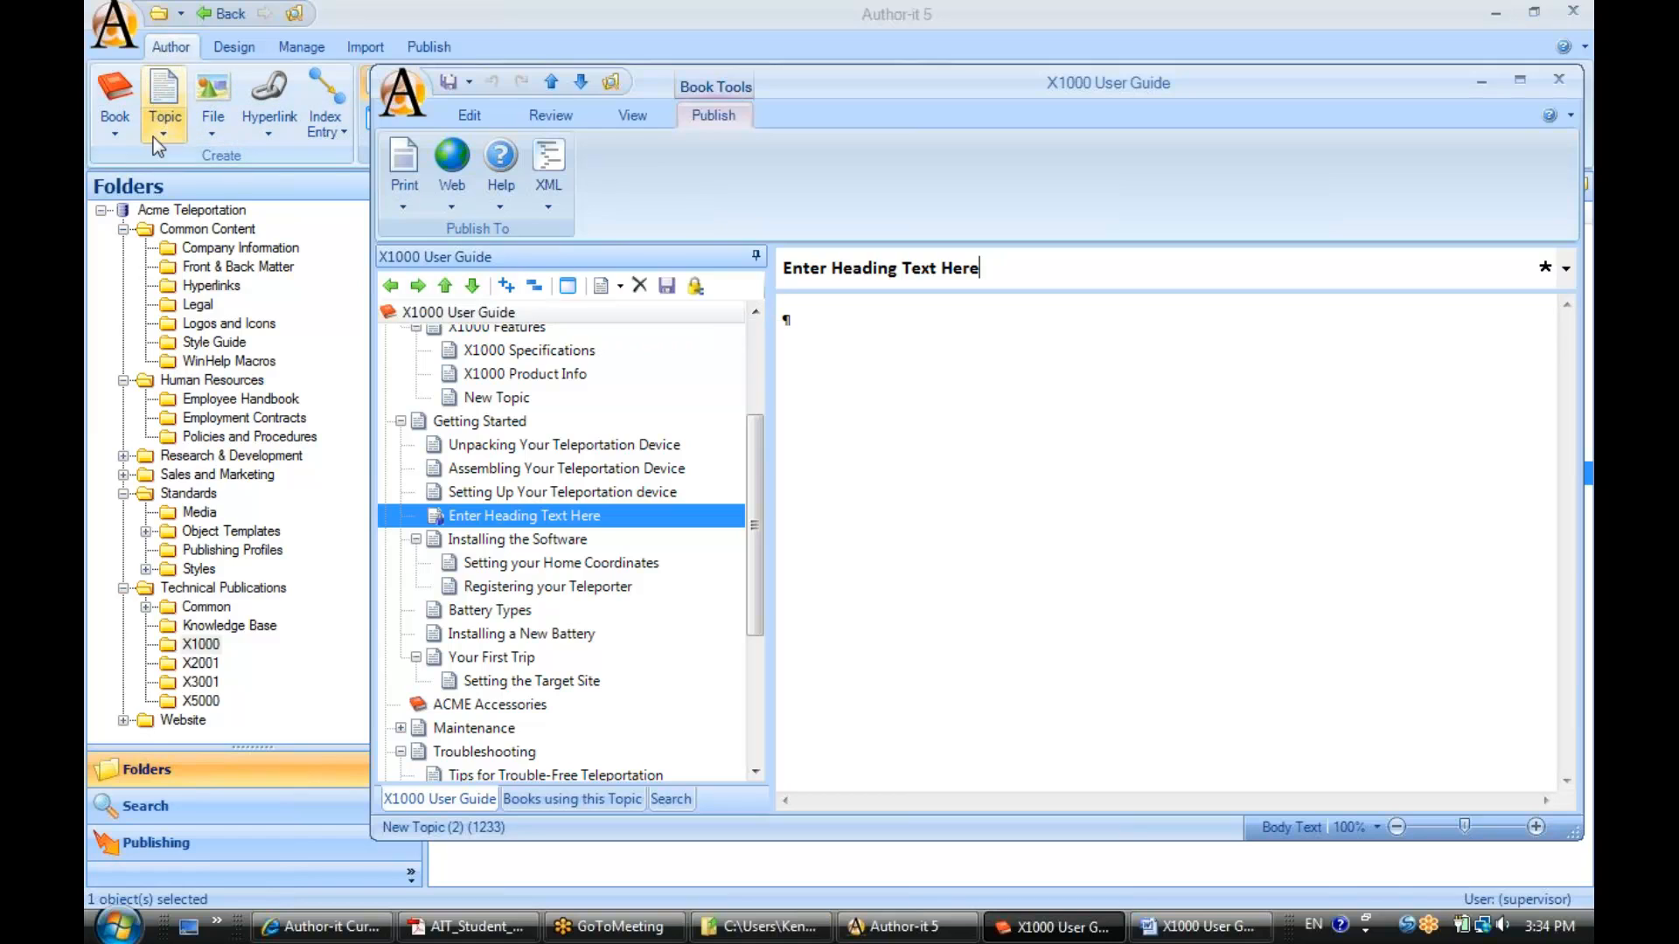
mouse_move(163, 102)
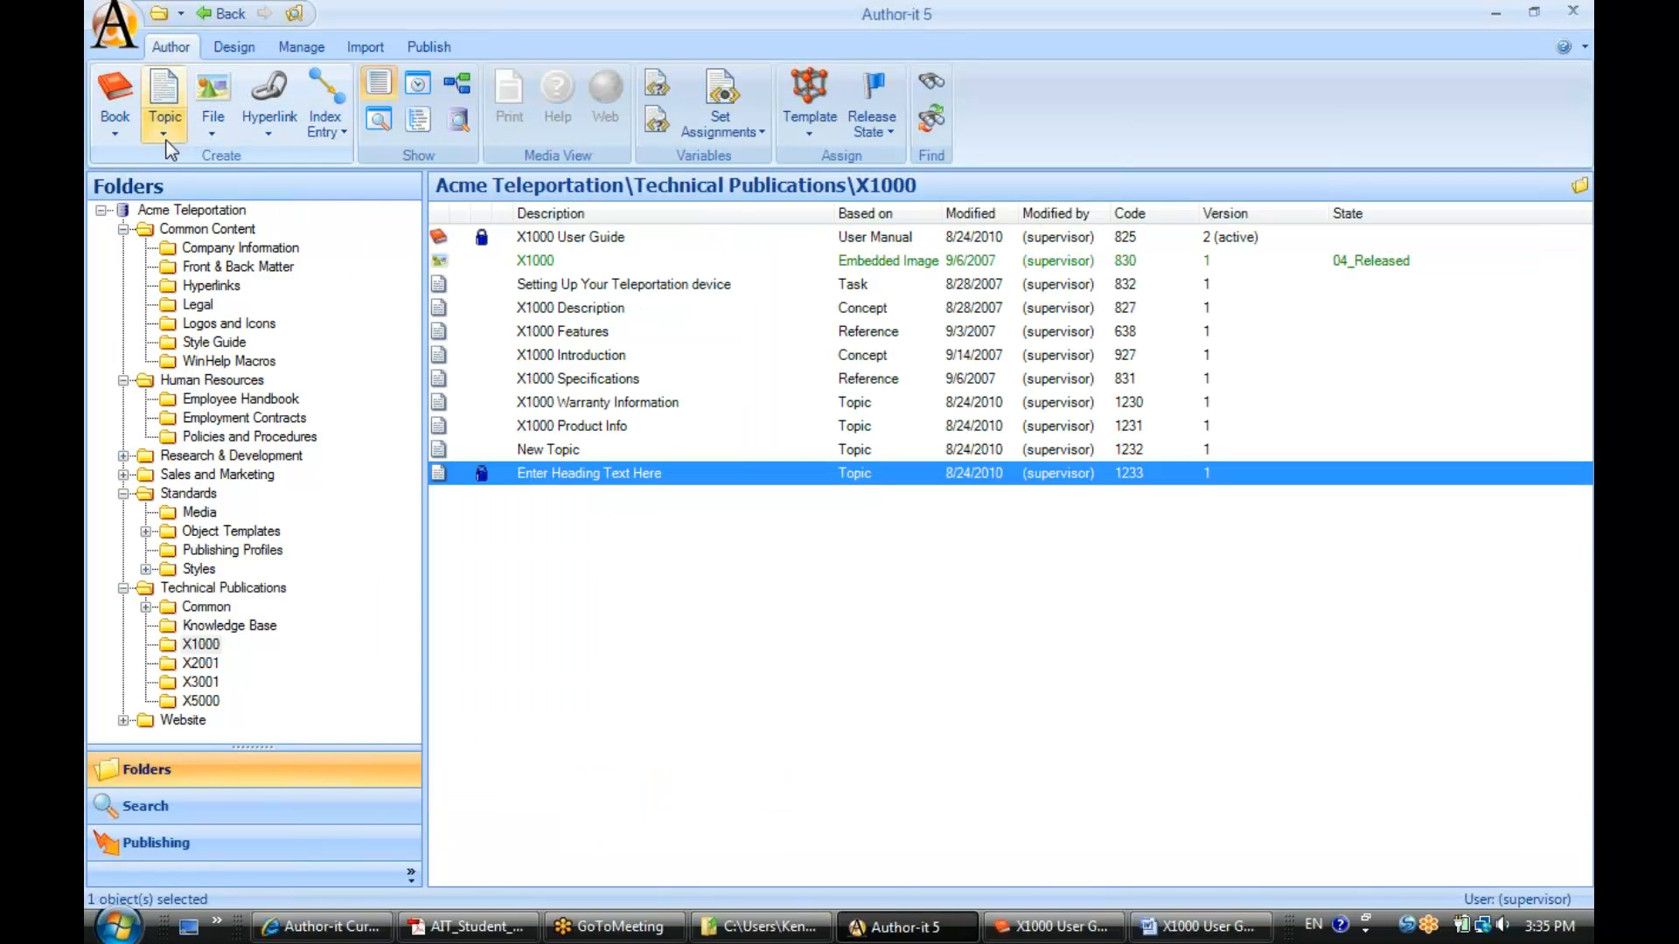
Browse the Topic template list on the Author ribbon from the X1000 folder view.
left_click(163, 133)
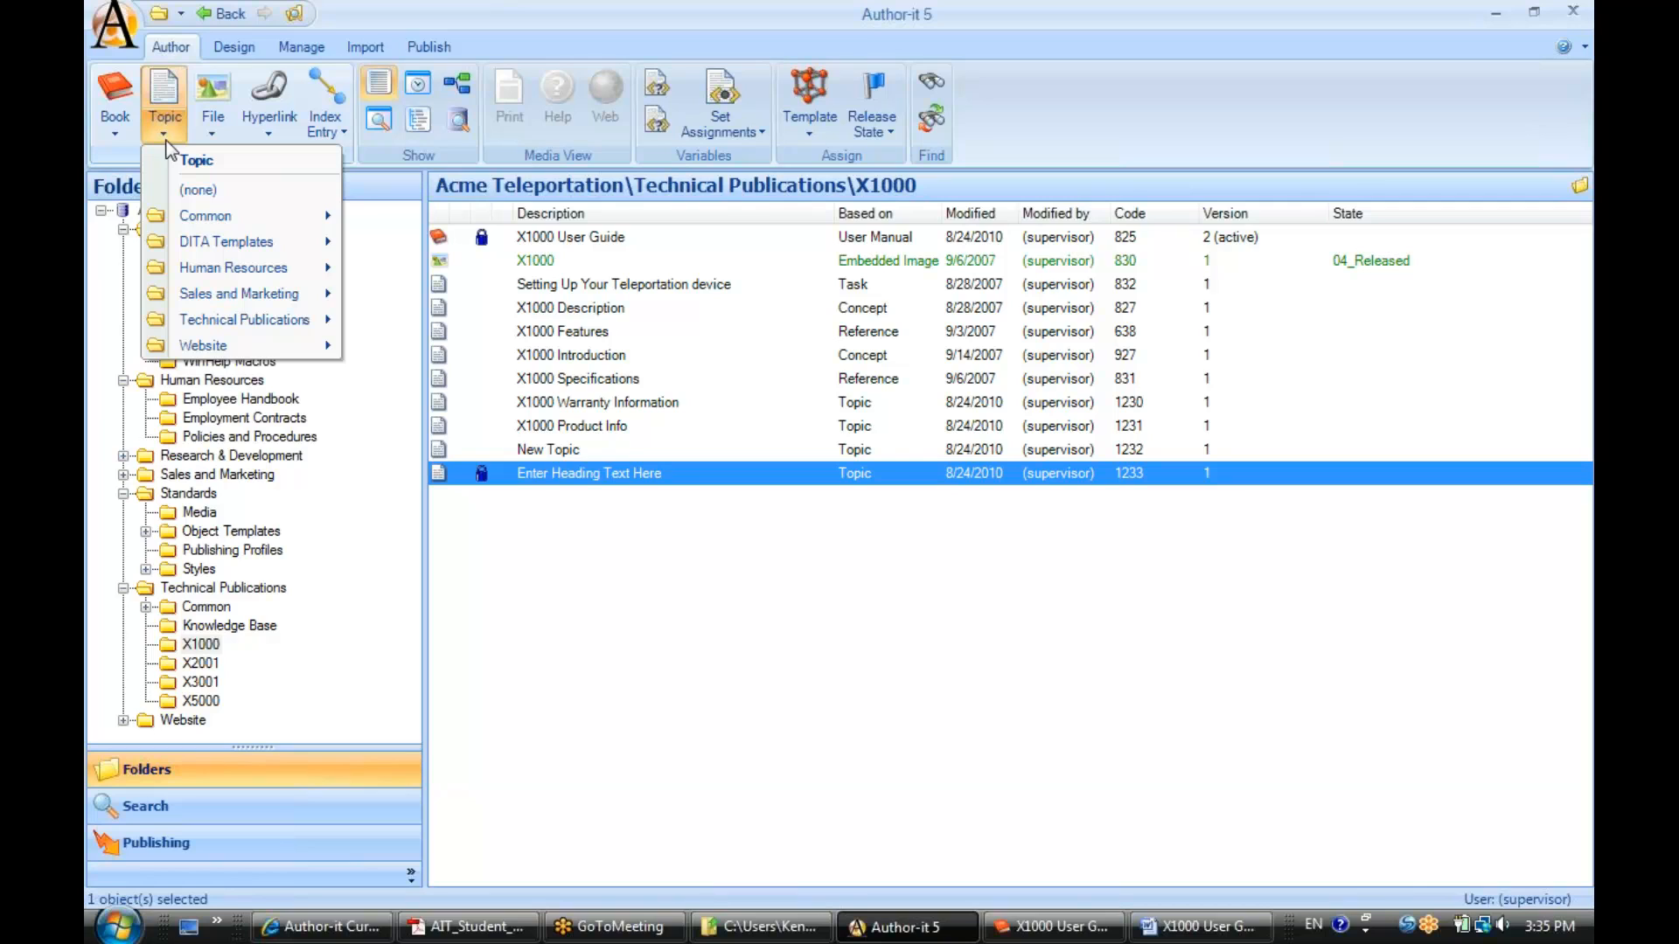
mouse_move(521, 463)
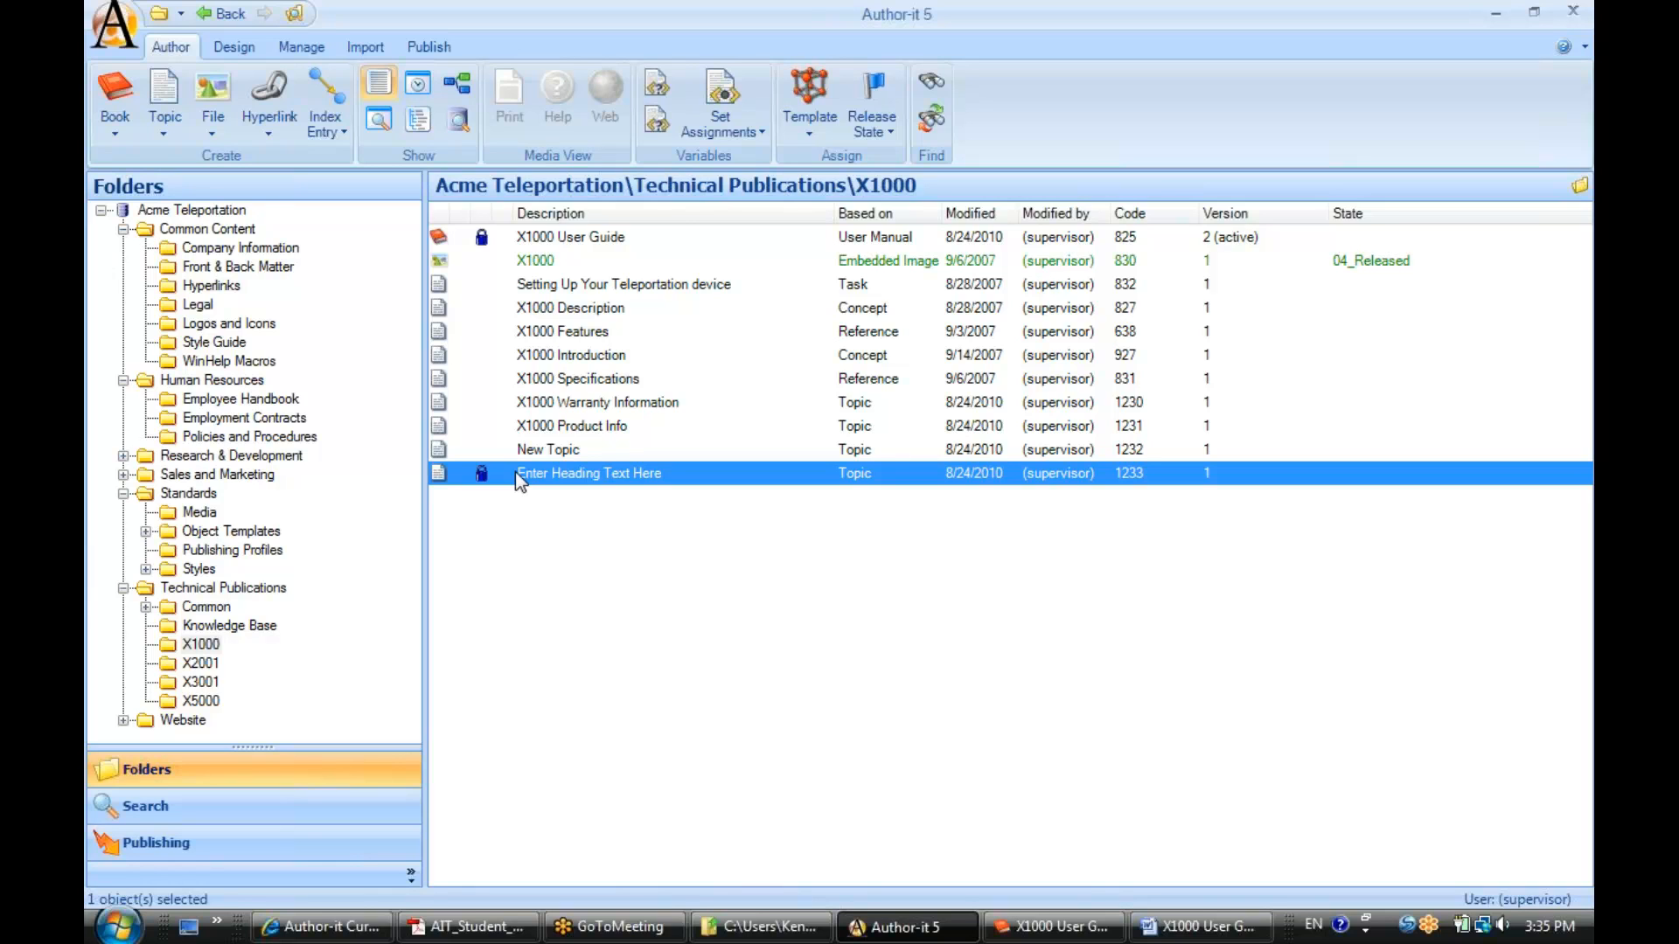
mouse_move(1053, 926)
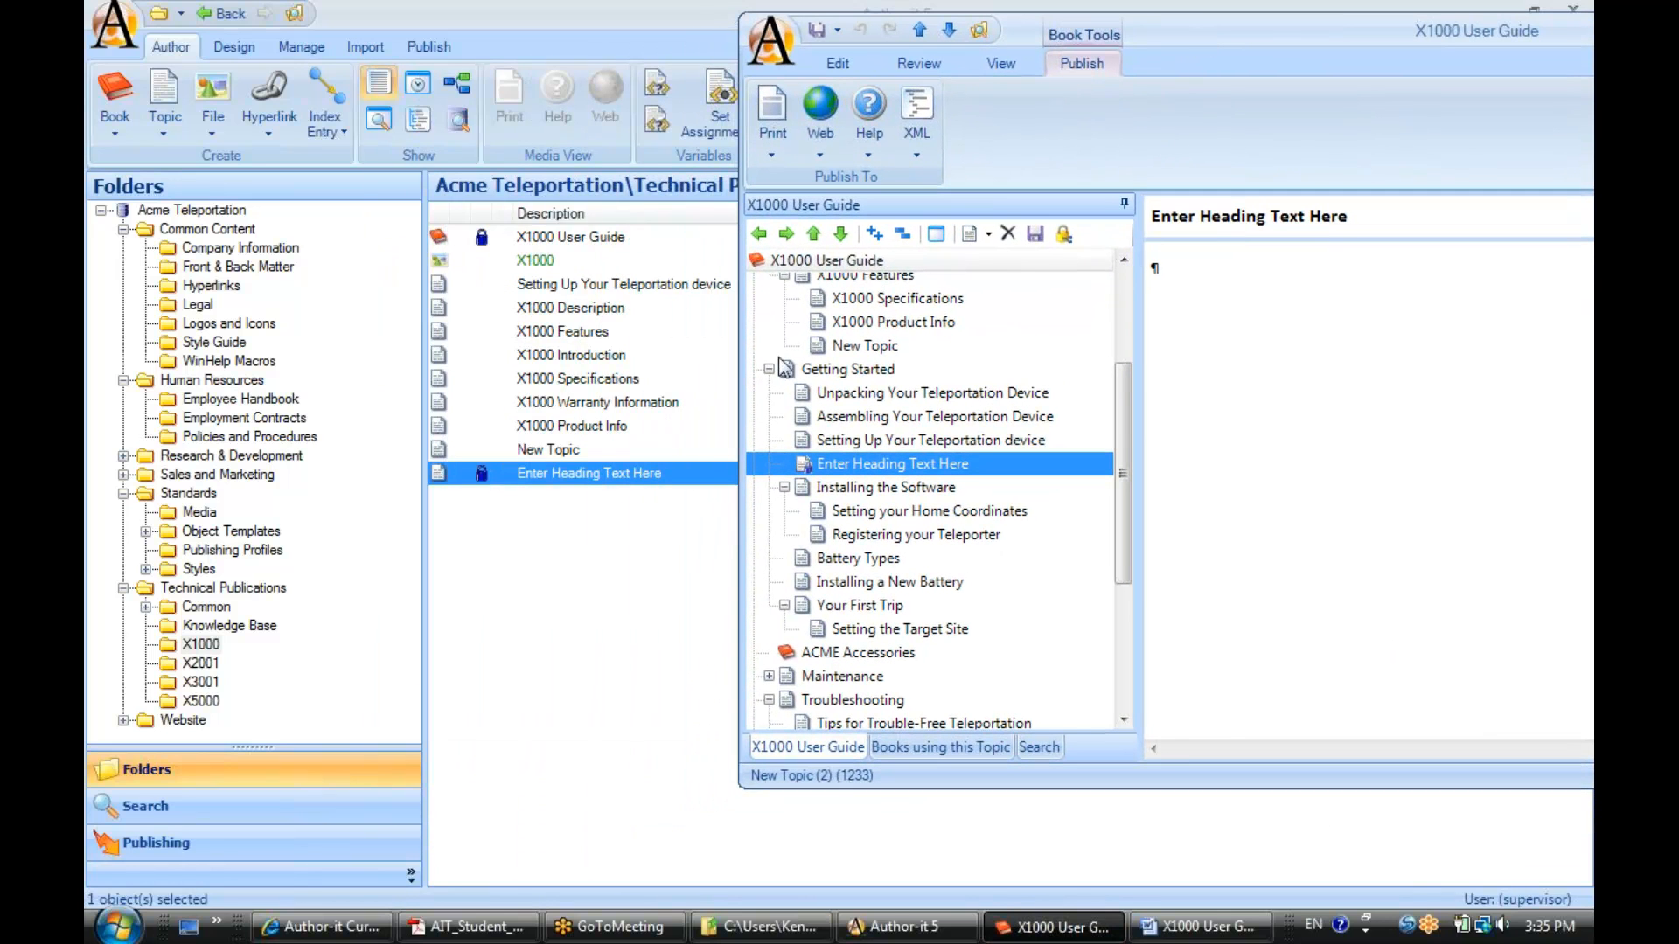
Add New Topic (2) after Enter Heading Text Here and place X1000 Warranty Information under Getting Started.
left_click(597, 402)
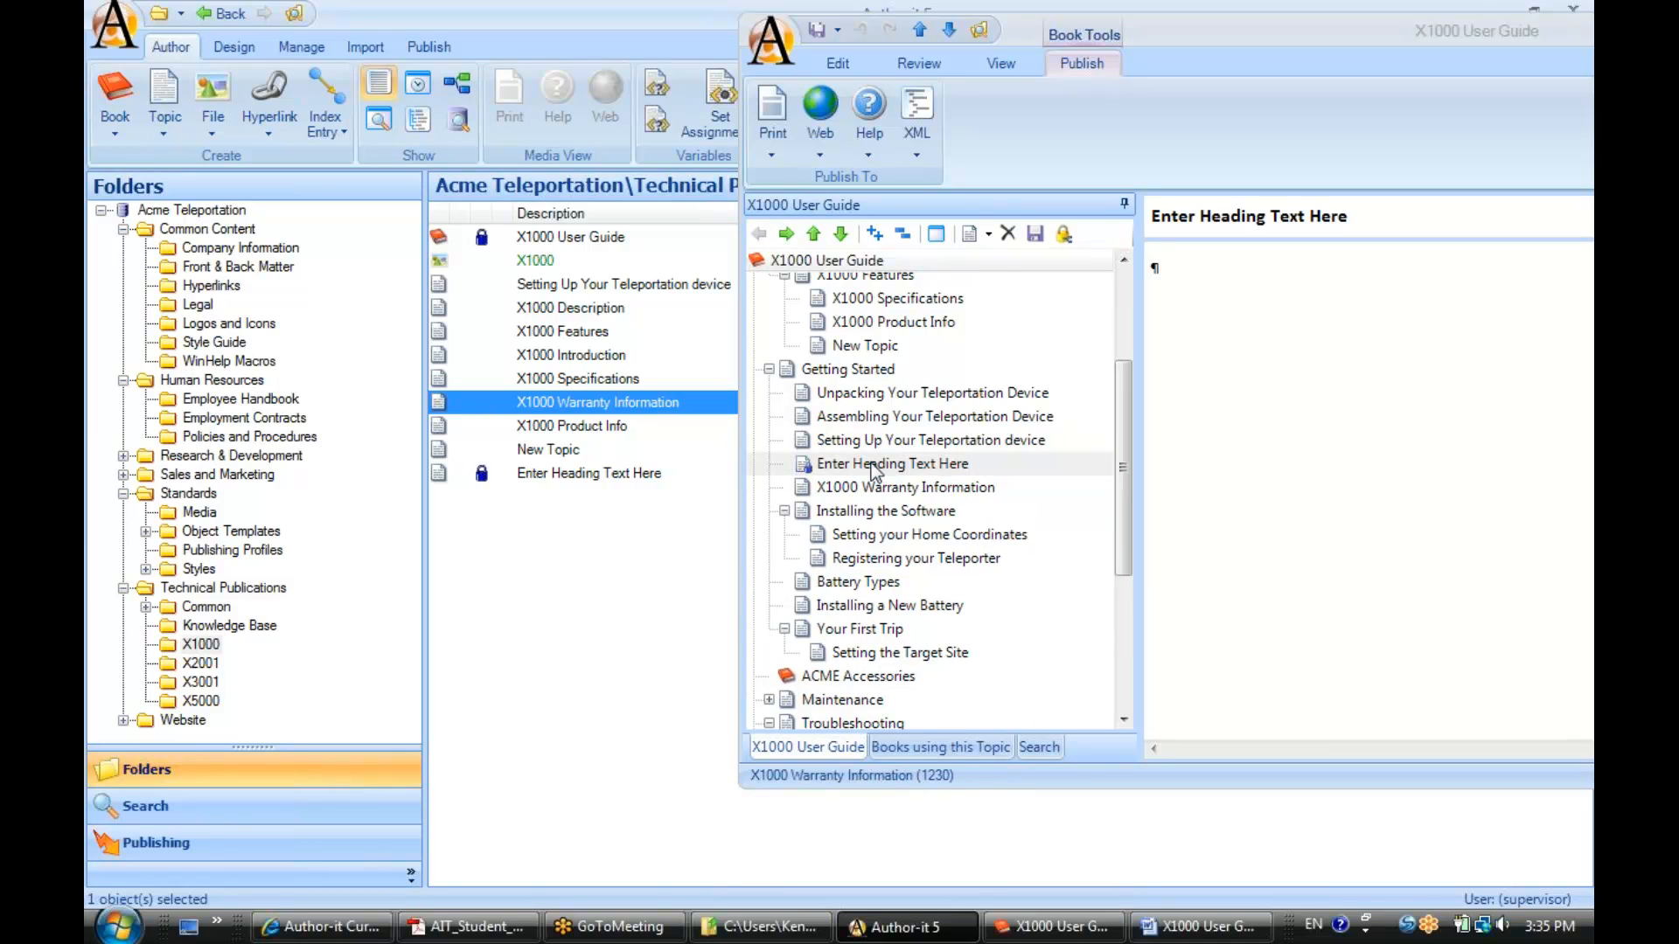
mouse_move(163, 96)
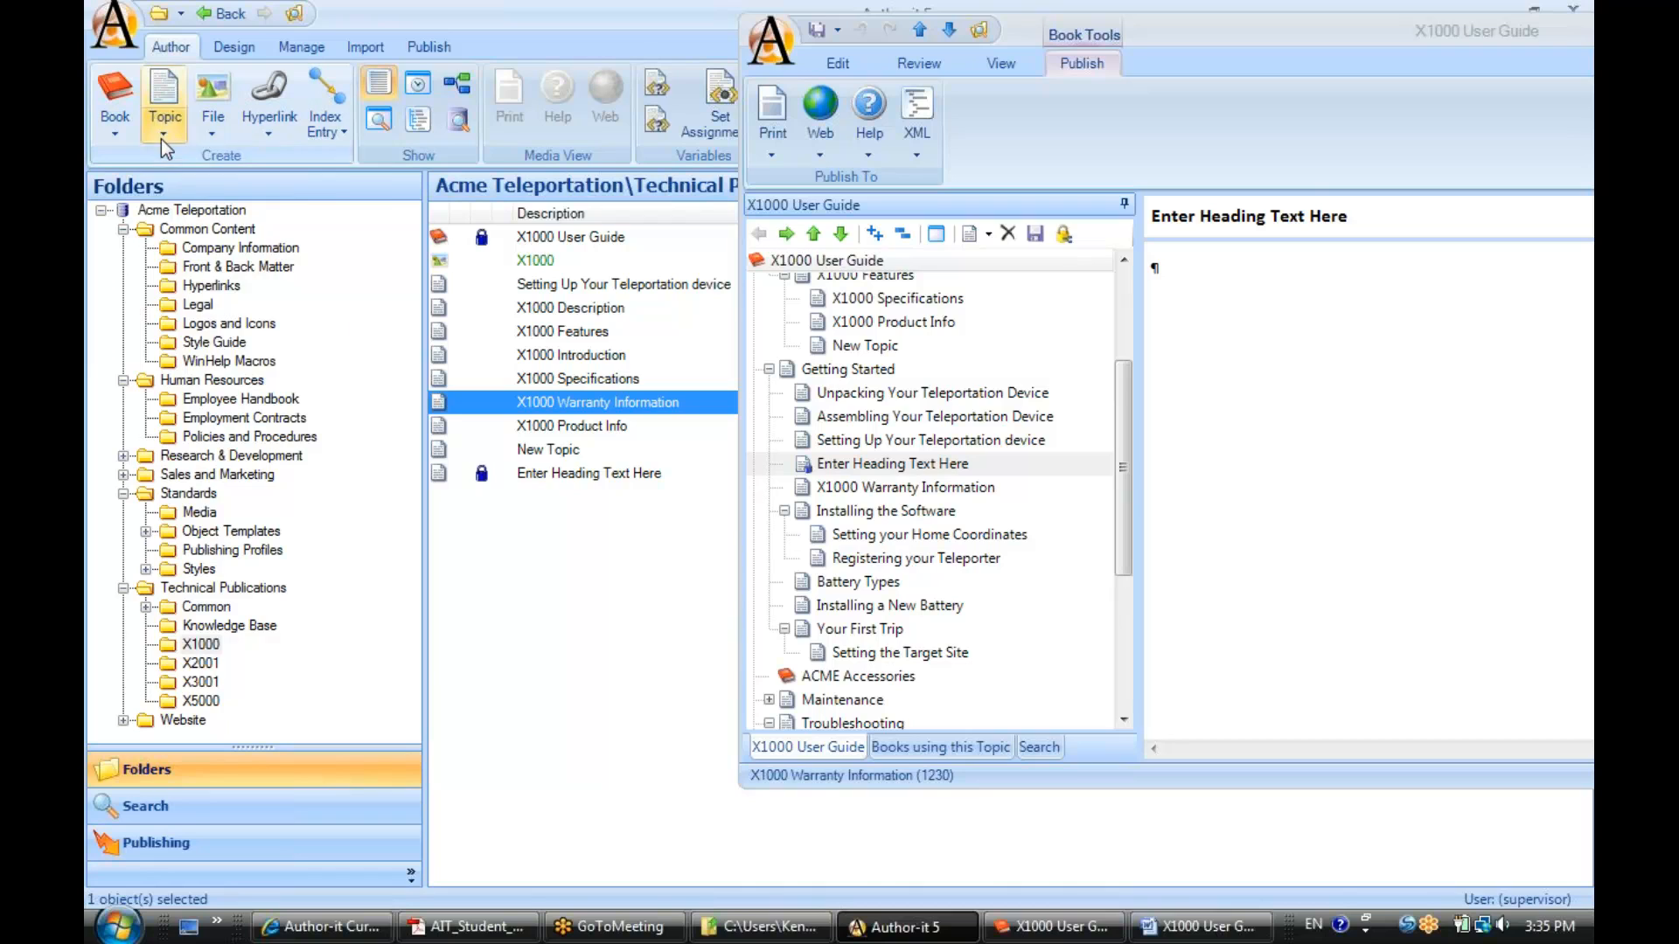
left_click(163, 104)
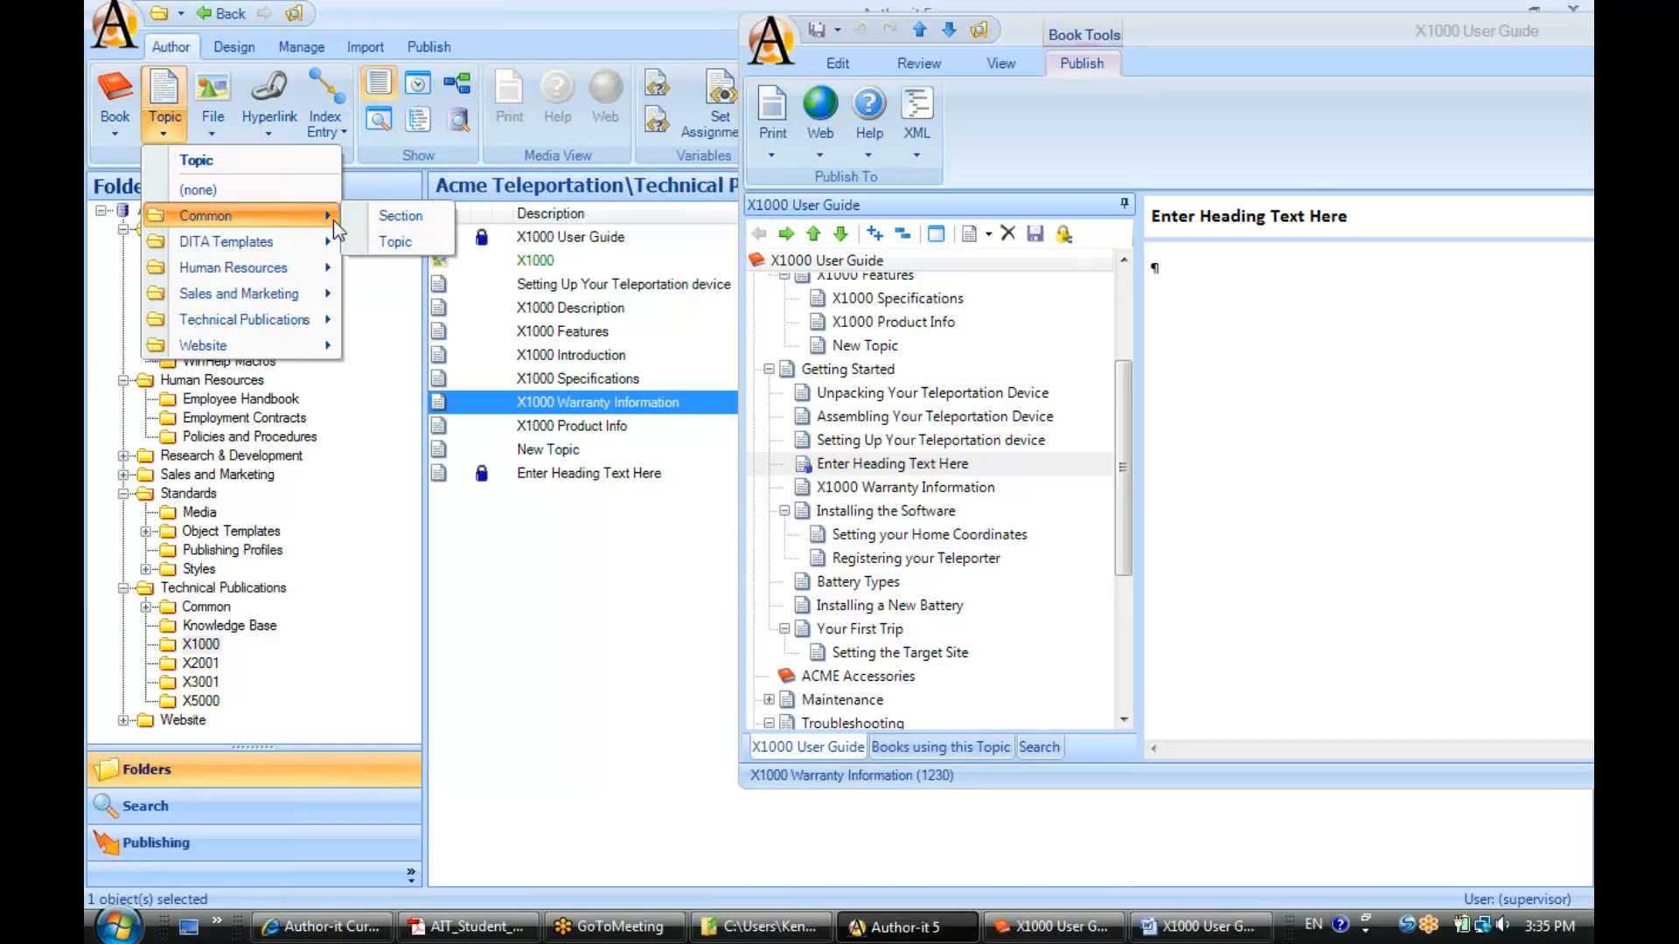
mouse_move(395, 242)
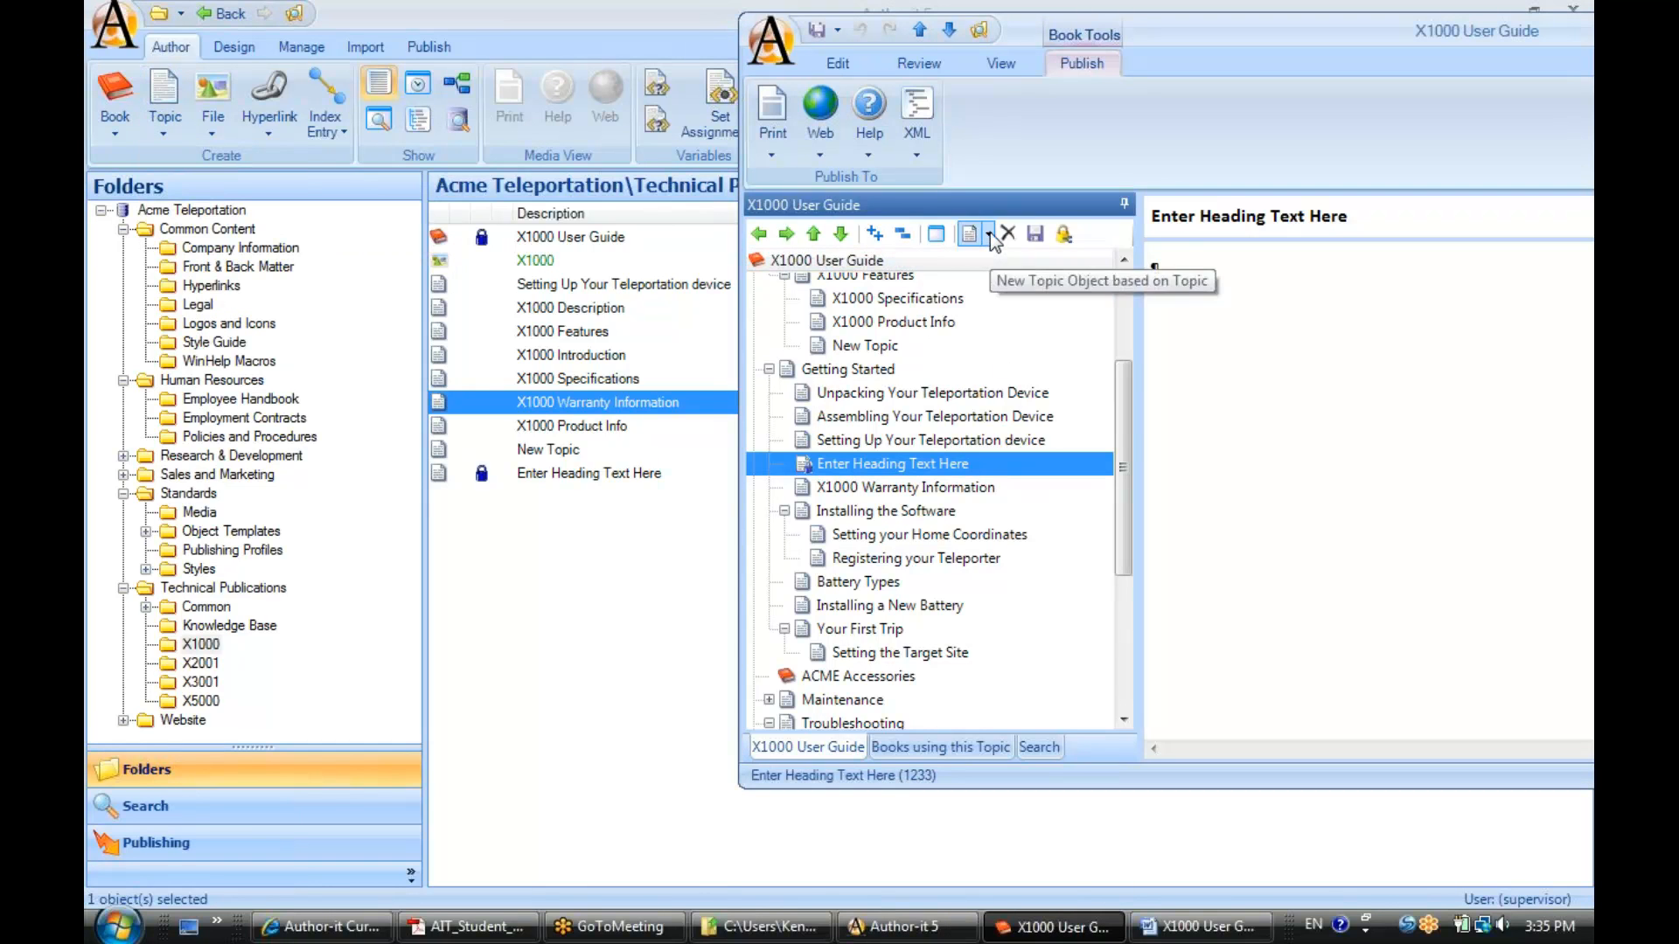
left_click(987, 234)
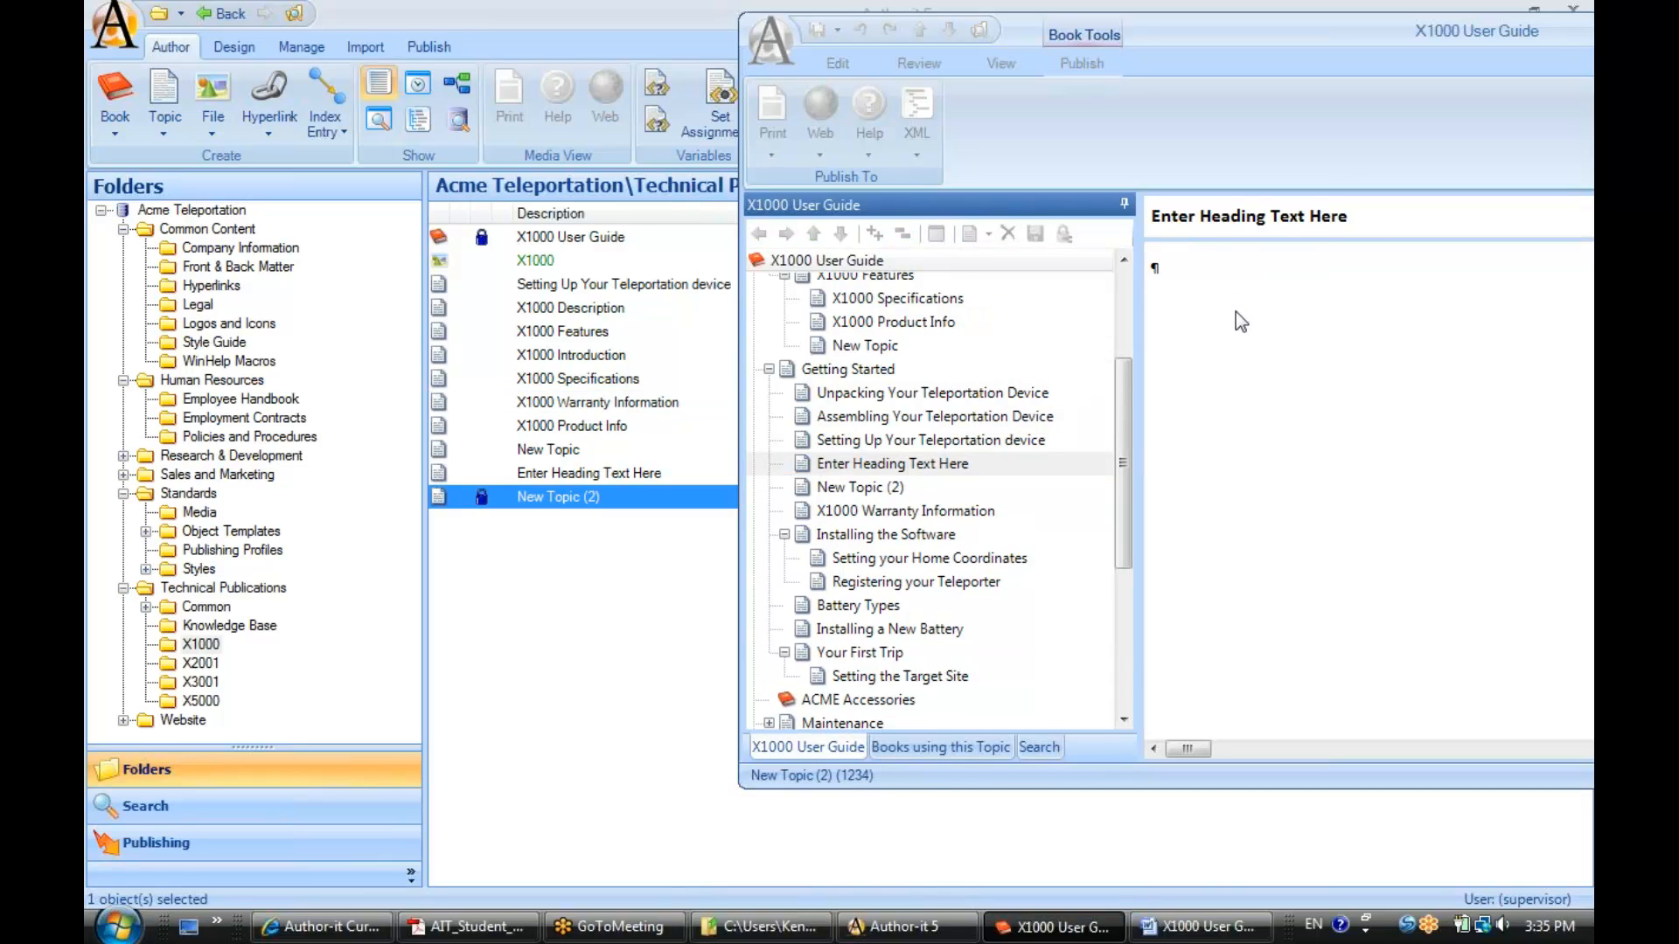
left_click(859, 487)
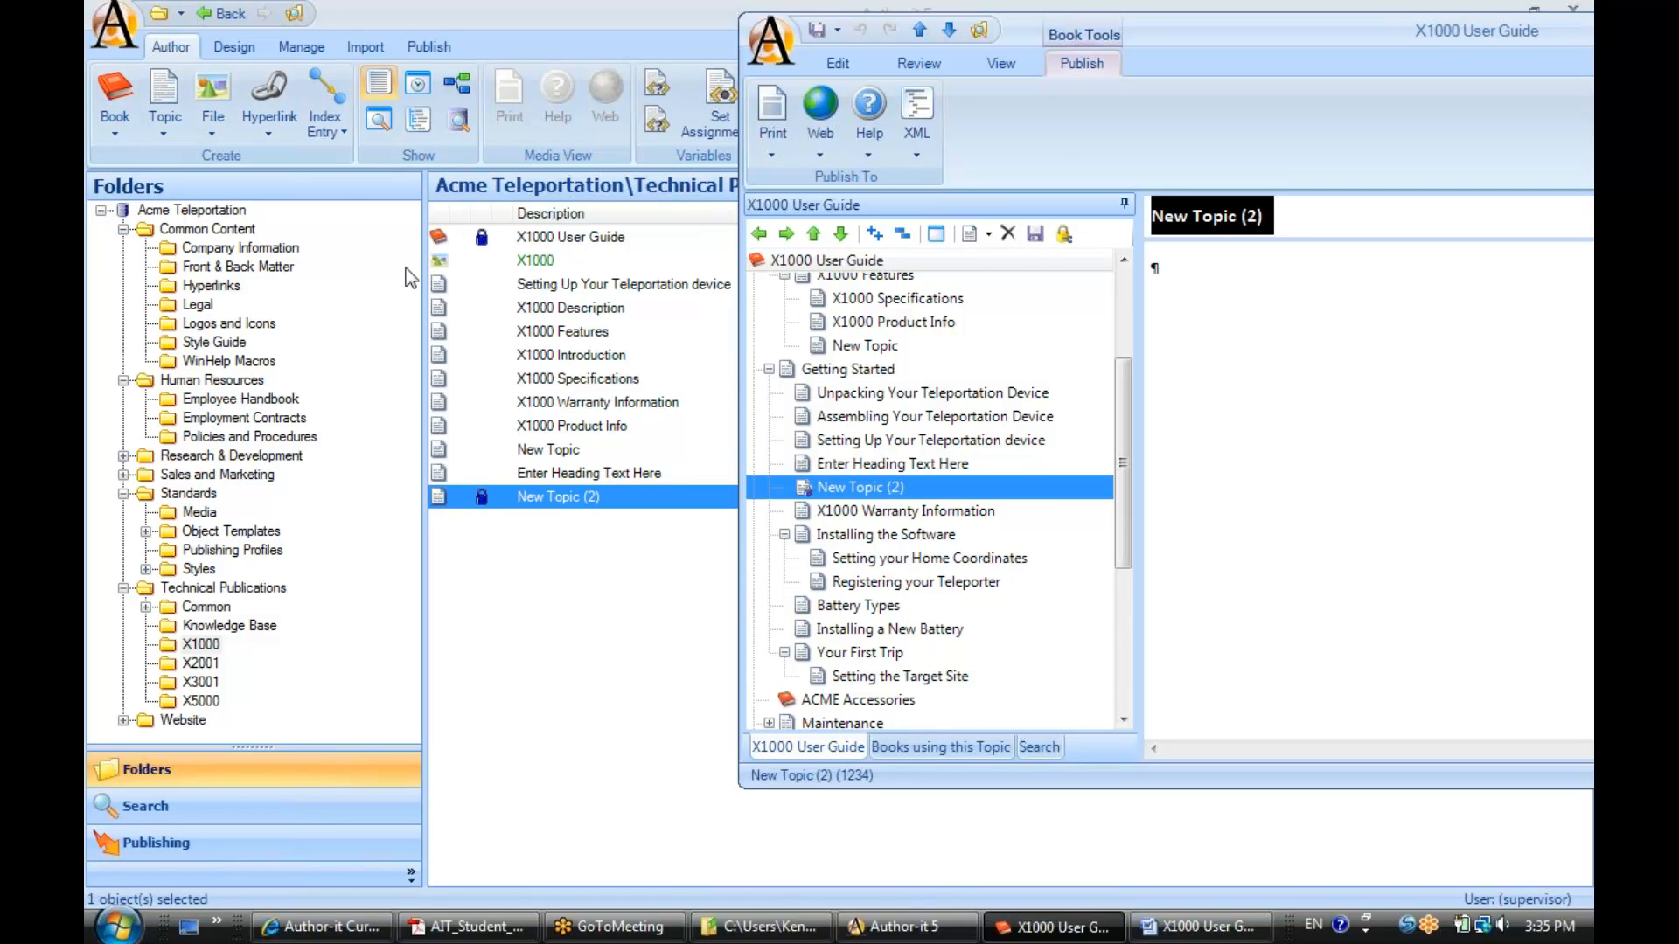
mouse_move(445, 511)
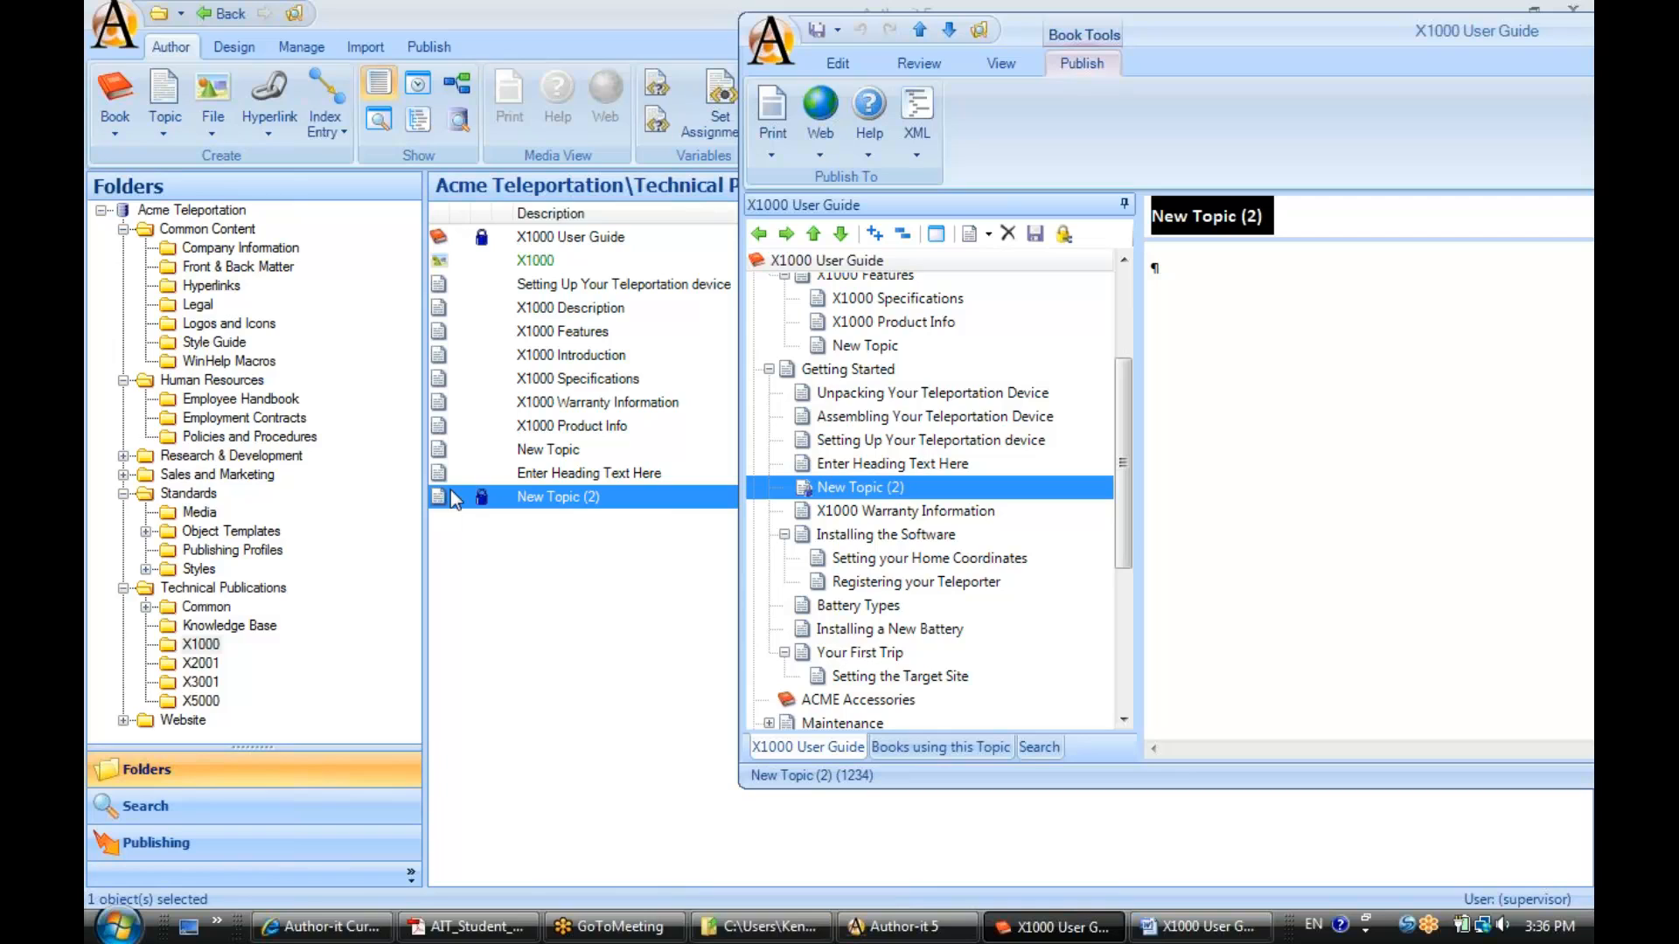
mouse_move(969, 234)
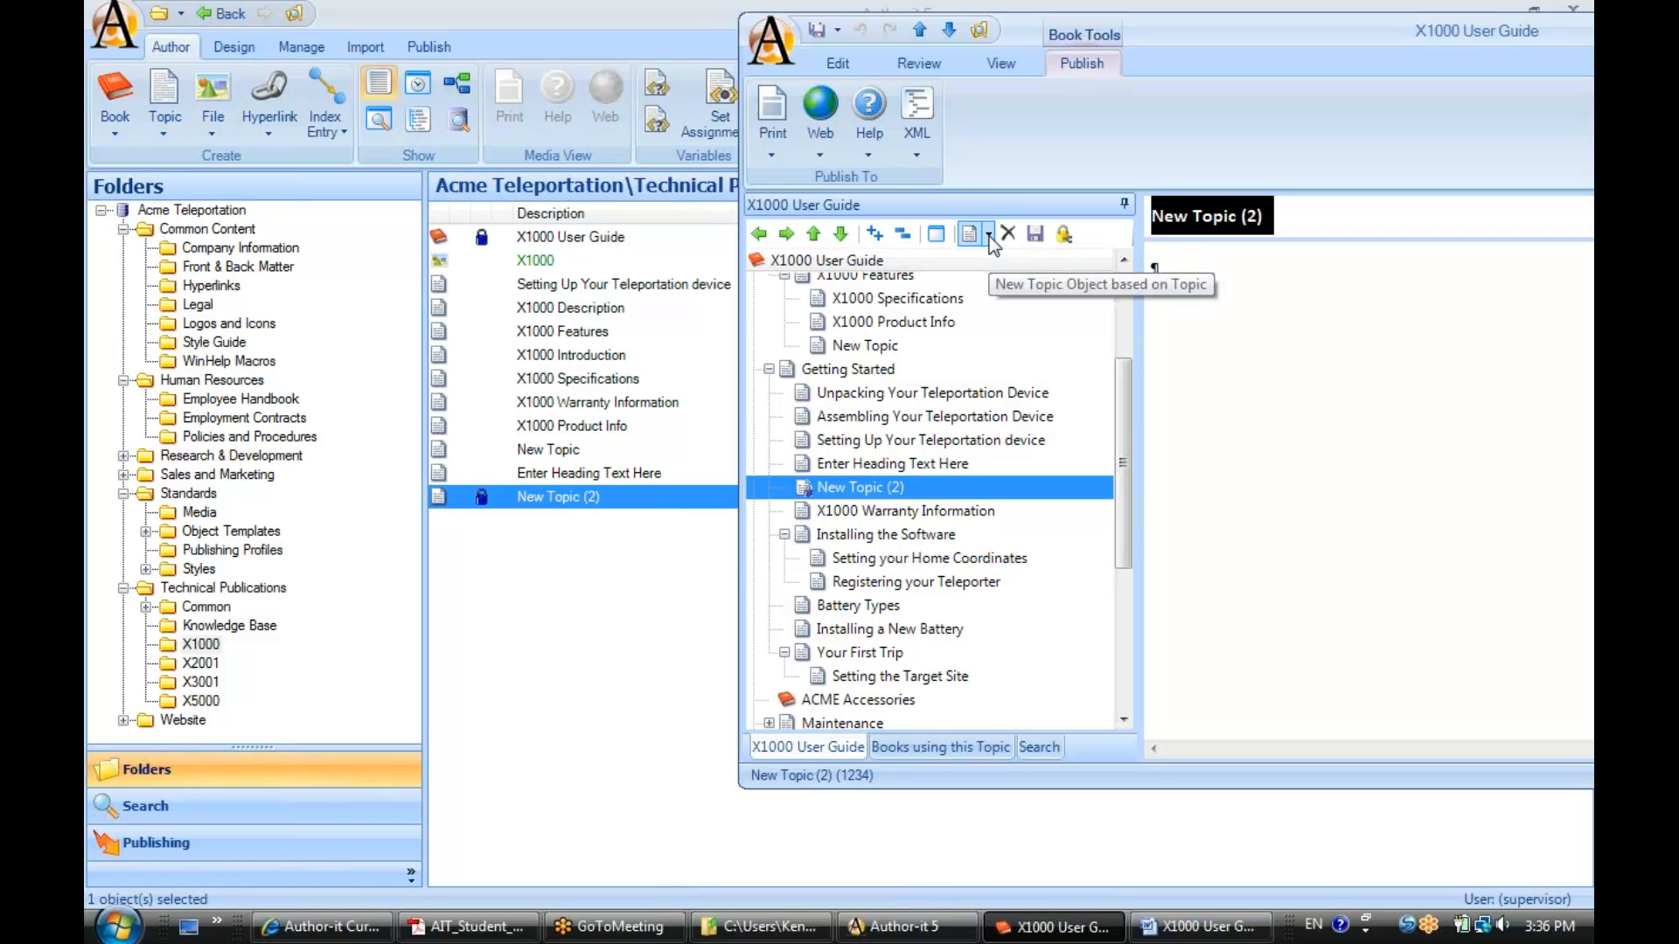
Retitle New Topic (2) as 'Technical Support' and save the X1000 User Guide.
left_click(968, 233)
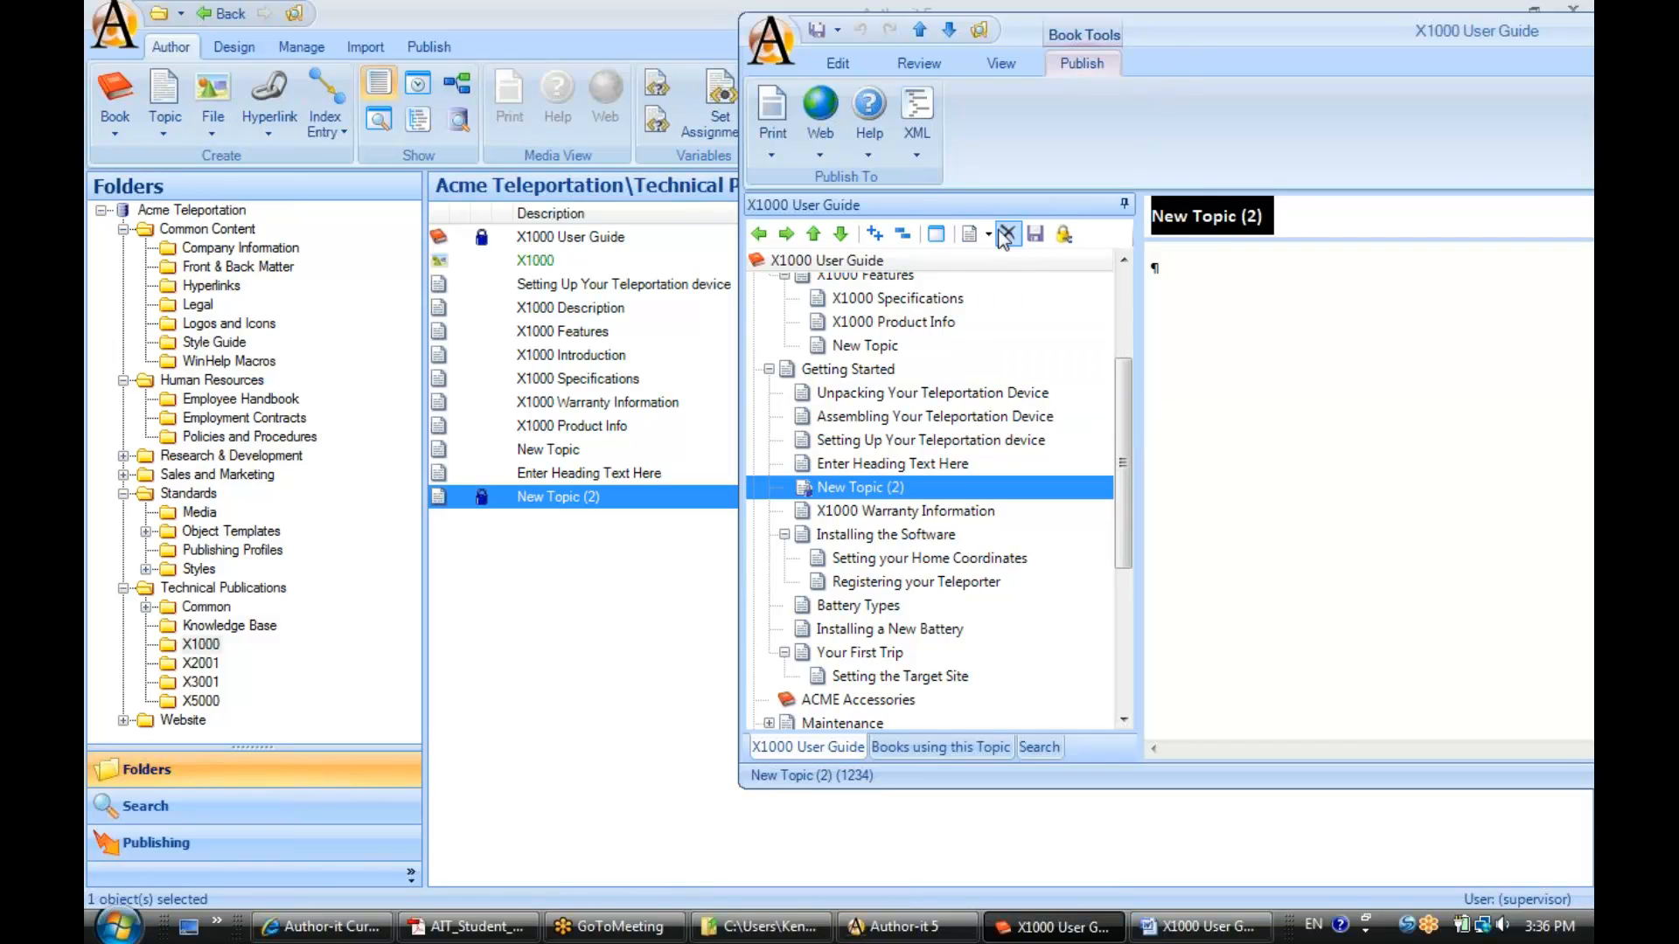
left_click(968, 234)
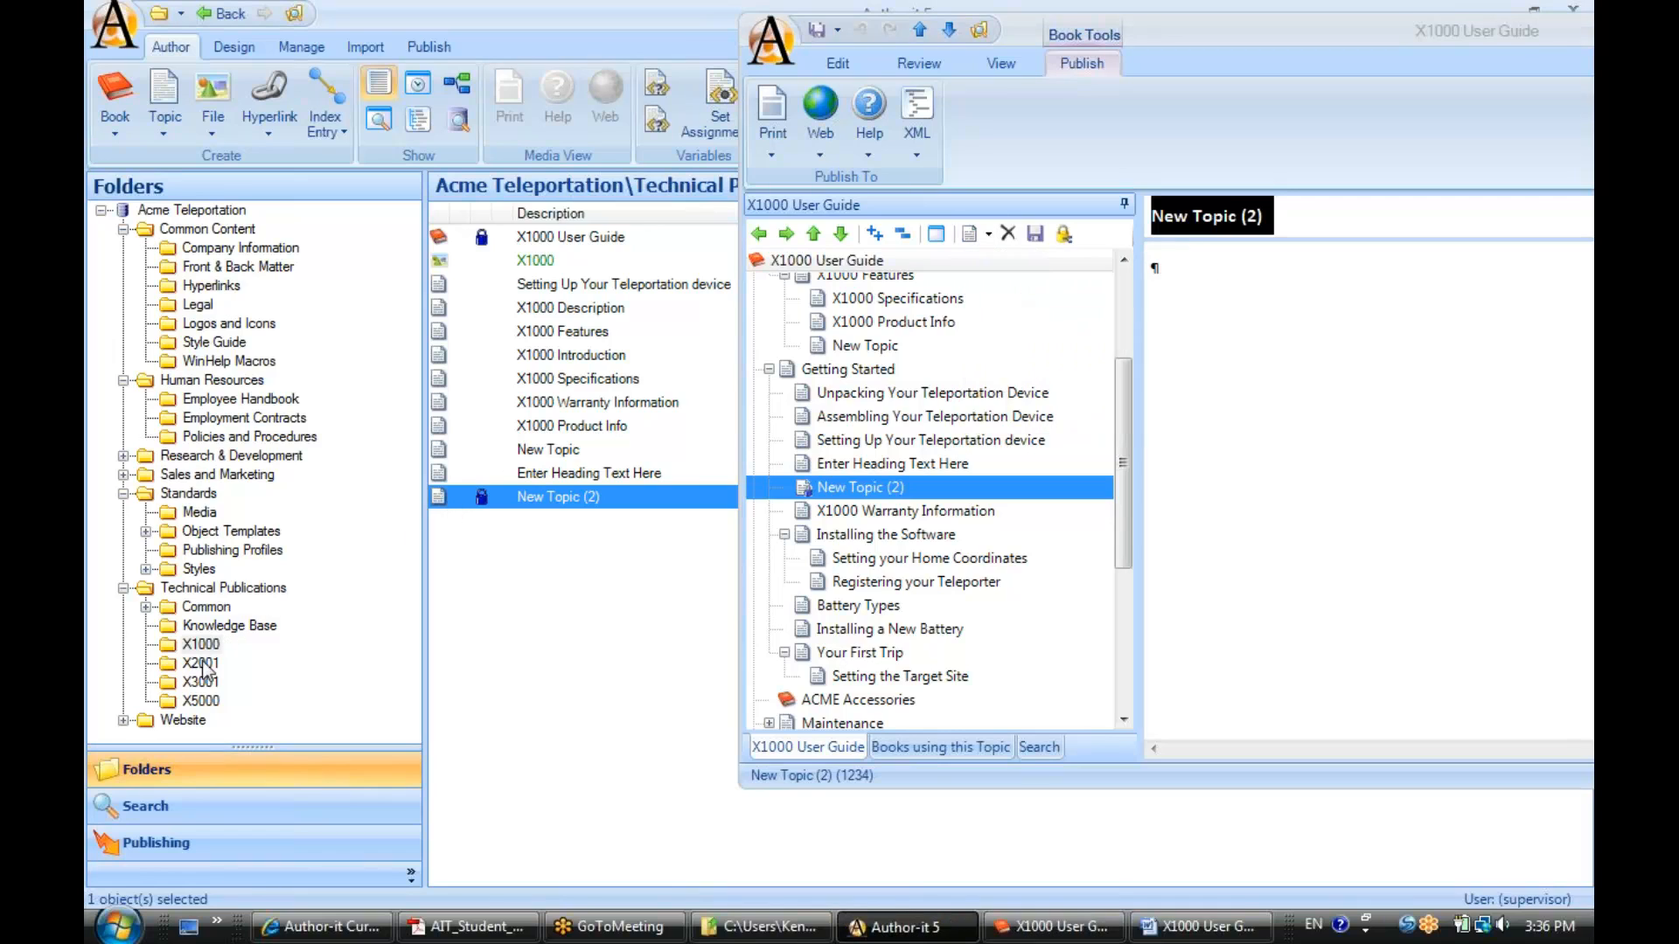
left_click(200, 643)
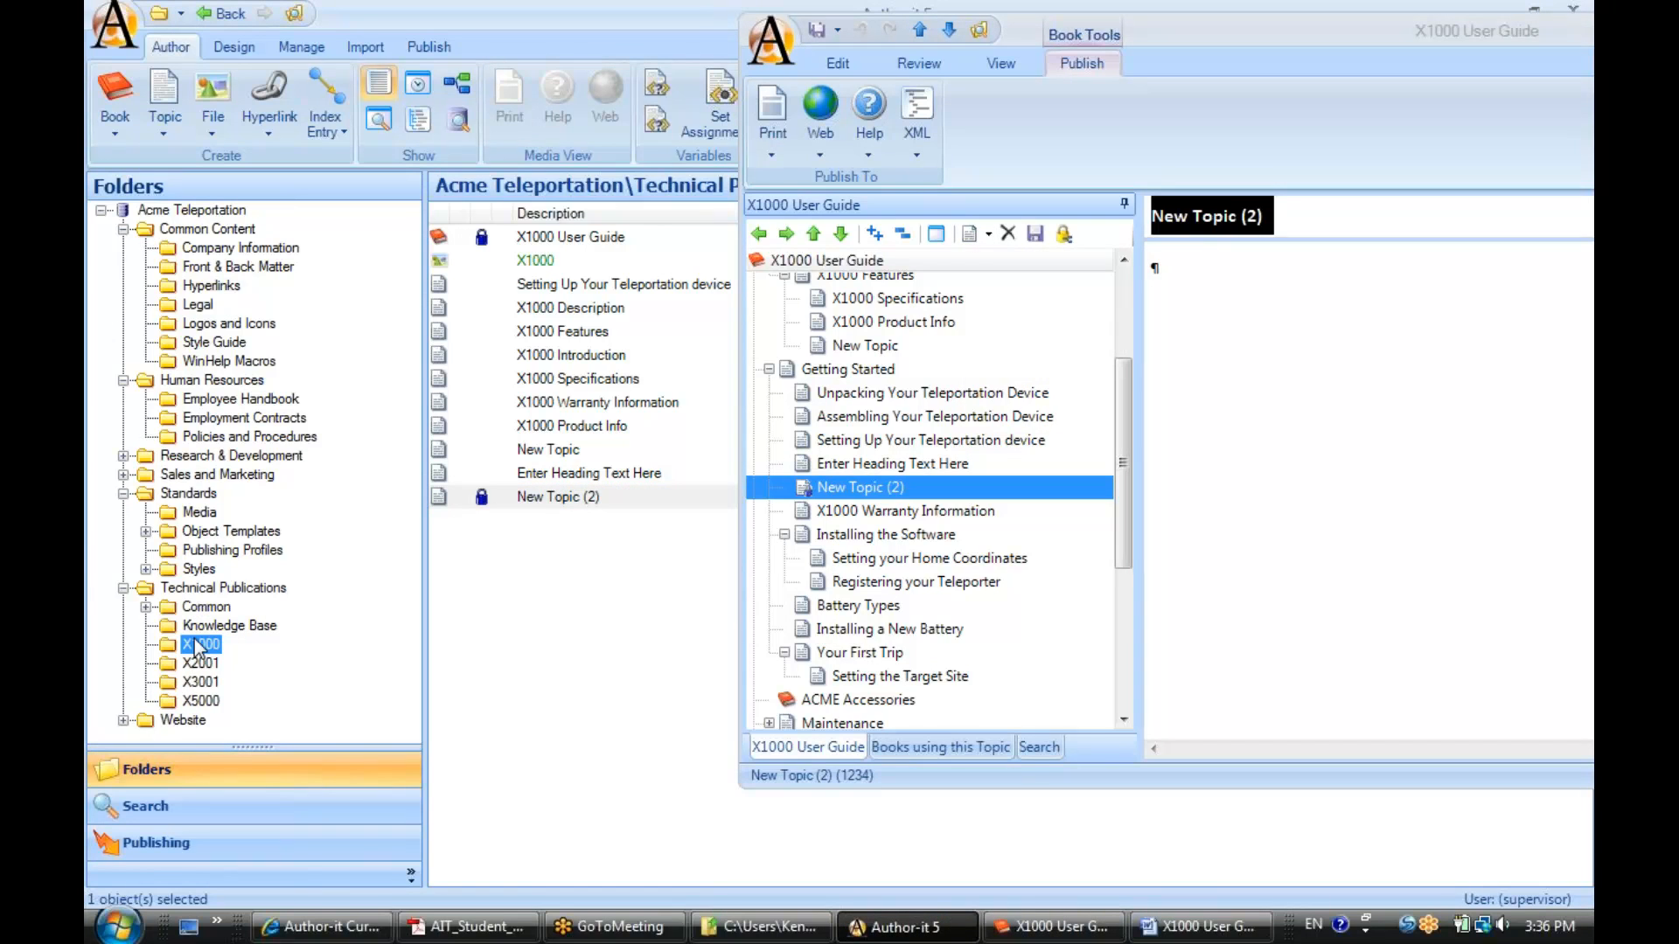
mouse_move(219, 659)
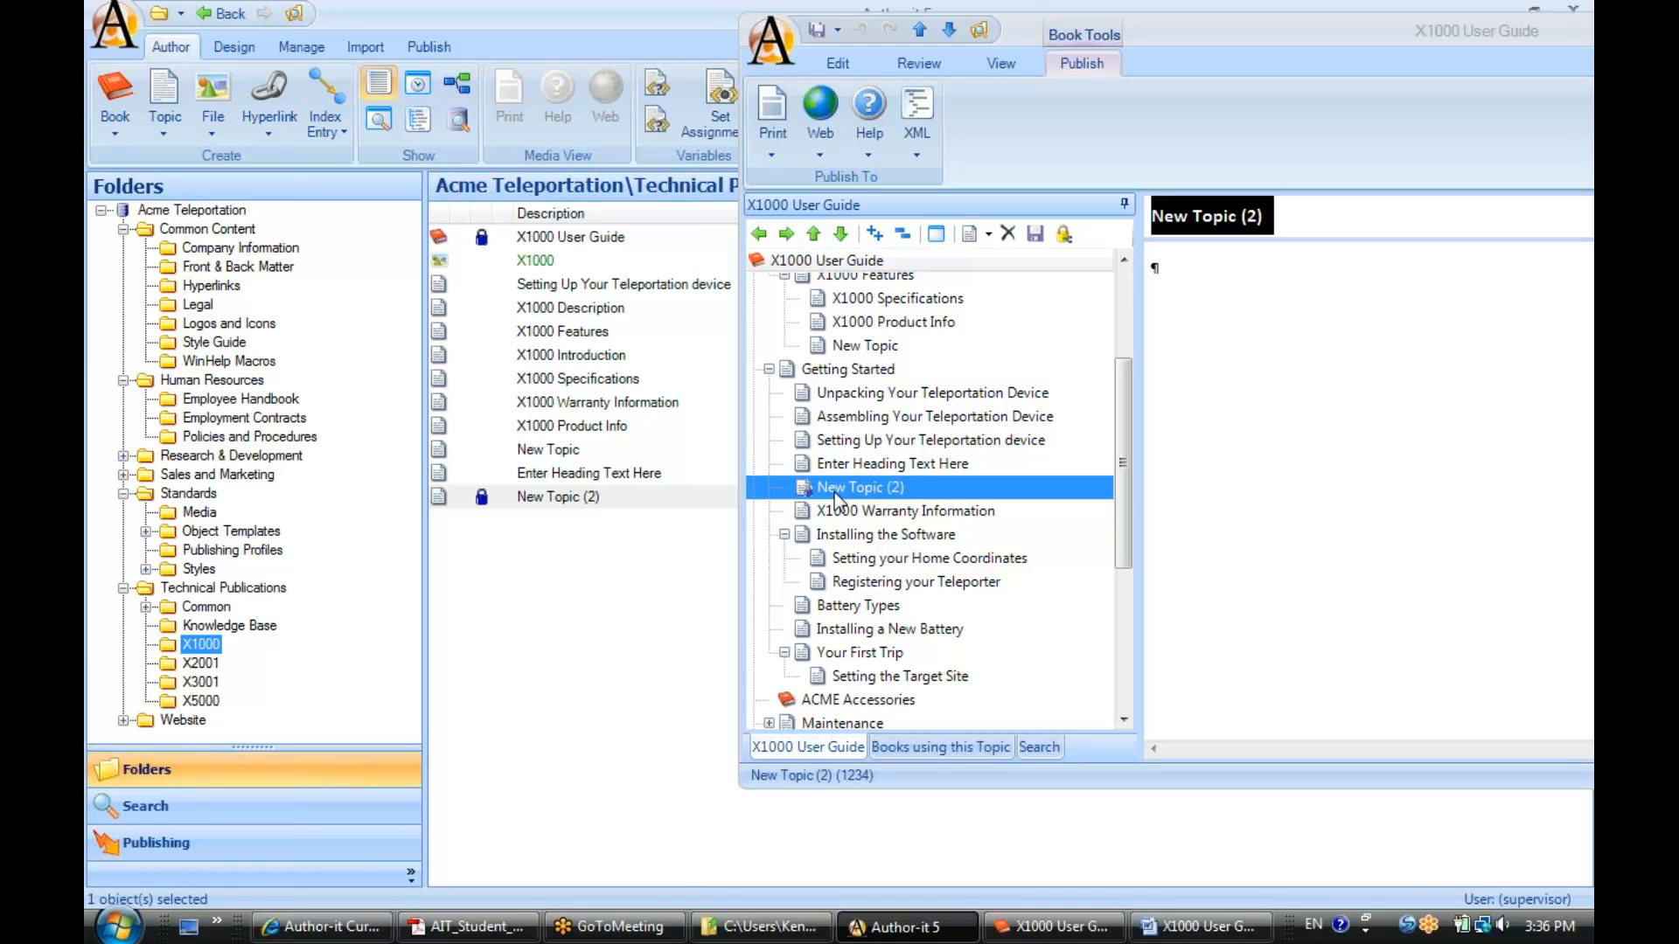
mouse_move(1336, 45)
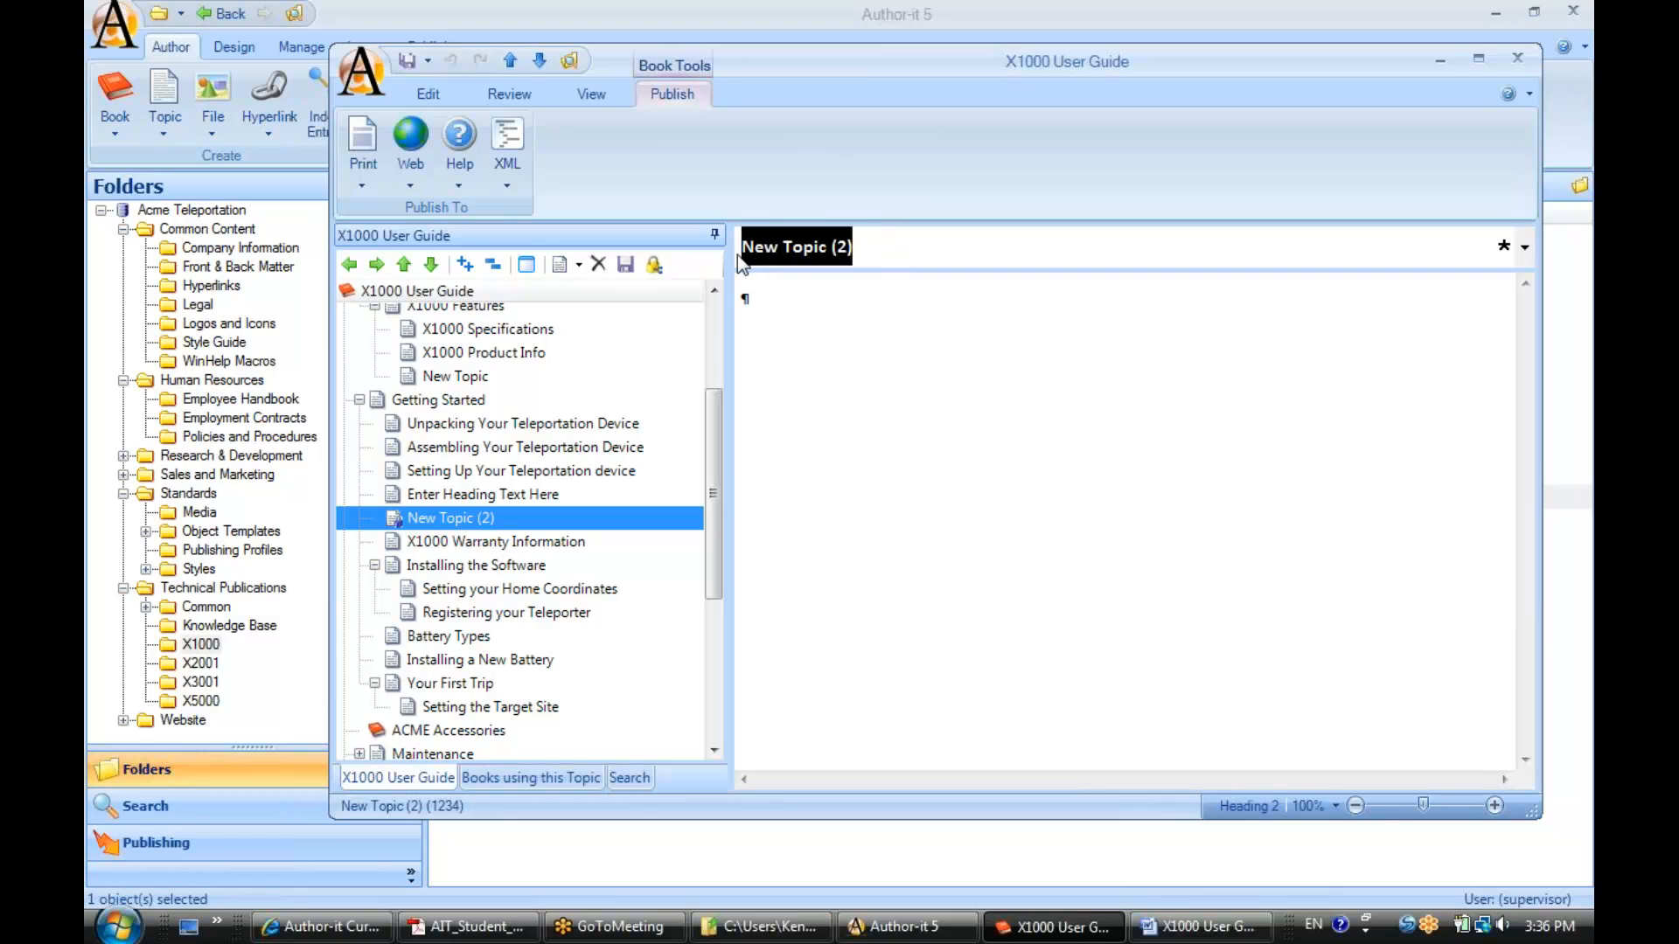
type("Technical Support")
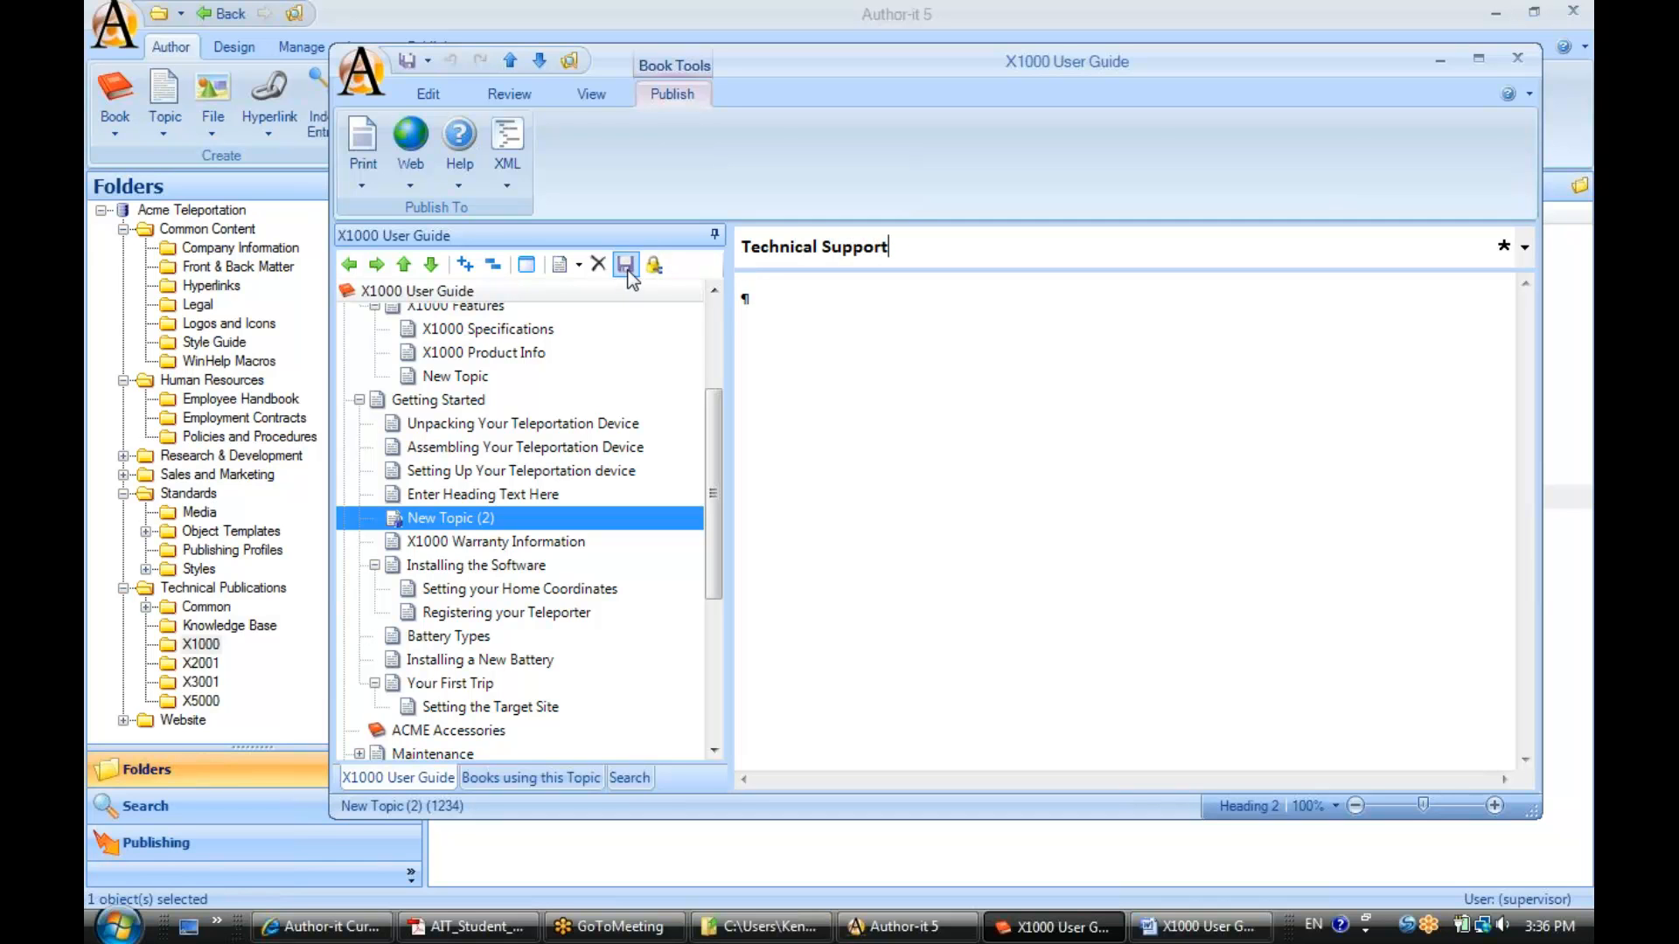
left_click(428, 94)
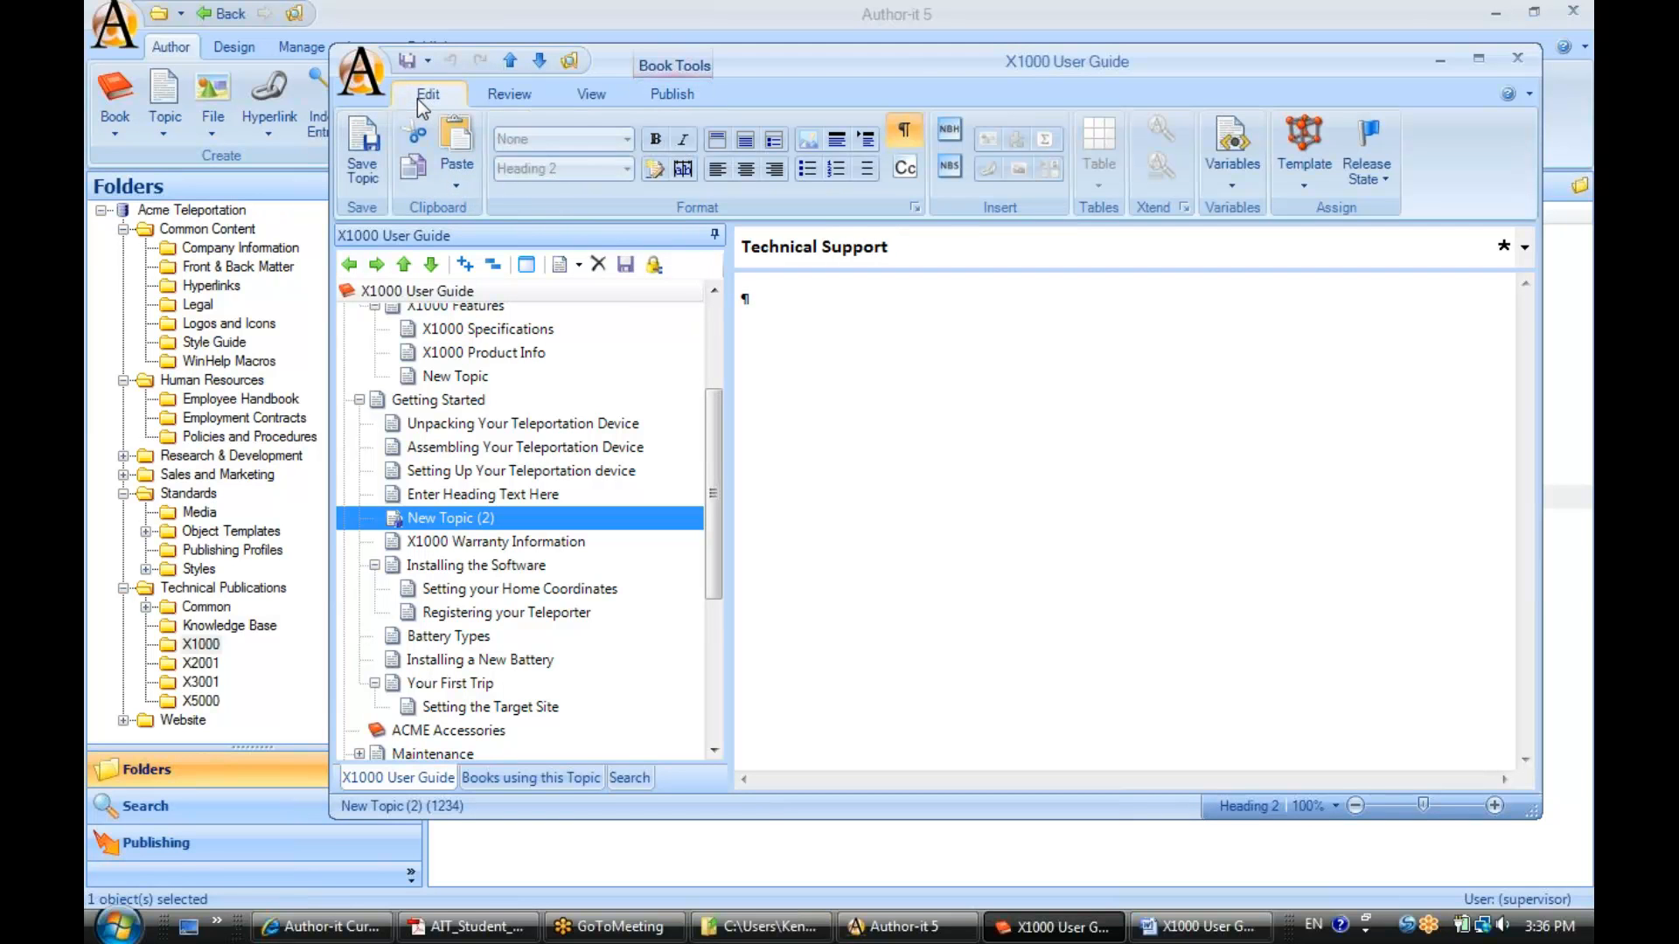